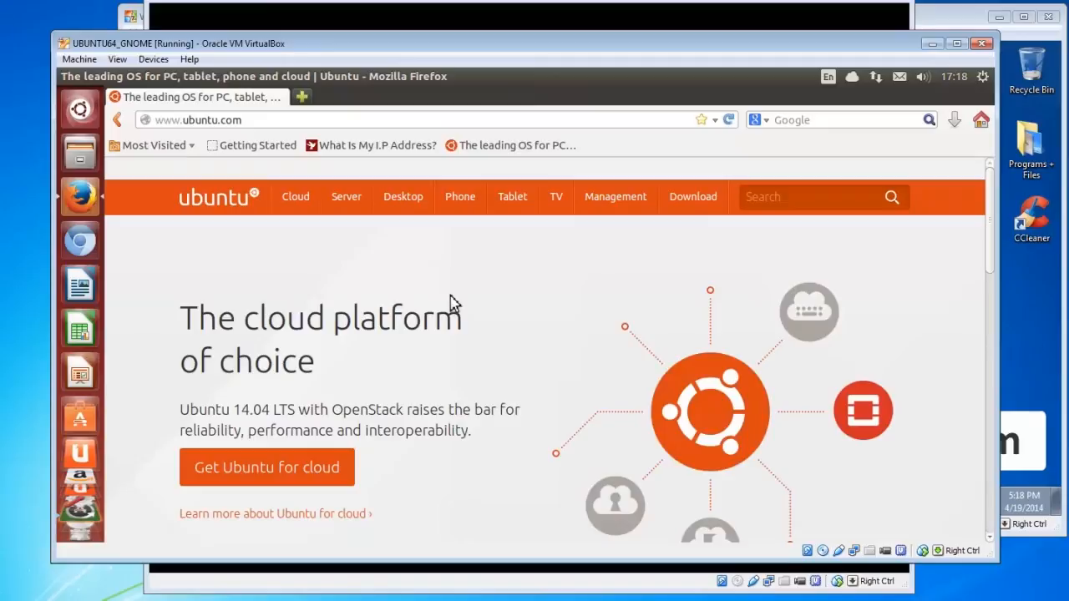
{"action": "mouse_move", "coordinate": [698, 240]}
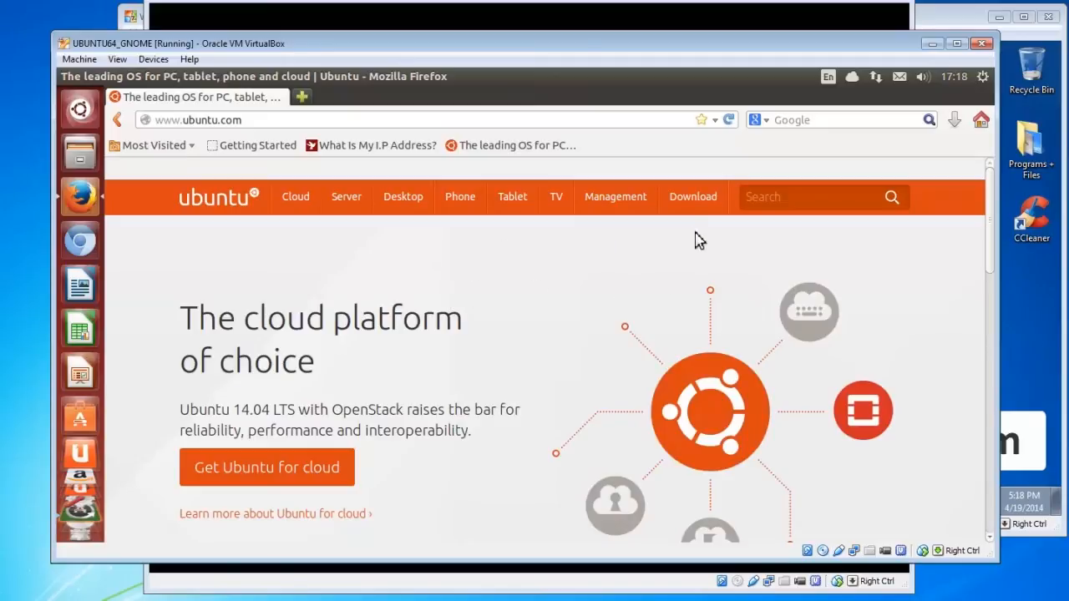
{"action": "mouse_move", "coordinate": [698, 236]}
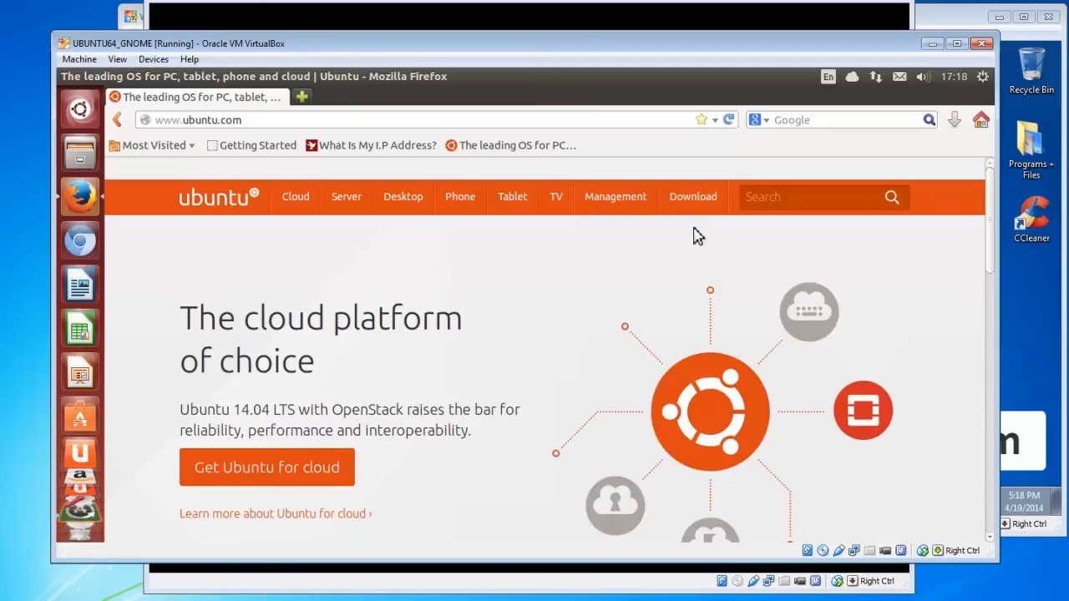
- Navigate from the site header's Download menu to the Ubuntu Desktop download page
{"action": "left_click", "coordinate": [691, 197]}
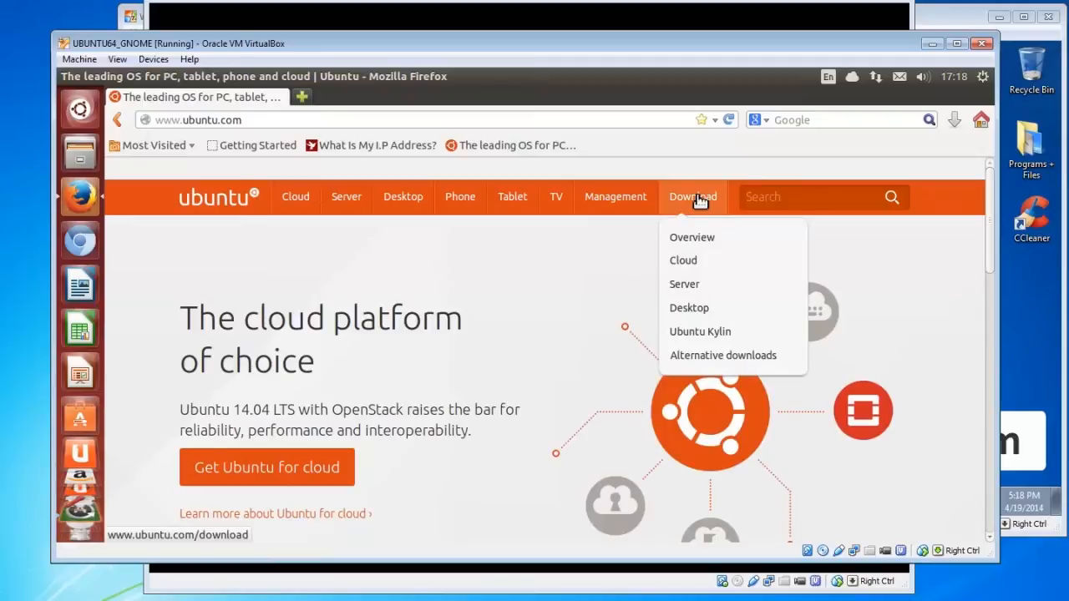
{"action": "mouse_move", "coordinate": [687, 307]}
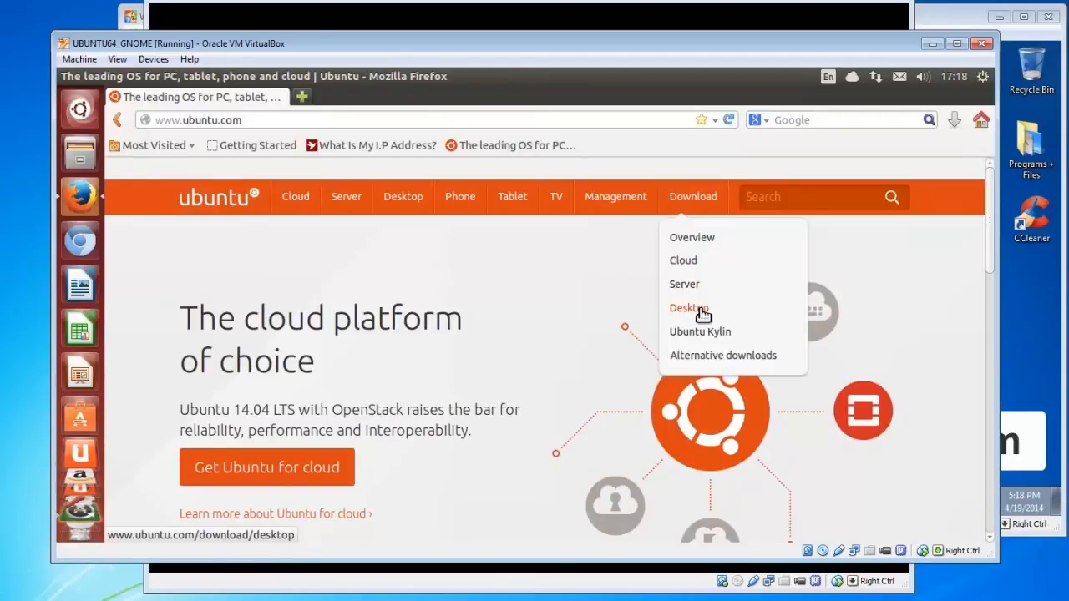
{"action": "left_click", "coordinate": [685, 307]}
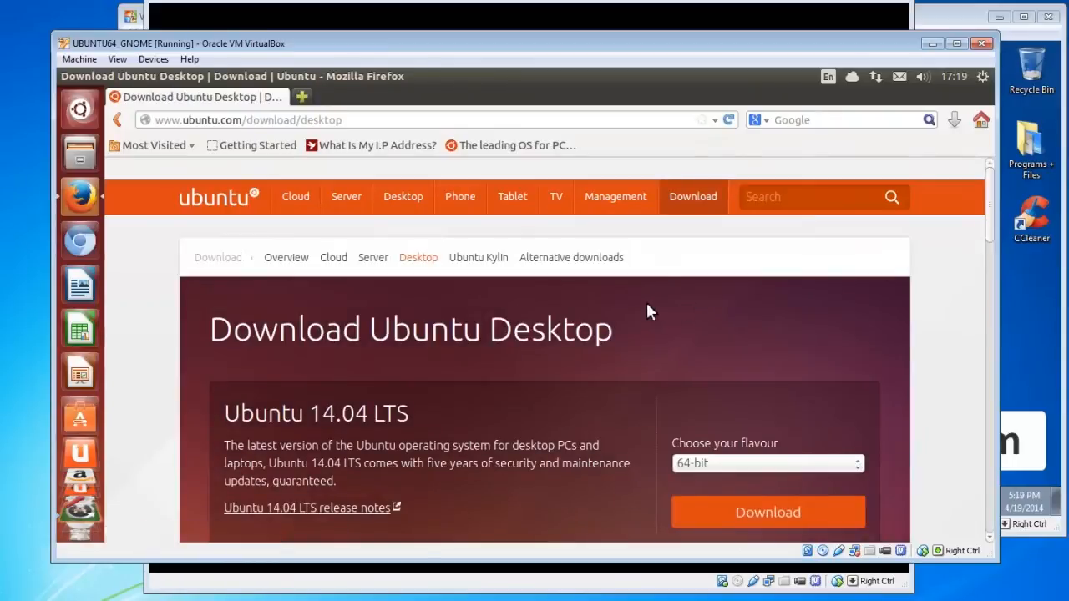
{"action": "scroll", "scroll_direction": "down", "scroll_amount": 3}
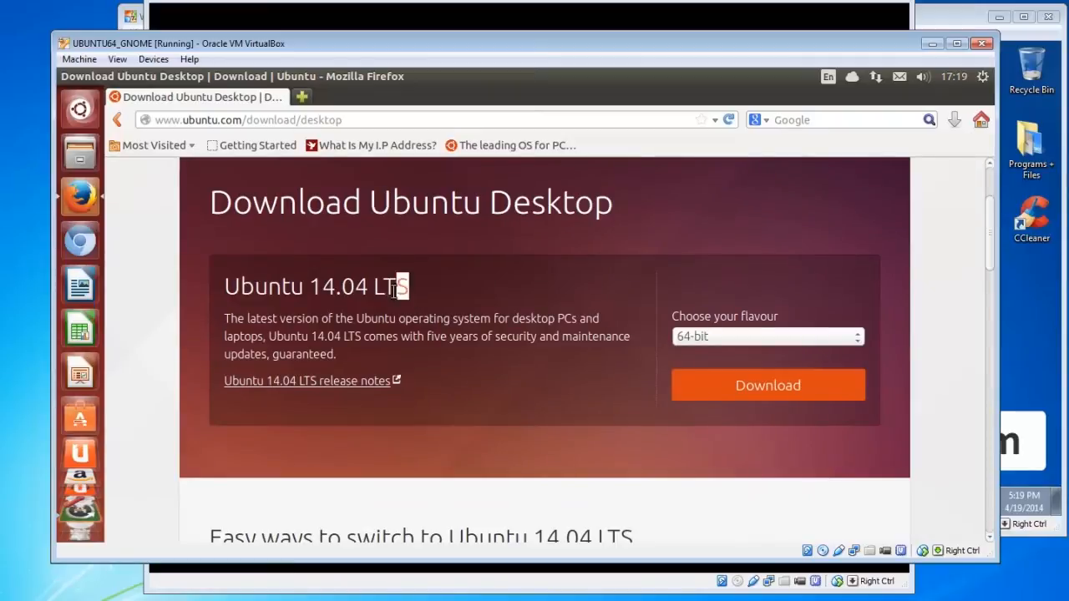
{"action": "double_click", "coordinate": [390, 285]}
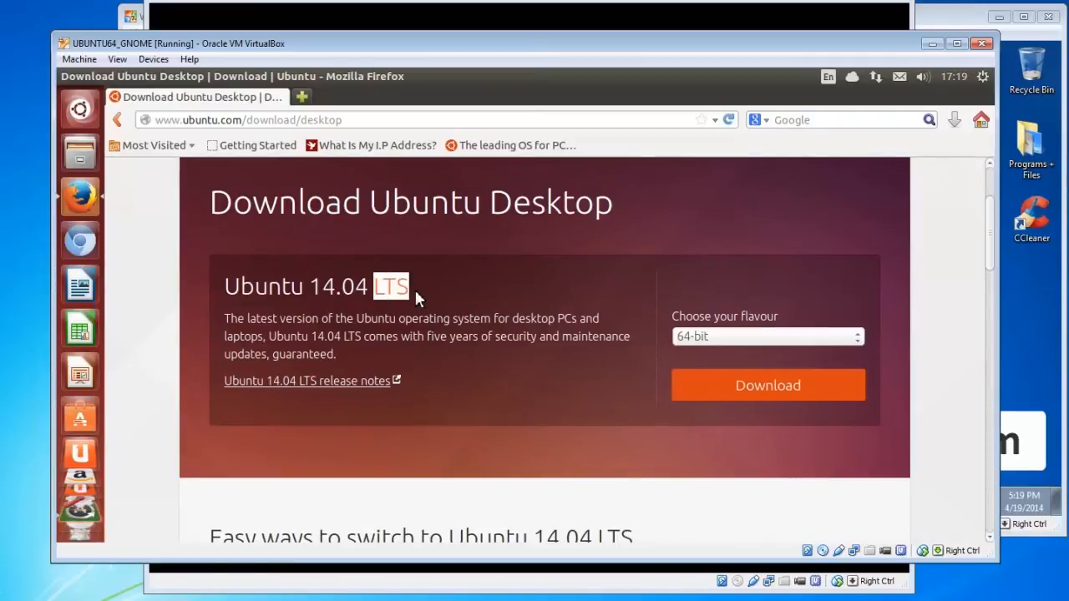
{"action": "mouse_move", "coordinate": [454, 321]}
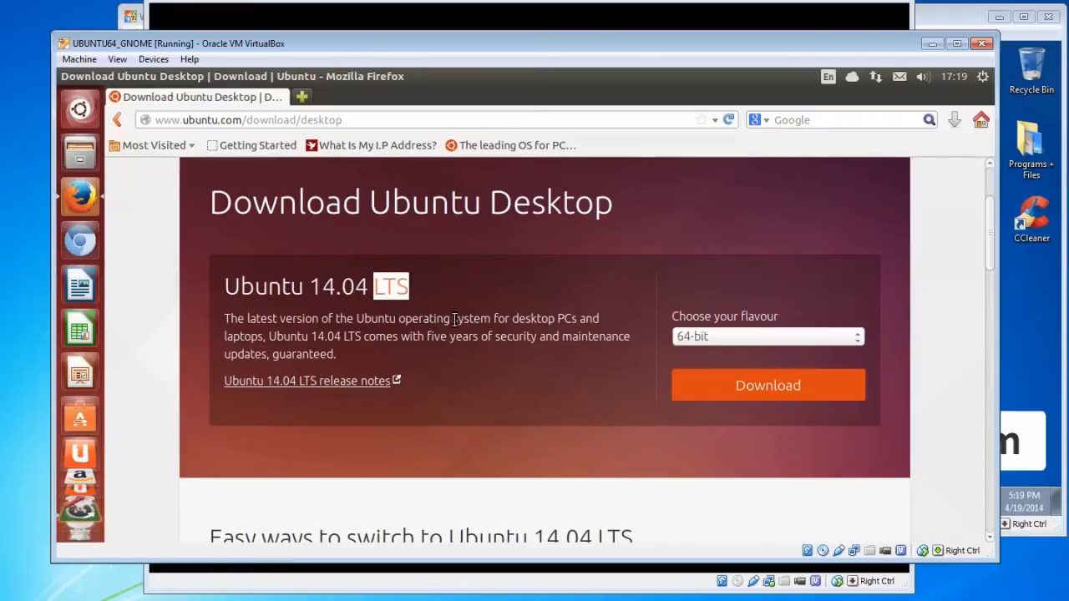
{"action": "mouse_move", "coordinate": [464, 371]}
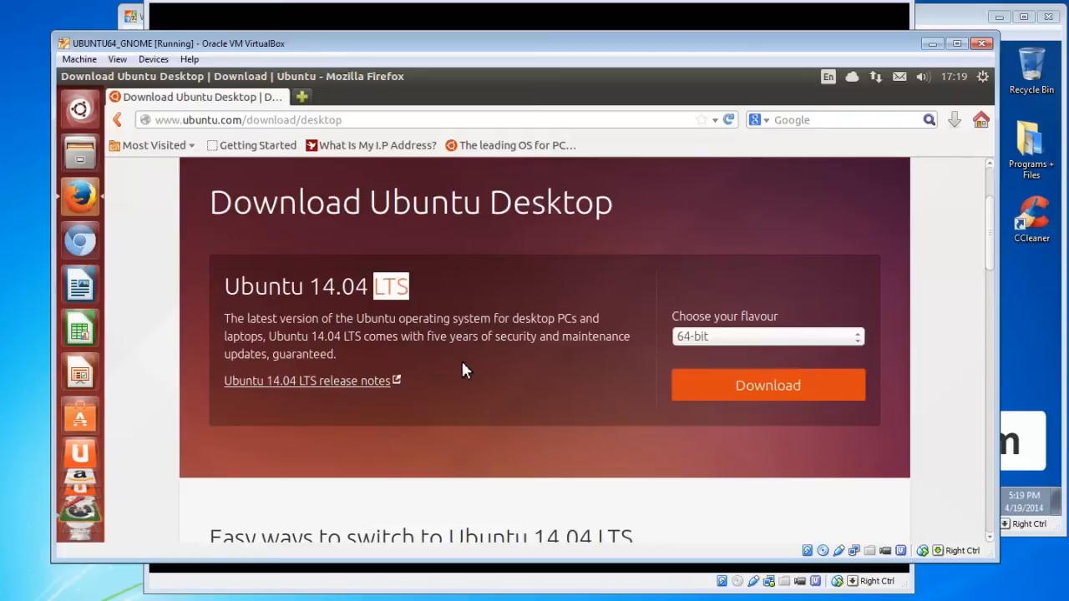
{"action": "mouse_move", "coordinate": [514, 374]}
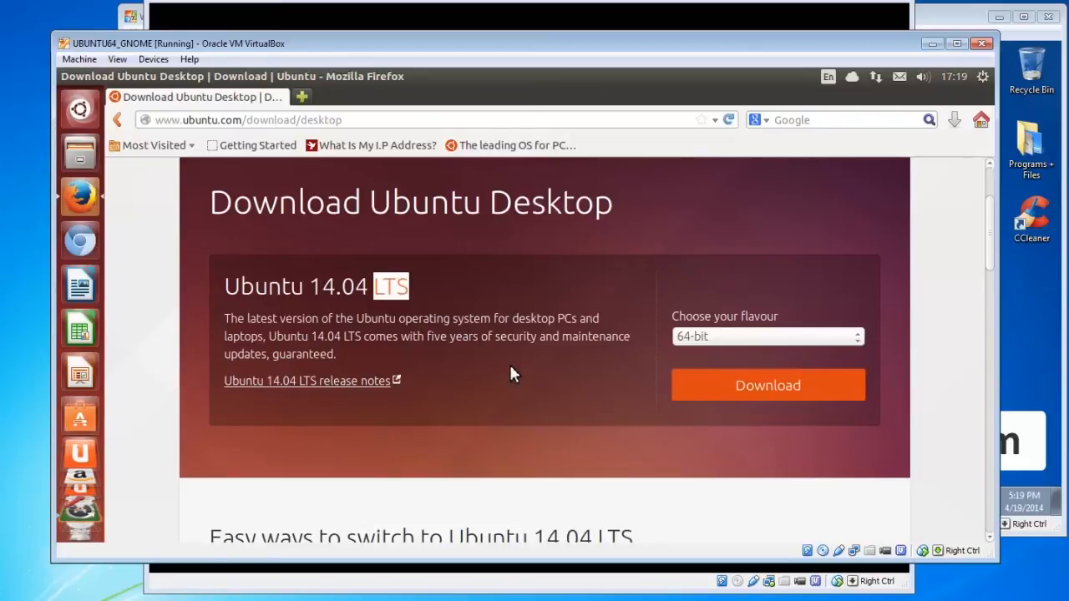
{"action": "mouse_move", "coordinate": [544, 374]}
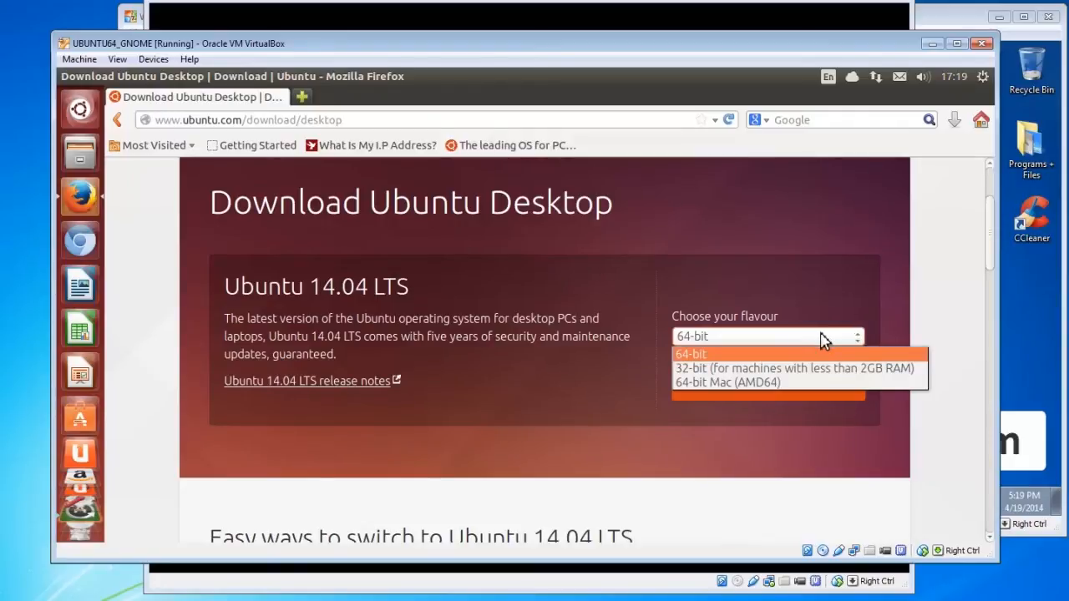
- Choose the '32-bit (for machines with less than 2GB RAM)' flavour for Ubuntu 14.04 LTS
{"action": "left_click", "coordinate": [690, 354]}
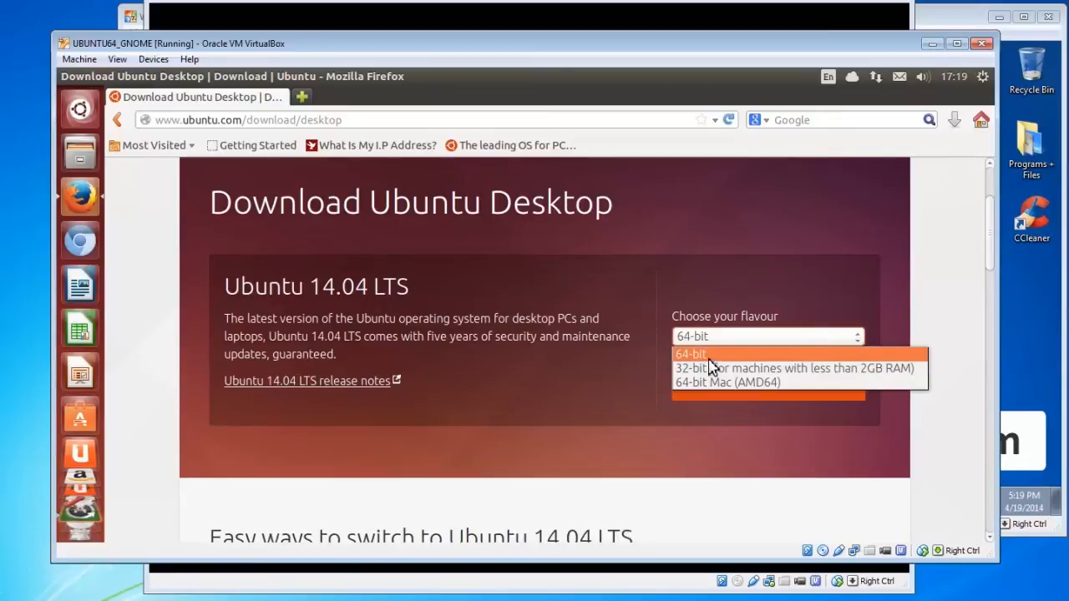
{"action": "left_click", "coordinate": [689, 354]}
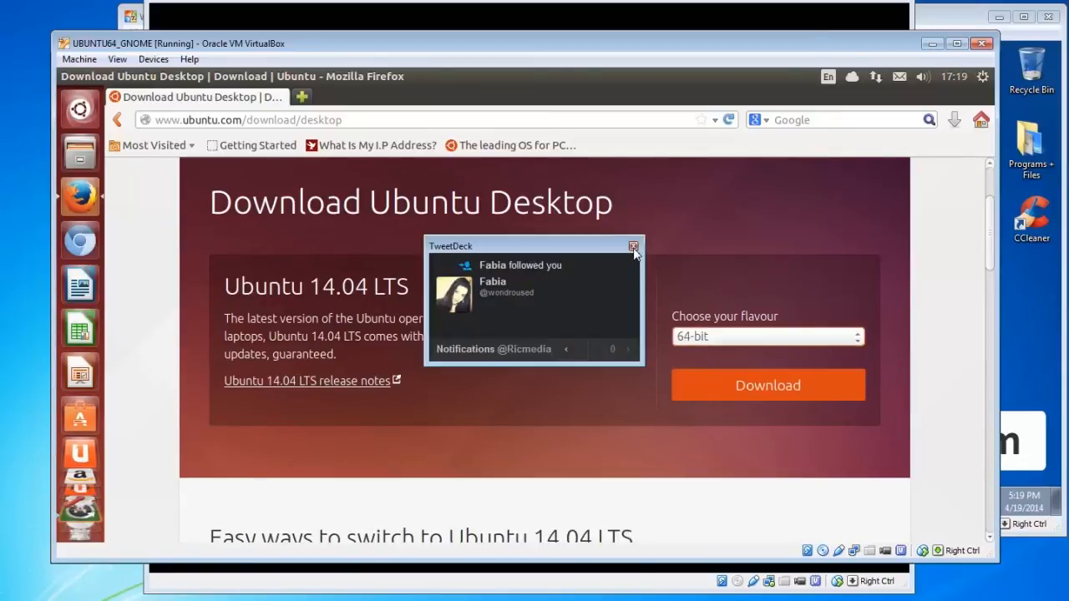
{"action": "left_click", "coordinate": [855, 337]}
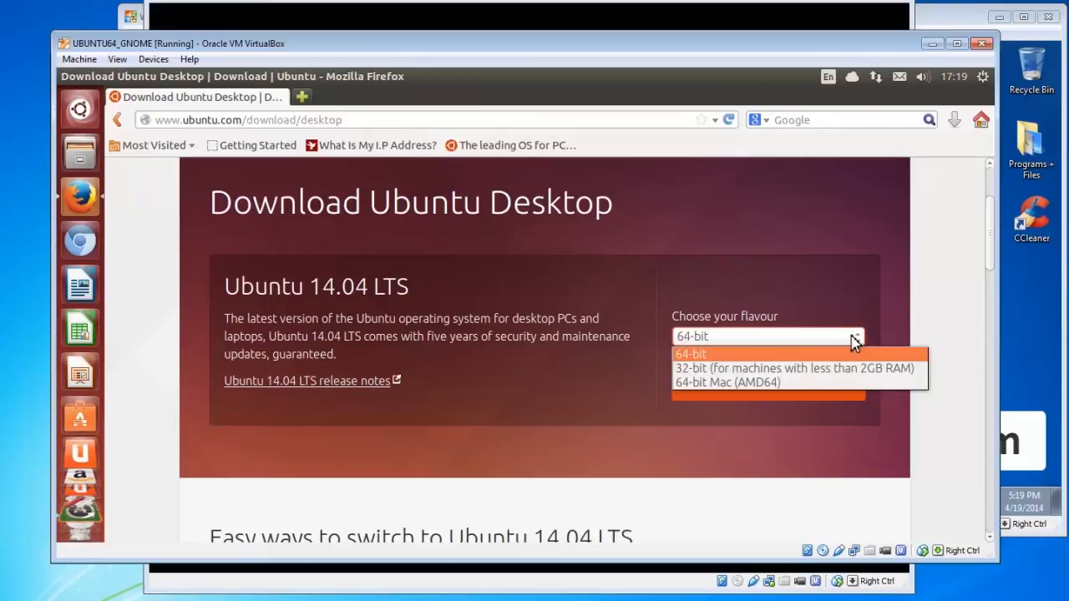
{"action": "mouse_move", "coordinate": [841, 369]}
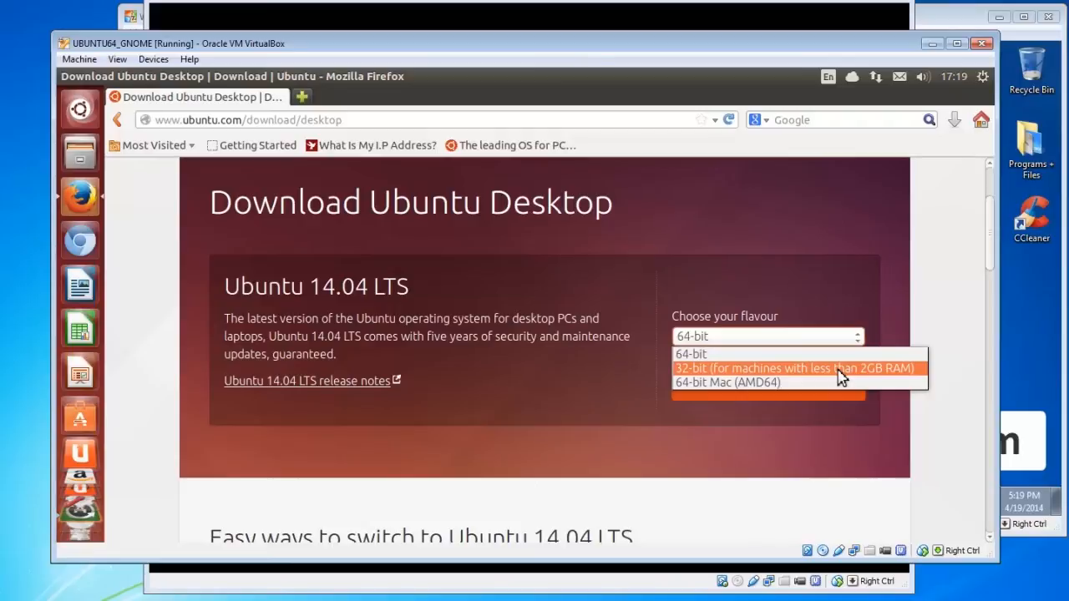
{"action": "left_click", "coordinate": [795, 369]}
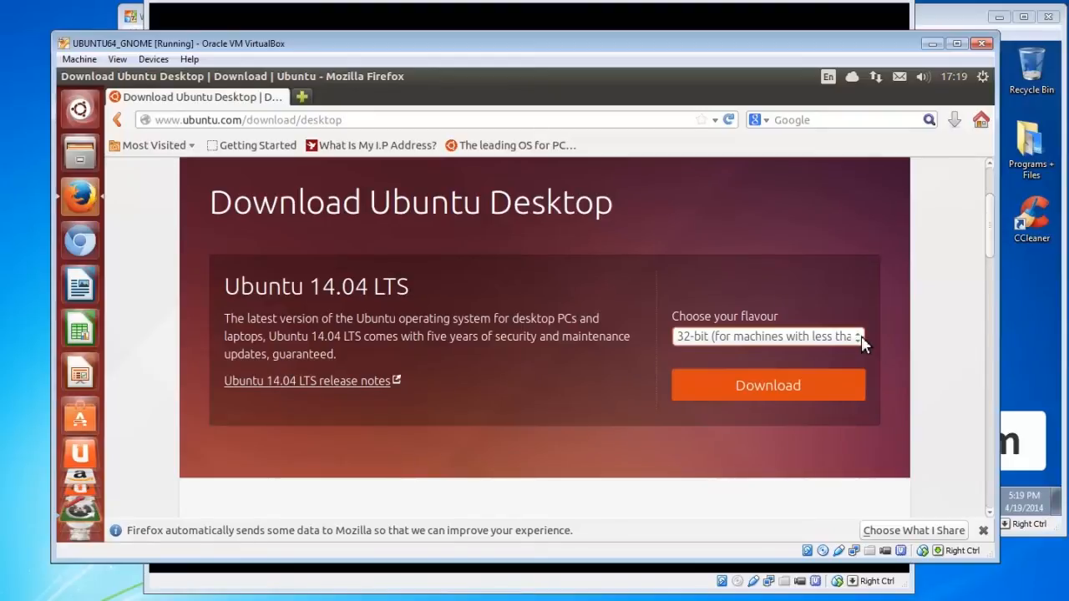
{"action": "left_click", "coordinate": [766, 337]}
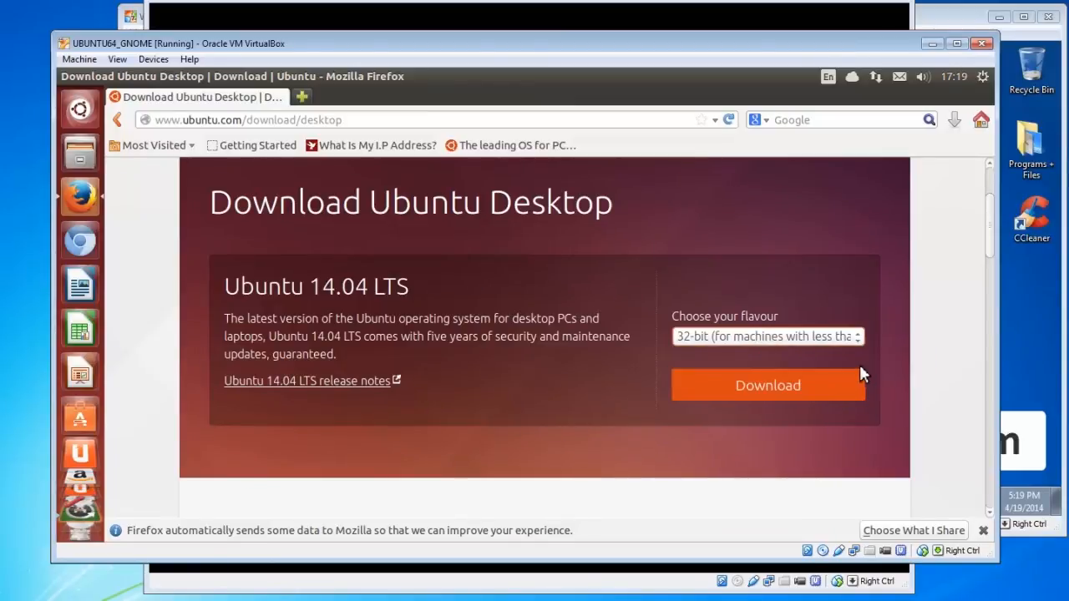
- Start the 32-bit download and choose 'Not now, take me to the download' on the Contribute page
{"action": "left_click", "coordinate": [766, 384]}
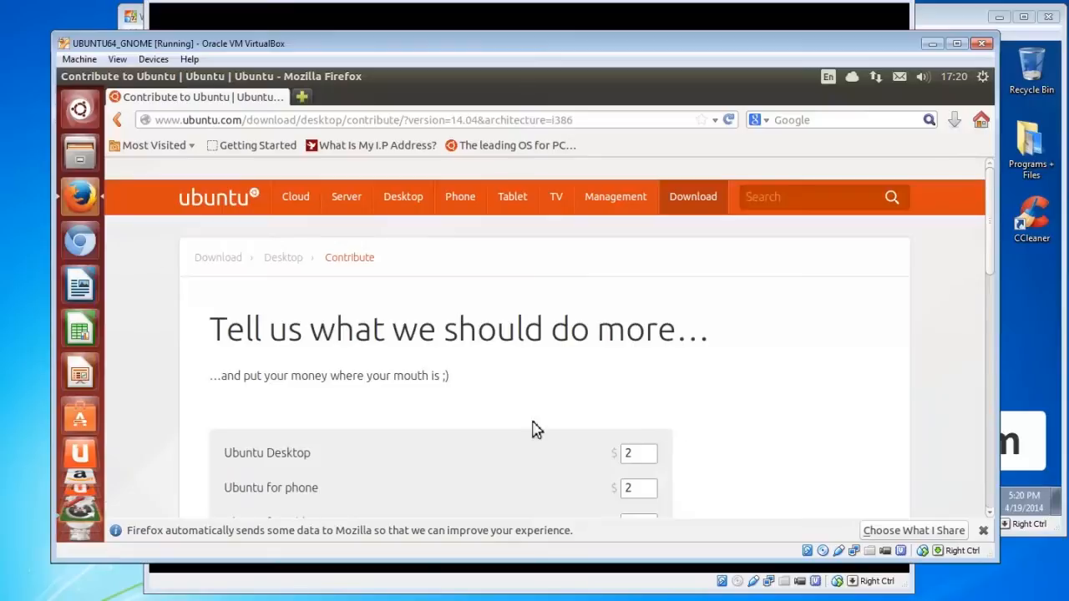
{"action": "scroll", "scroll_direction": "down", "scroll_amount": 3}
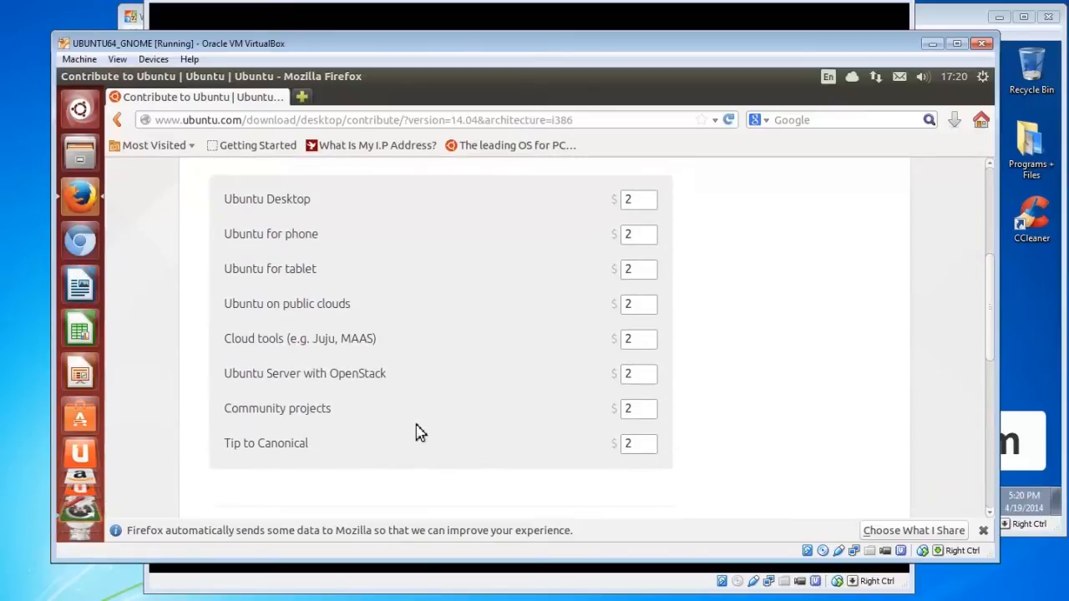
{"action": "scroll", "scroll_direction": "down", "scroll_amount": 3}
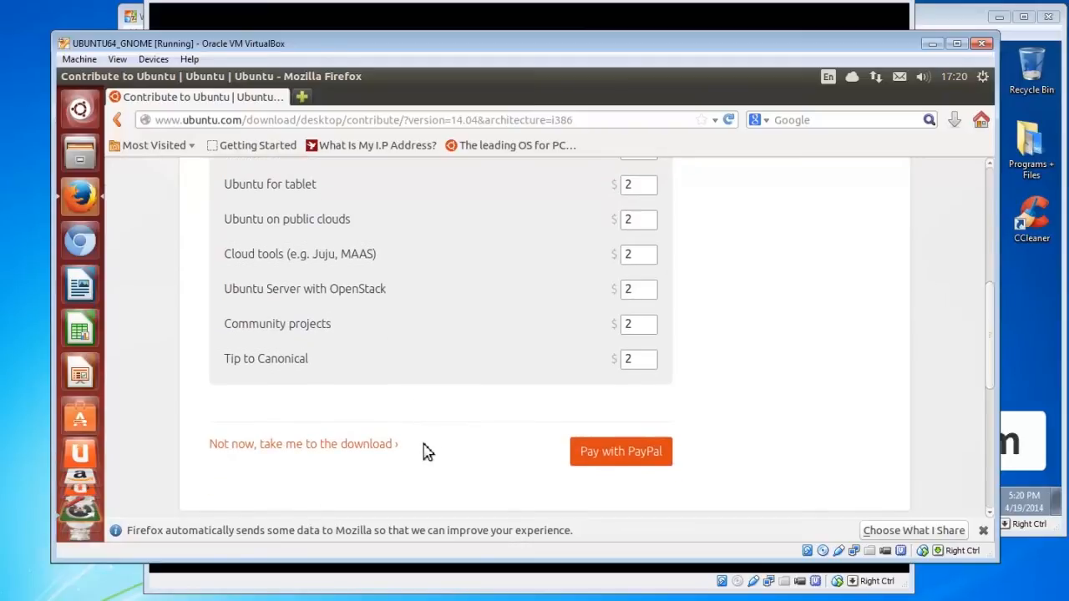
{"action": "mouse_move", "coordinate": [424, 451]}
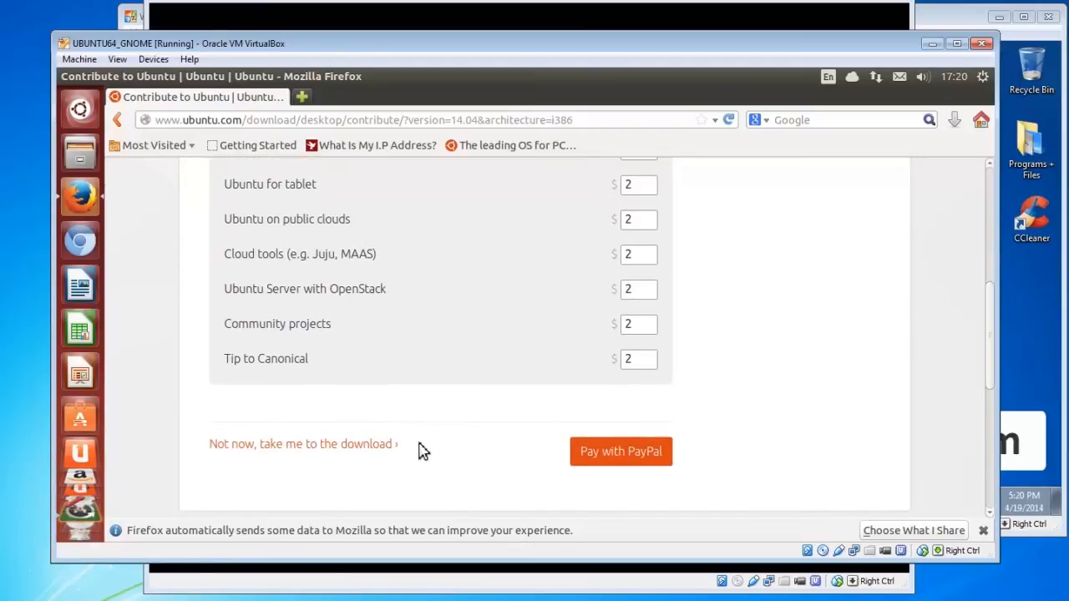
{"action": "mouse_move", "coordinate": [374, 449]}
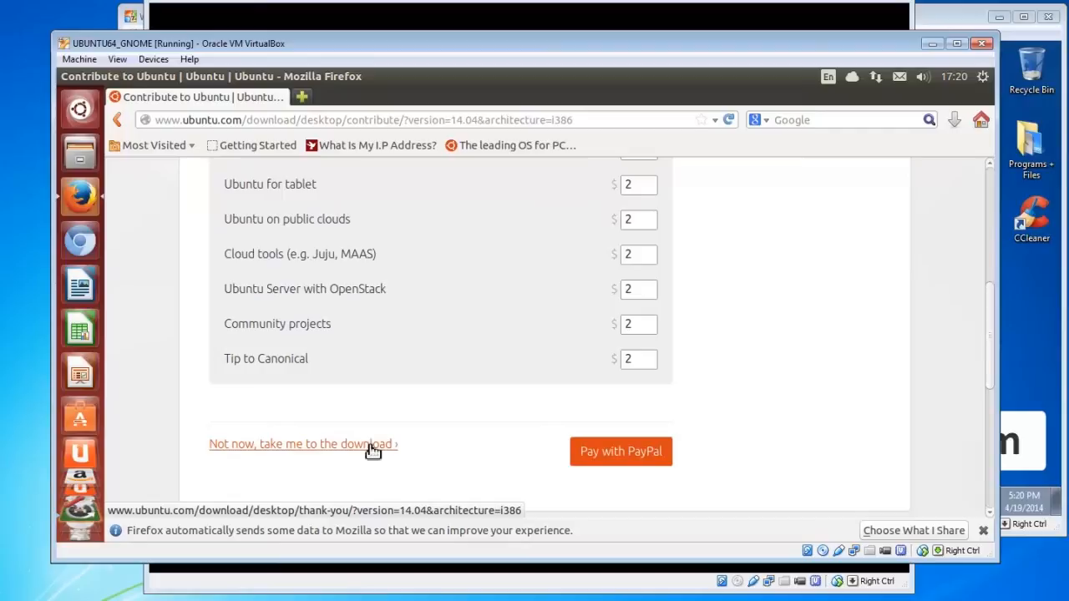
{"action": "left_click", "coordinate": [304, 445]}
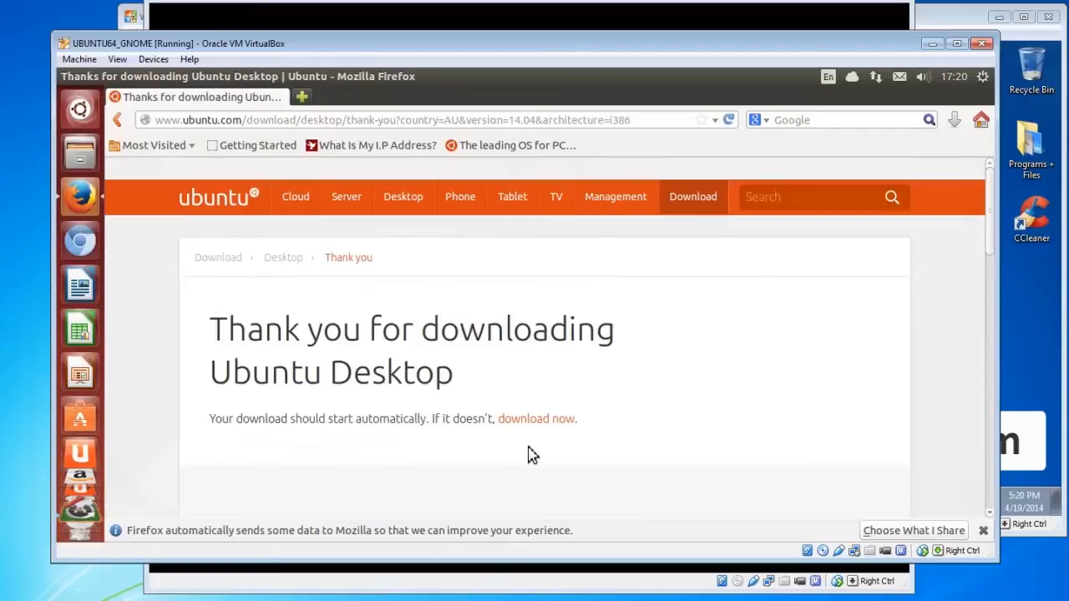
{"action": "mouse_move", "coordinate": [681, 394]}
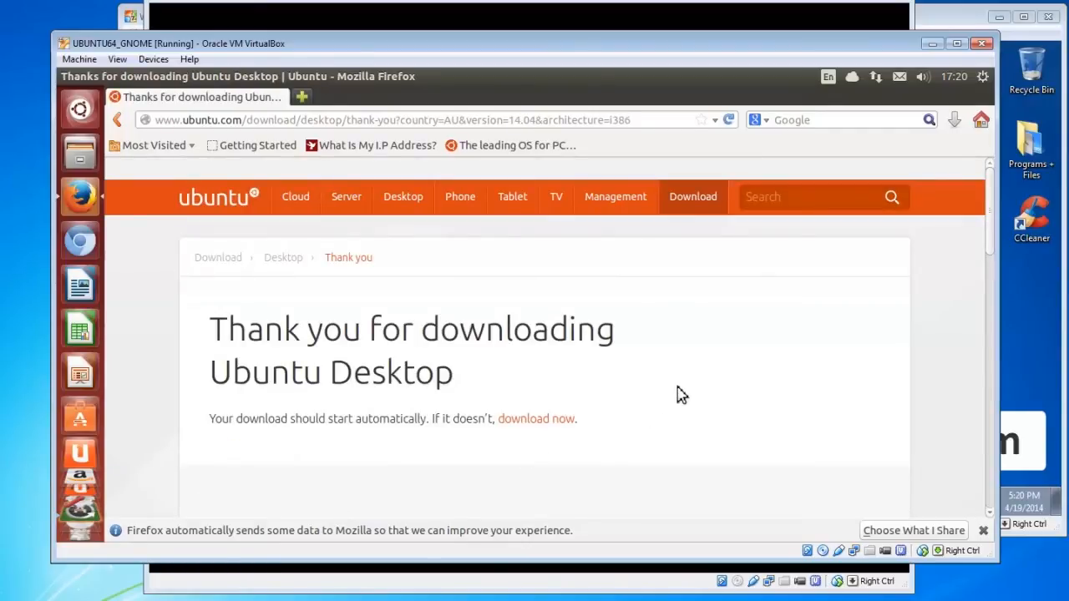
{"action": "mouse_move", "coordinate": [789, 362]}
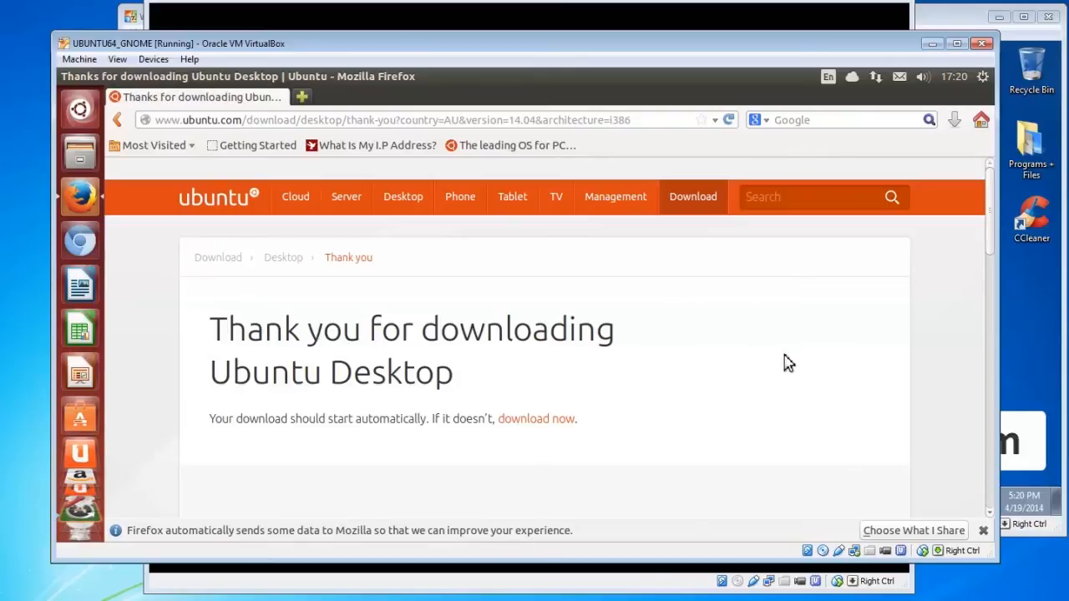
- Trigger the ubuntu-14.04-desktop-i386.iso download, then cancel Firefox's save prompt for it
{"action": "left_click", "coordinate": [534, 418]}
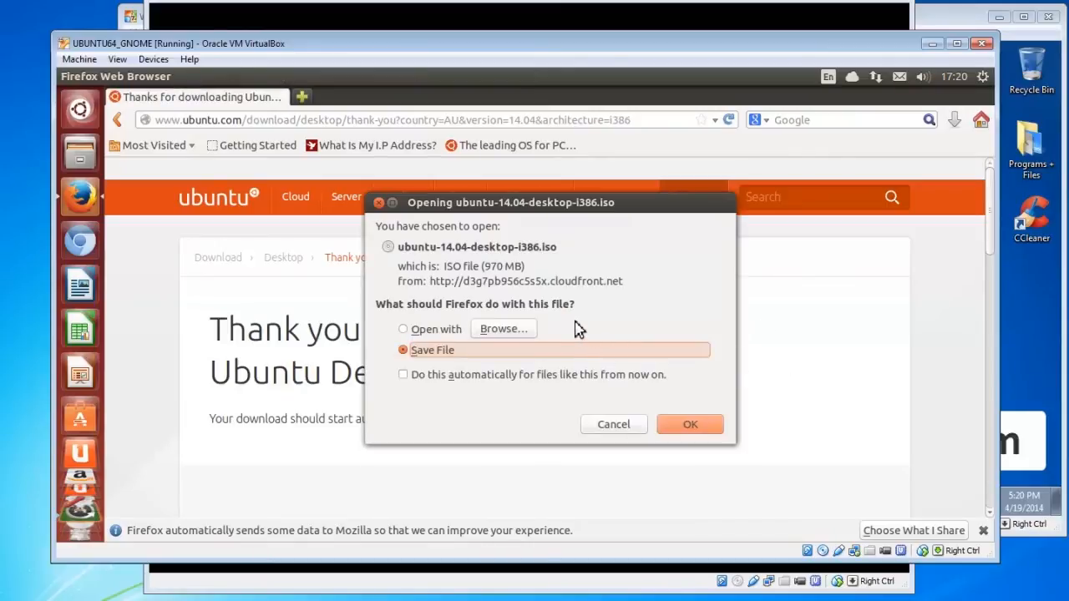
{"action": "mouse_move", "coordinate": [528, 271]}
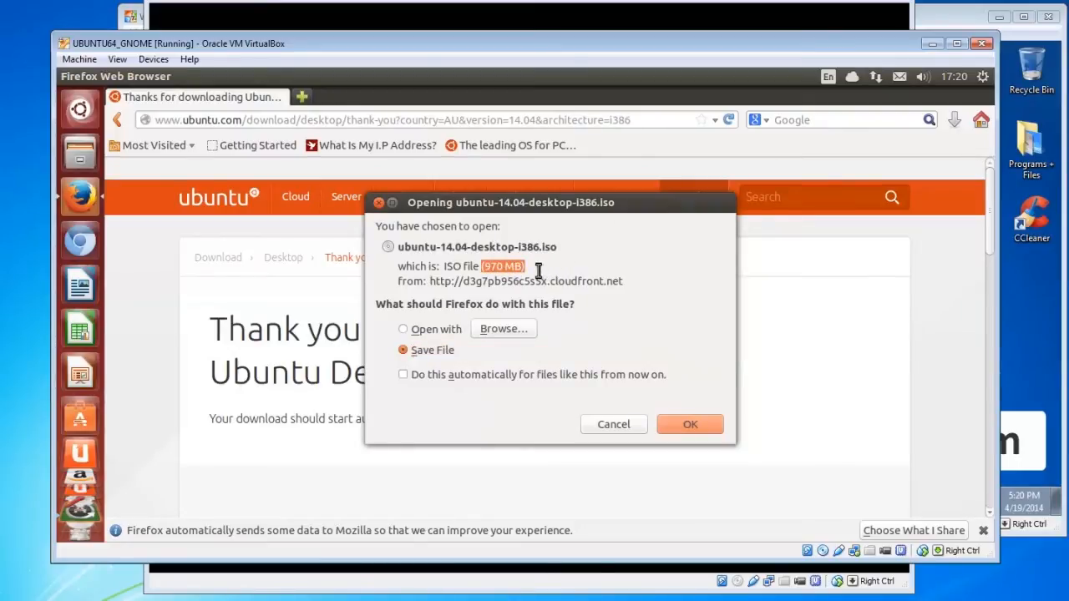
{"action": "mouse_move", "coordinate": [525, 304]}
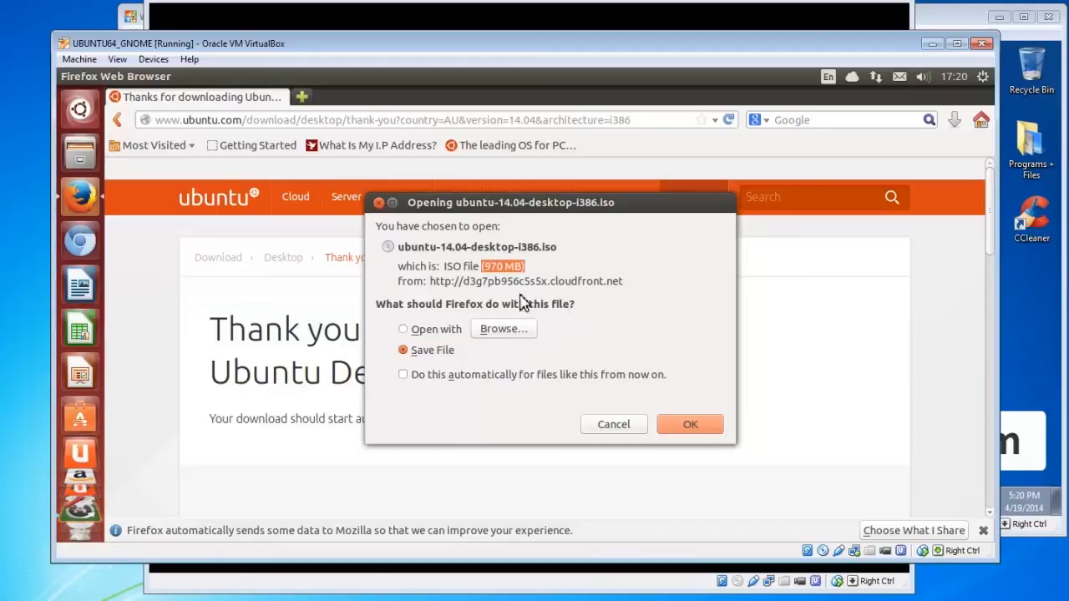
{"action": "mouse_move", "coordinate": [535, 265]}
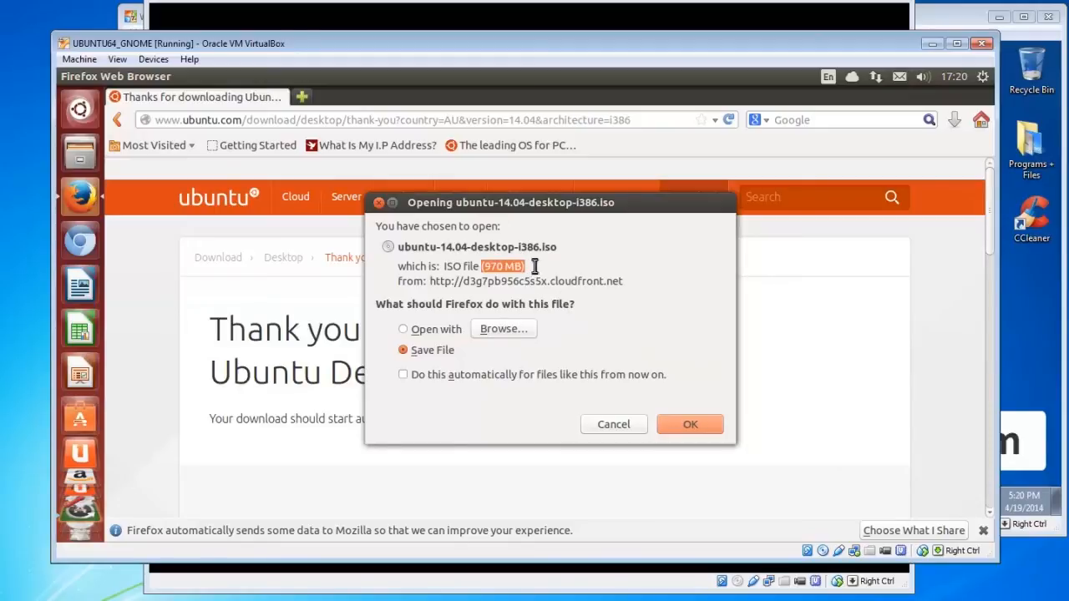
{"action": "mouse_move", "coordinate": [628, 294]}
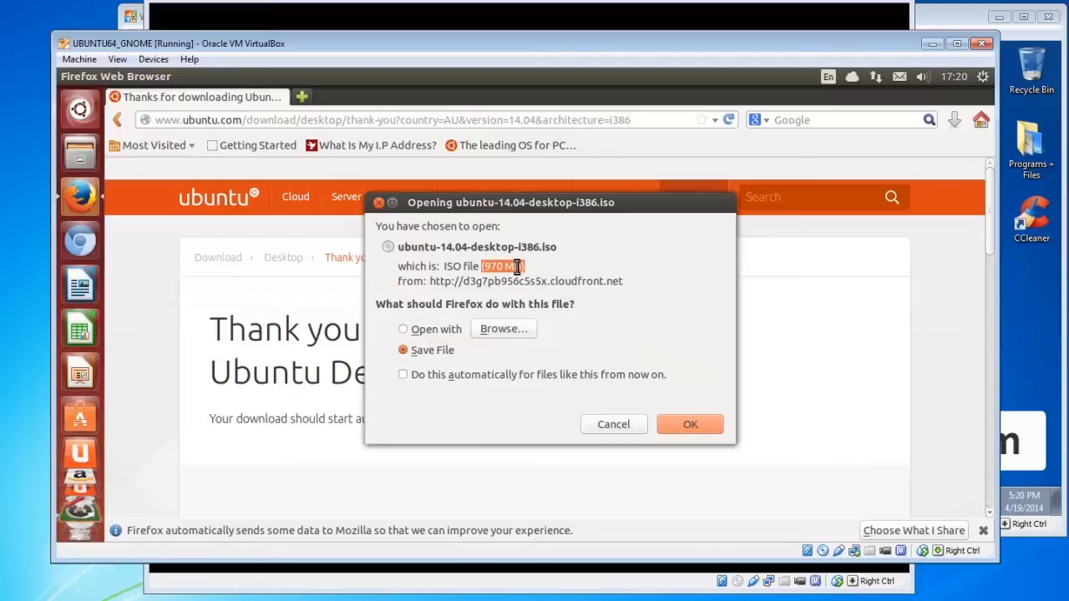
{"action": "mouse_move", "coordinate": [611, 377]}
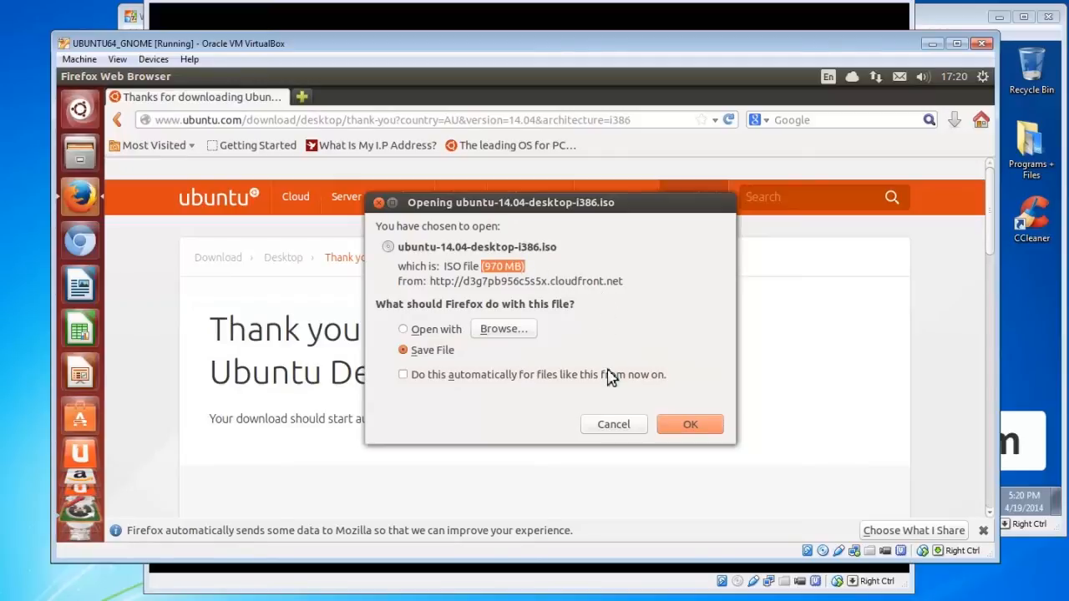
{"action": "mouse_move", "coordinate": [614, 403]}
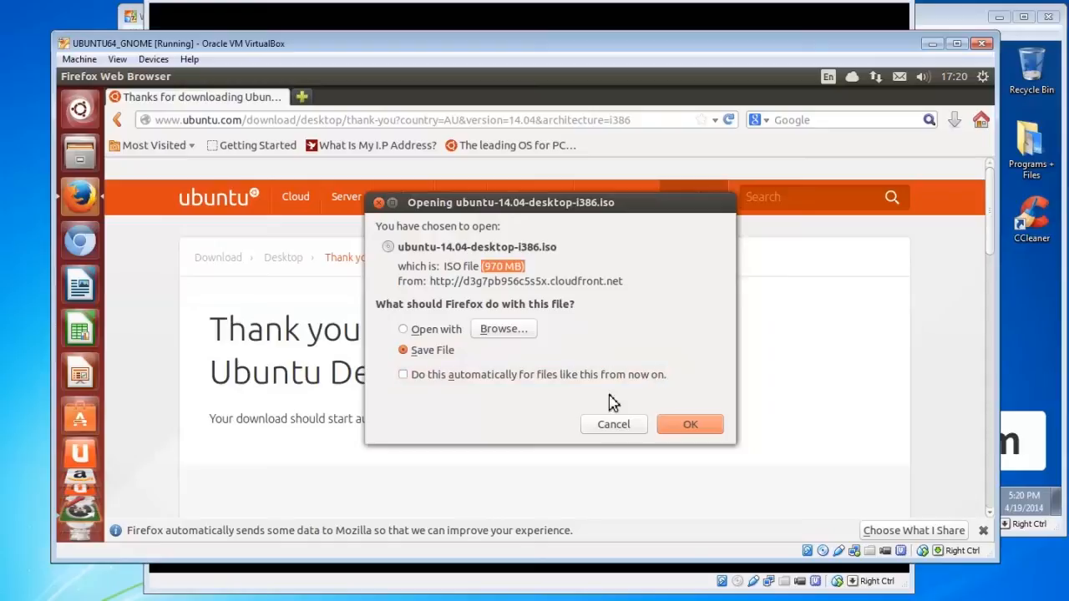
{"action": "mouse_move", "coordinate": [633, 416]}
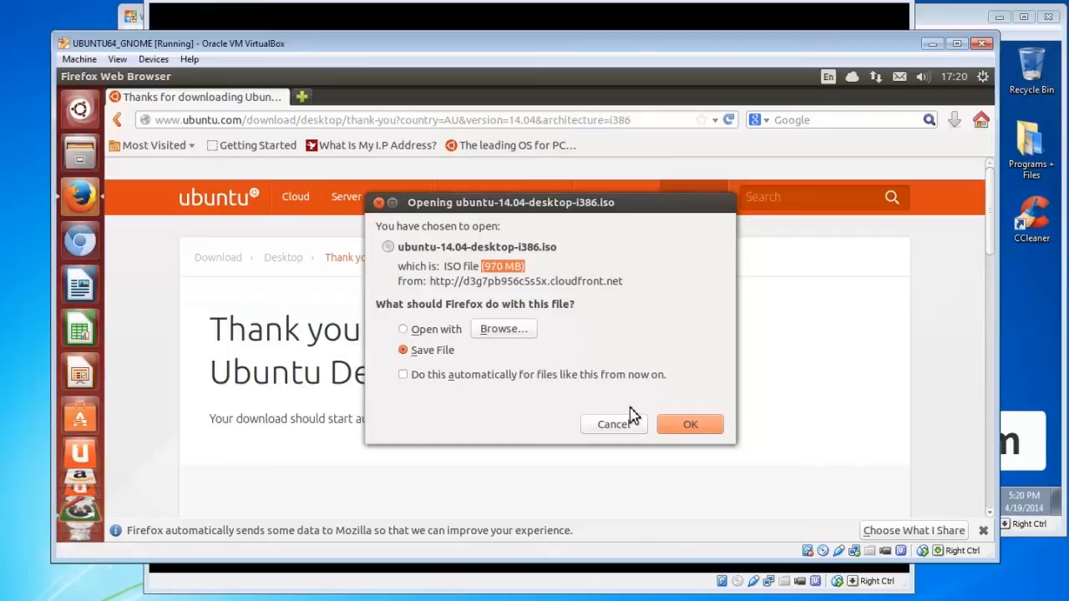
{"action": "left_click", "coordinate": [612, 424]}
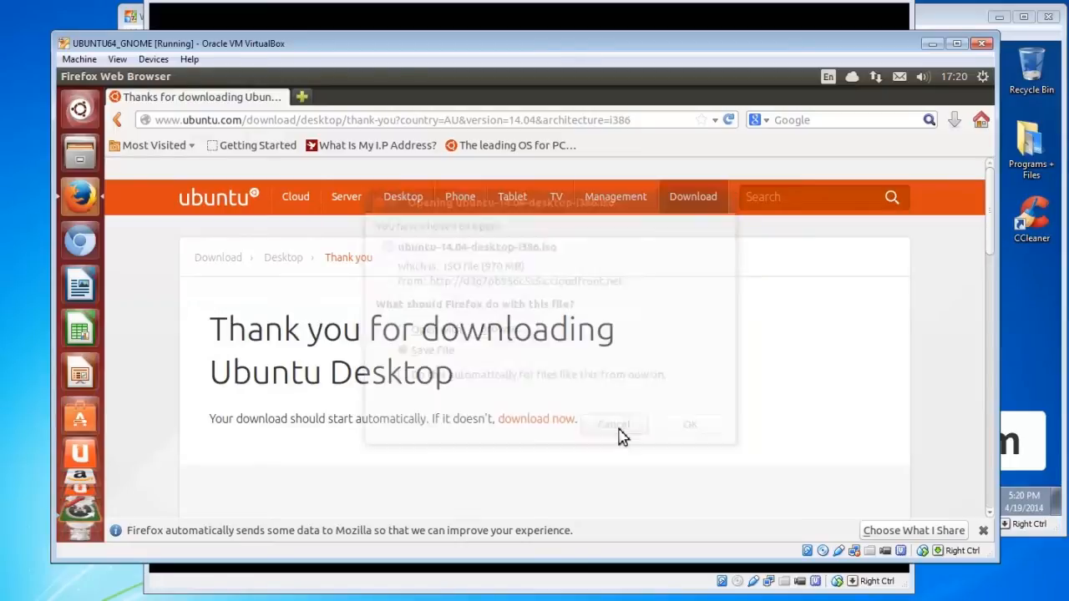
- Go back to the Download Ubuntu Desktop page and scroll to 'Get the version you need'
{"action": "left_click", "coordinate": [117, 120]}
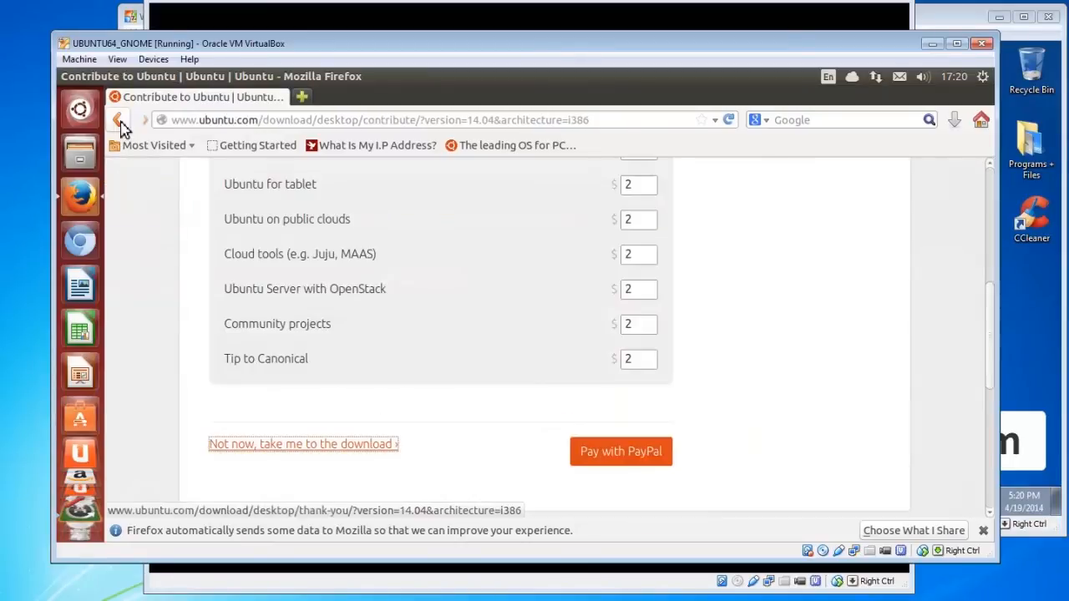
{"action": "left_click", "coordinate": [116, 120]}
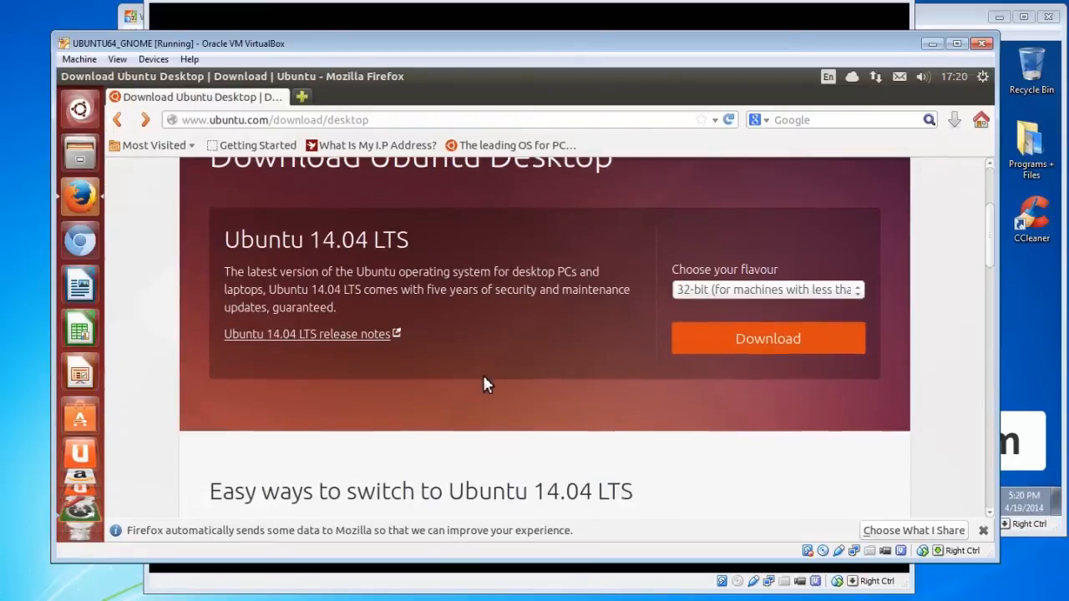
{"action": "scroll", "scroll_direction": "up", "scroll_amount": 3}
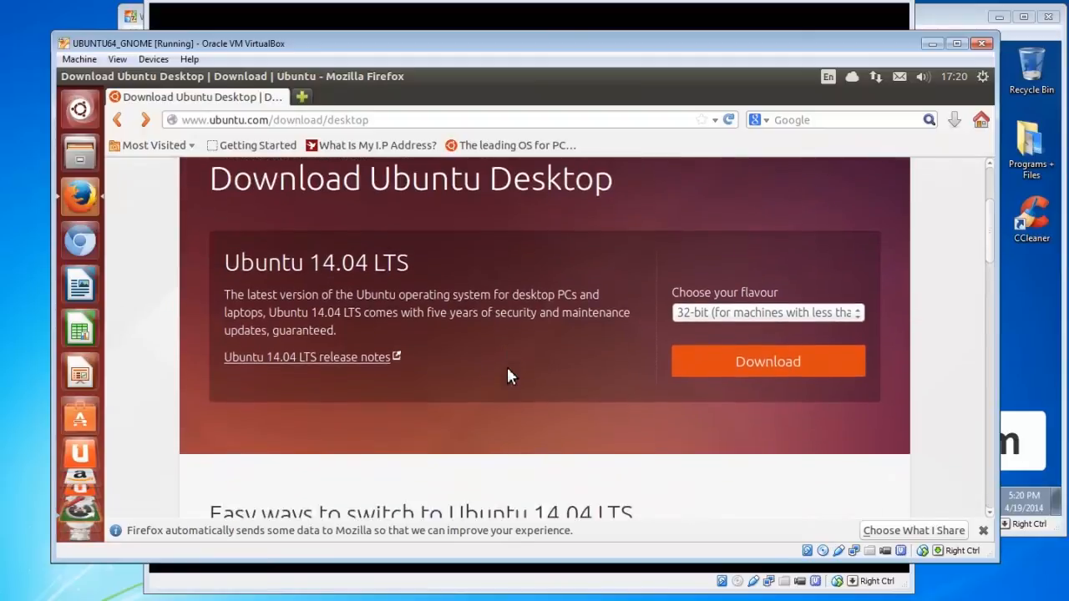
{"action": "scroll", "scroll_direction": "down", "scroll_amount": 3}
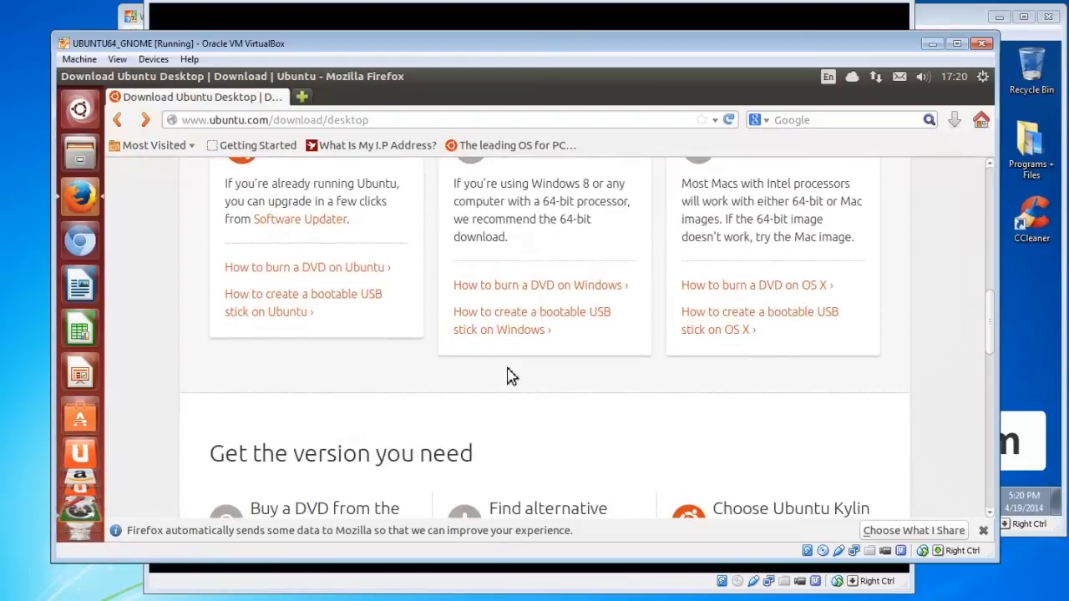
{"action": "scroll", "scroll_direction": "down", "scroll_amount": 3}
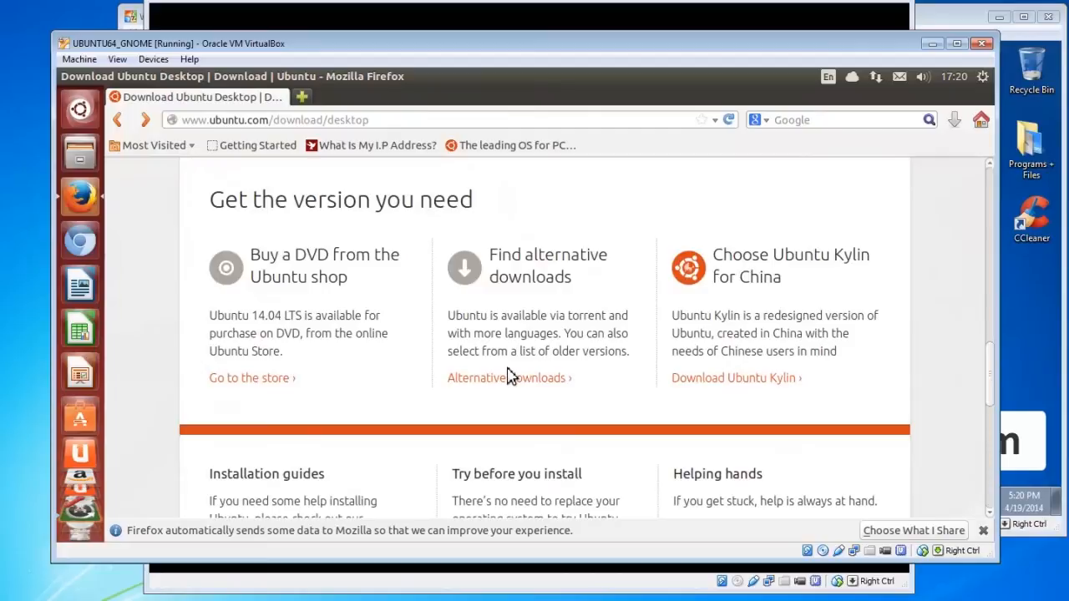
{"action": "mouse_move", "coordinate": [549, 371]}
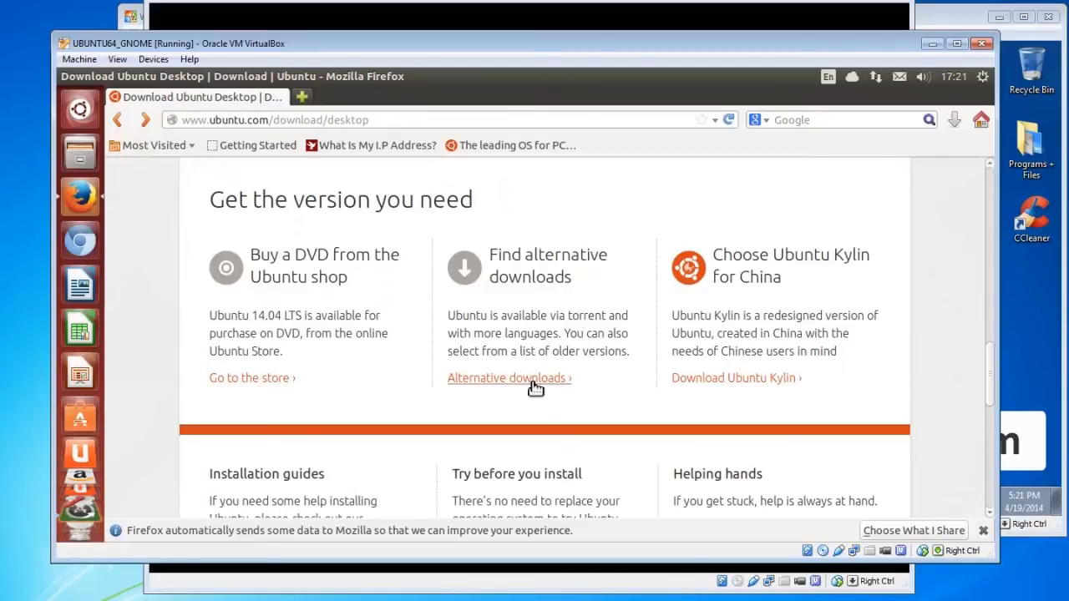
- Open Alternative downloads and scroll to the BitTorrent links for Ubuntu 12.04.4 and 14.04 LTS
{"action": "left_click", "coordinate": [507, 377]}
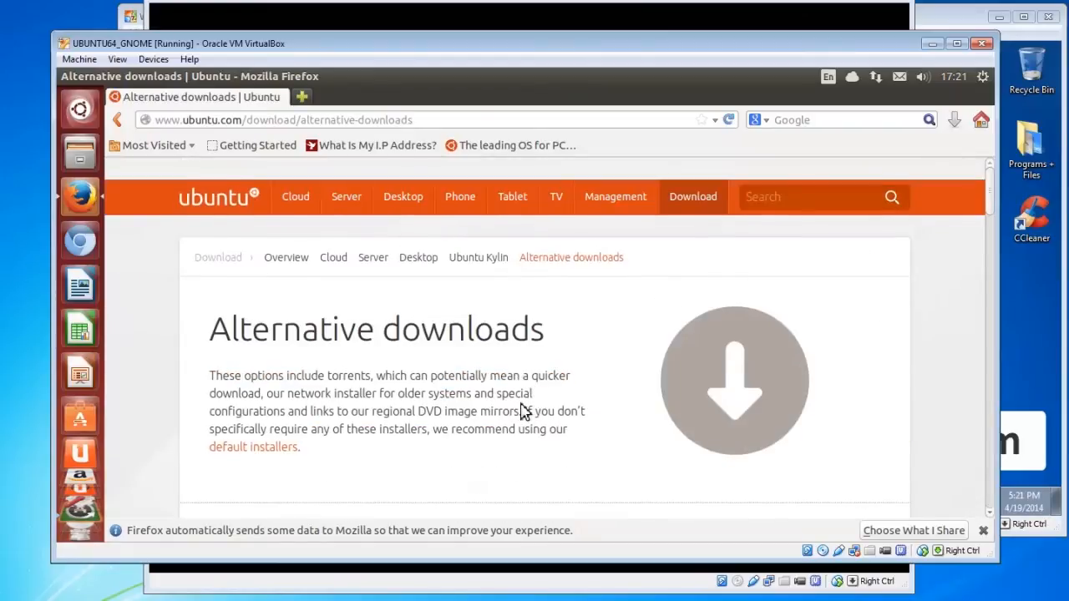
{"action": "scroll", "scroll_direction": "down", "scroll_amount": 3}
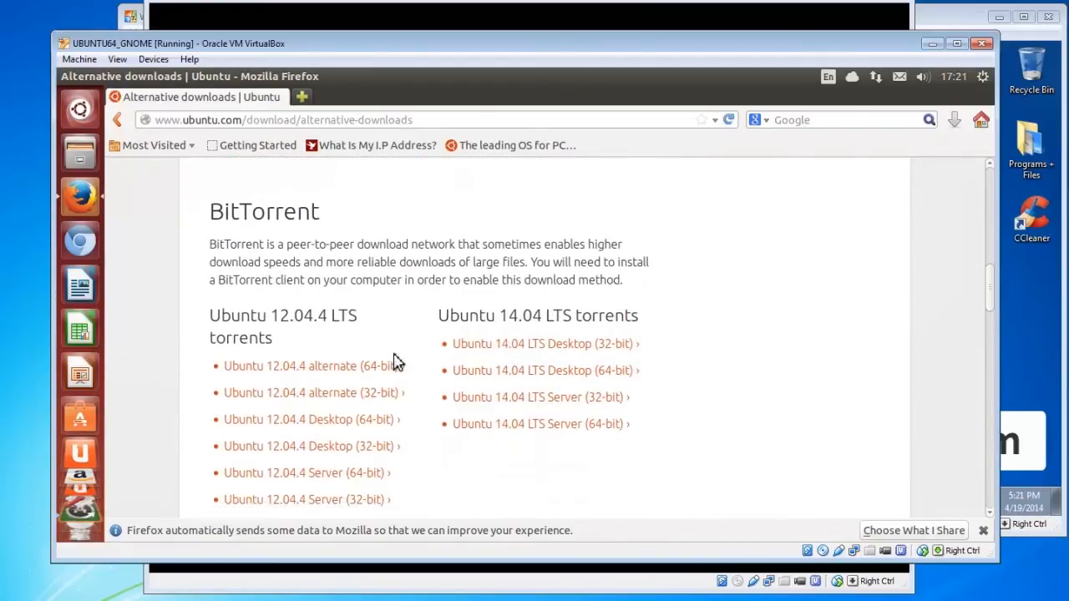
{"action": "scroll", "scroll_direction": "down", "scroll_amount": 3}
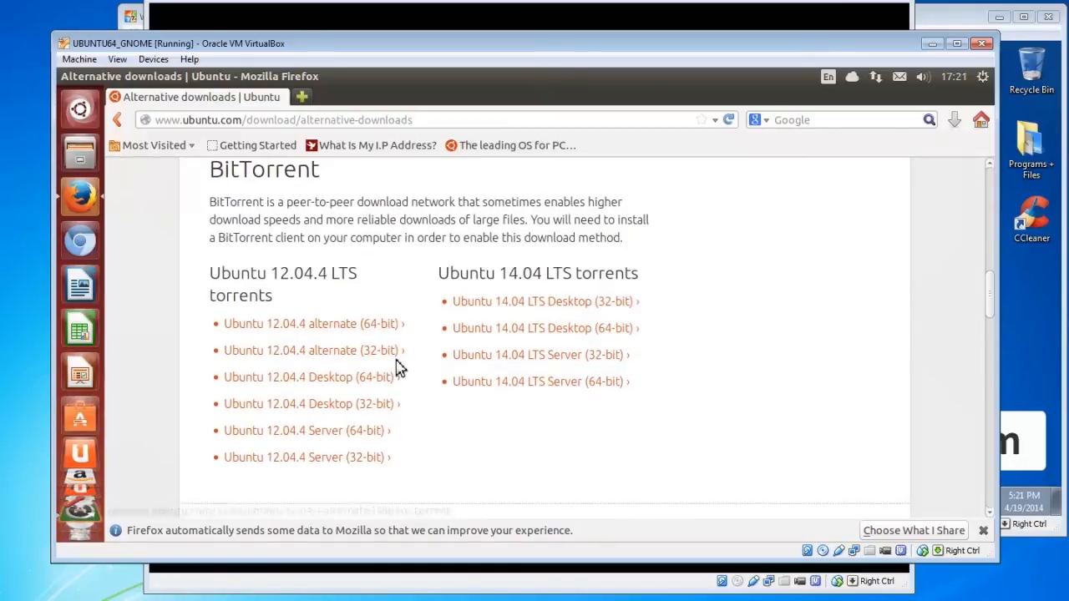
{"action": "mouse_move", "coordinate": [431, 381]}
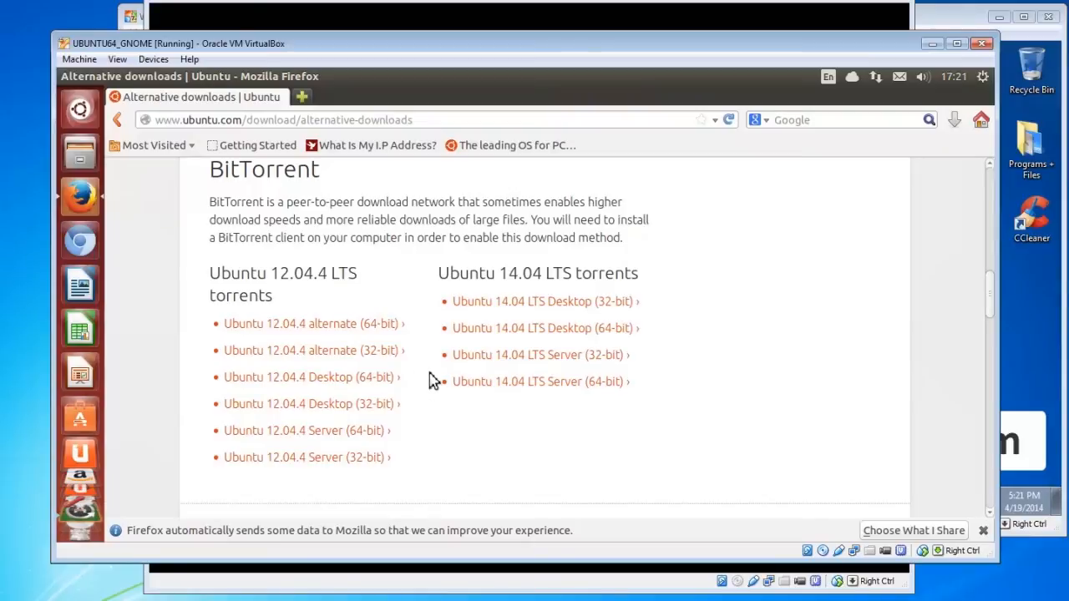
{"action": "mouse_move", "coordinate": [884, 347]}
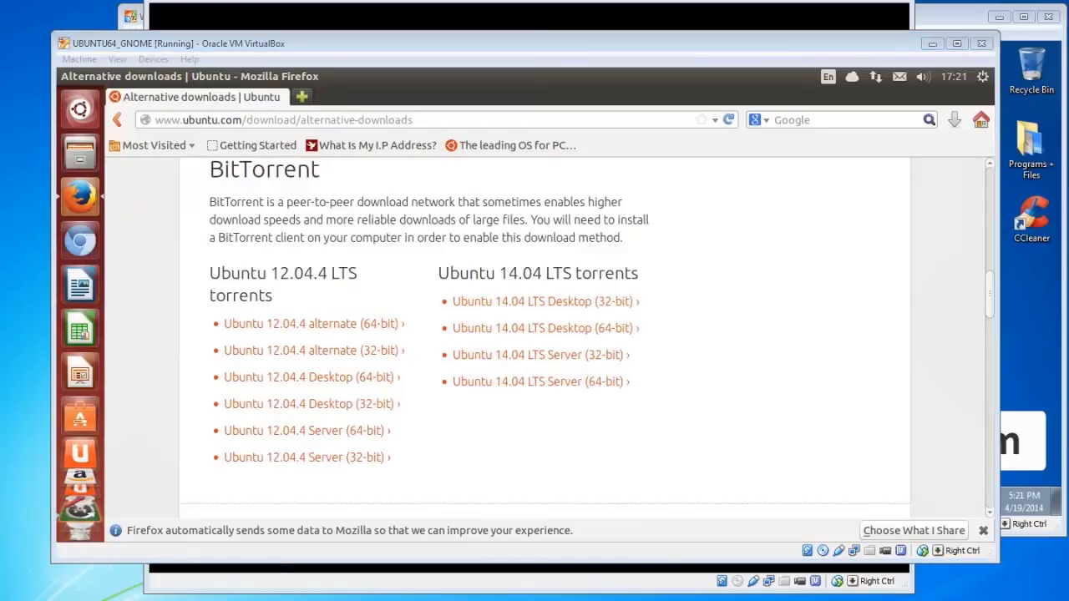
{"action": "mouse_move", "coordinate": [949, 23]}
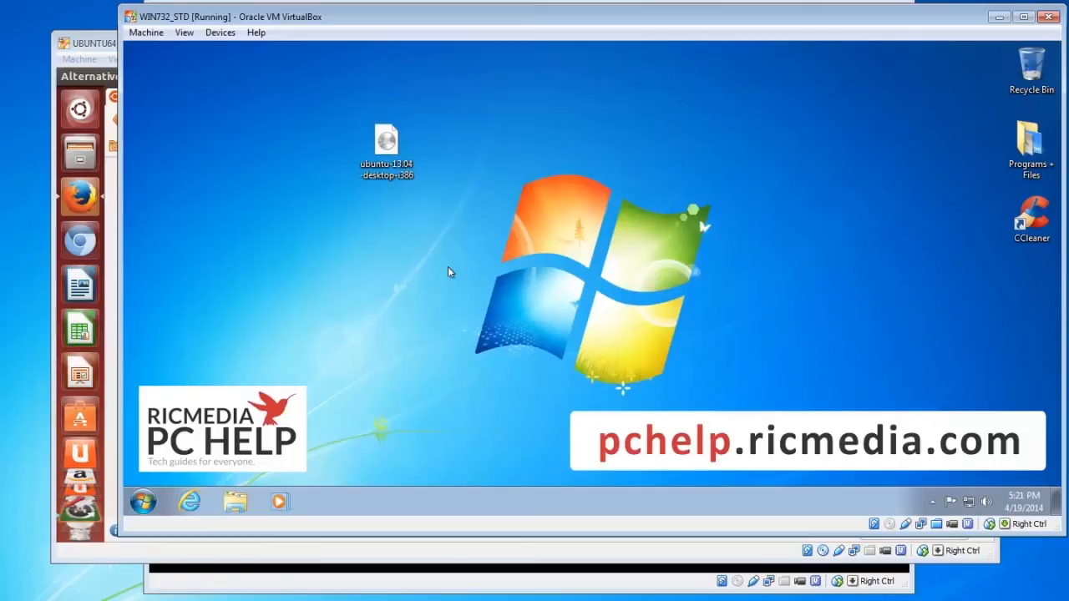
{"action": "mouse_move", "coordinate": [394, 250]}
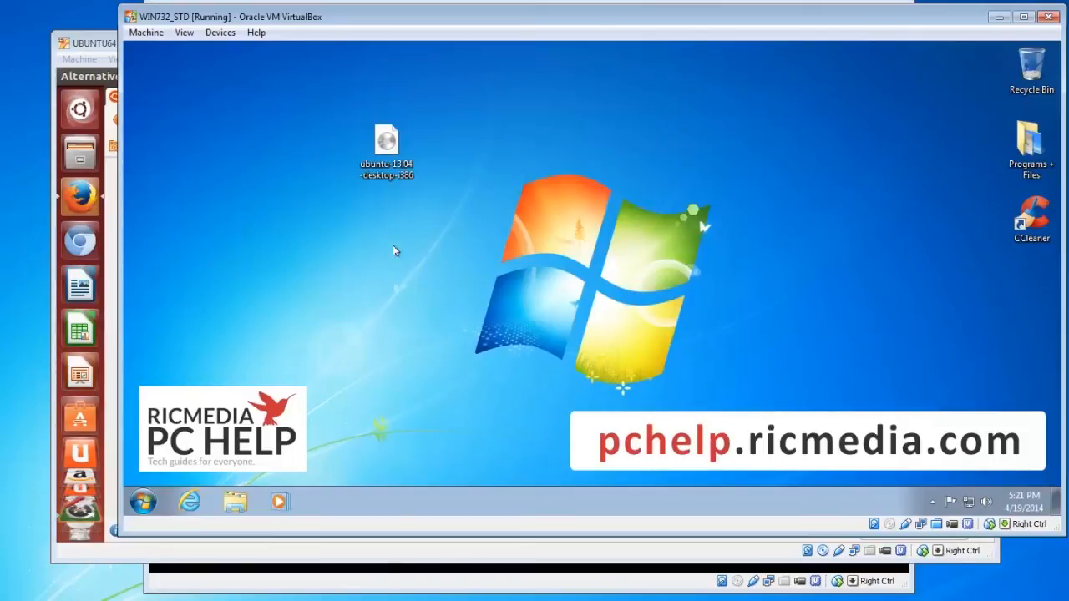
- Select the Ubuntu 12.04 desktop ISO on the Windows 7 desktop and show its context menu
{"action": "left_click", "coordinate": [388, 150]}
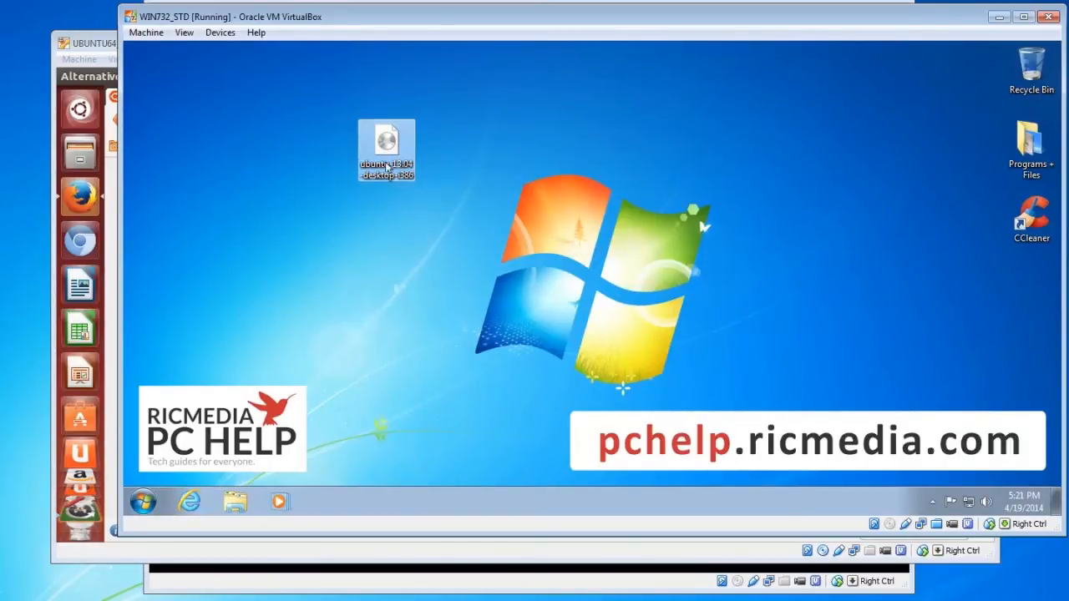
{"action": "mouse_move", "coordinate": [385, 159]}
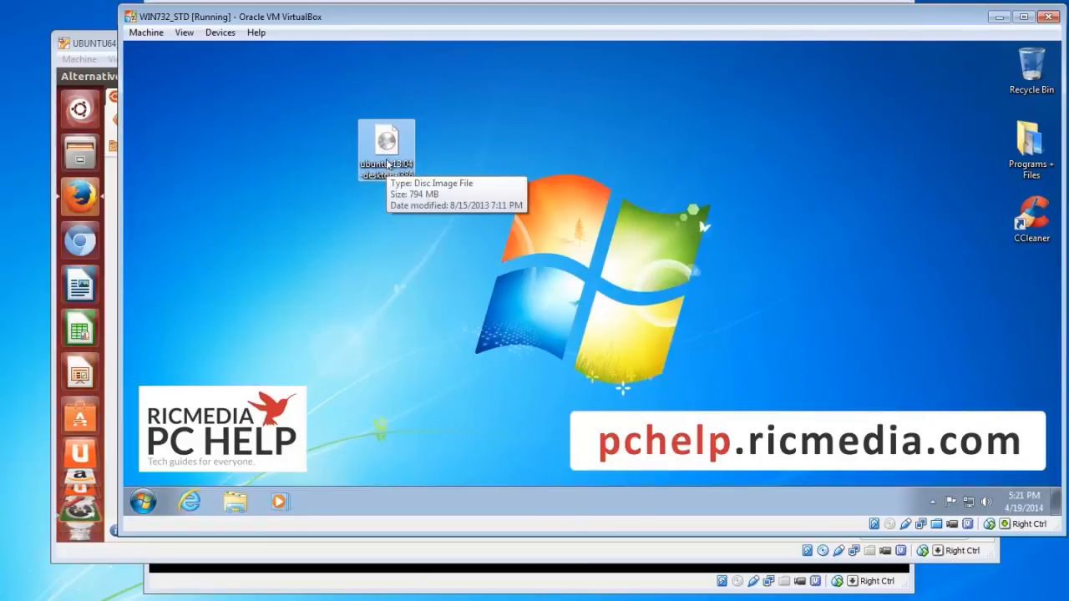
{"action": "right_click", "coordinate": [385, 151]}
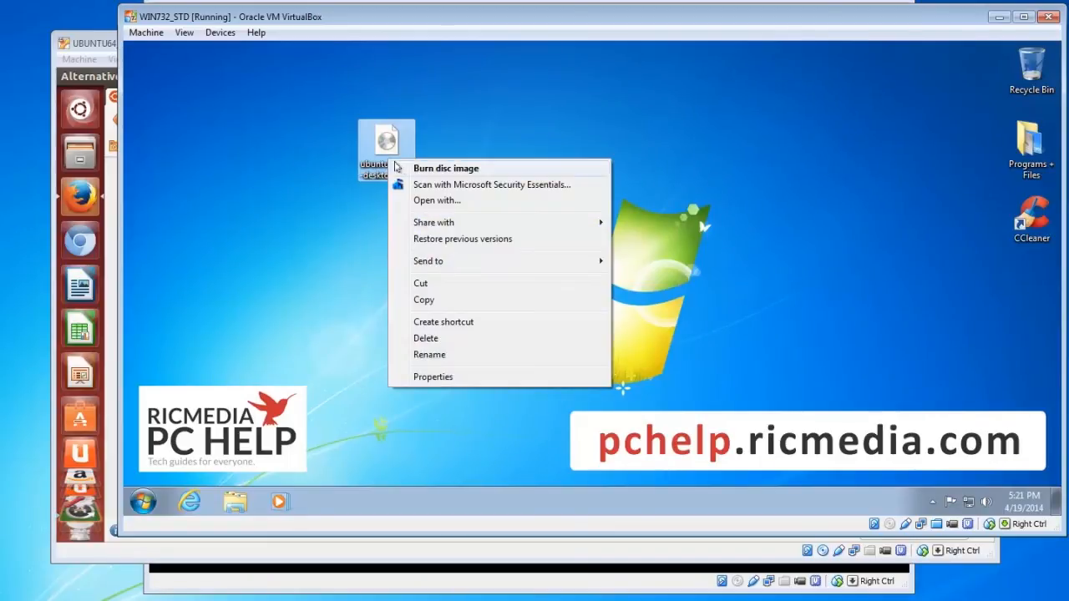
{"action": "mouse_move", "coordinate": [494, 167]}
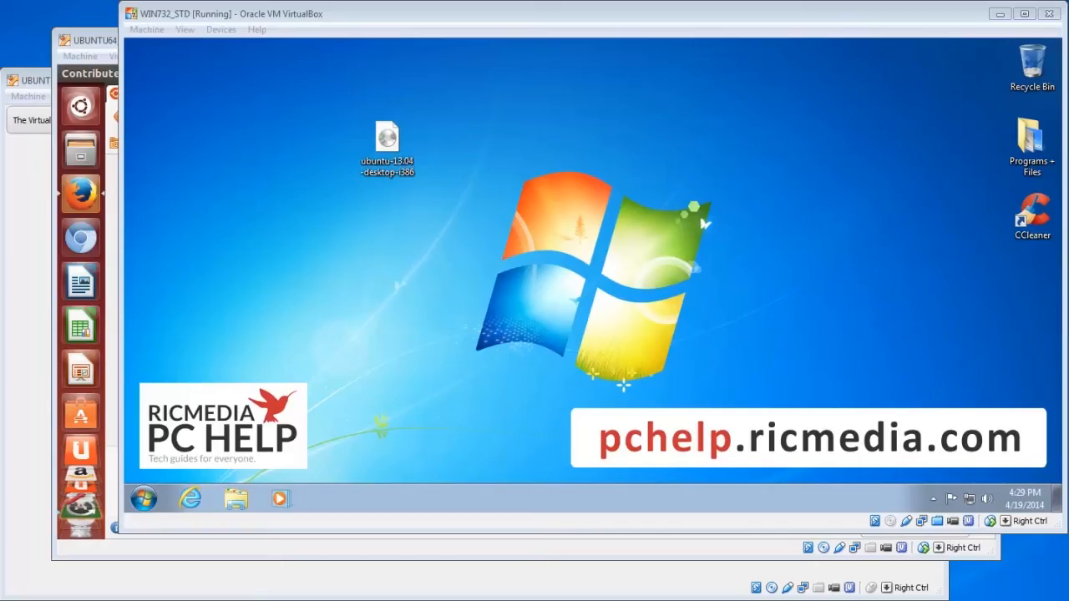
{"action": "mouse_move", "coordinate": [668, 133]}
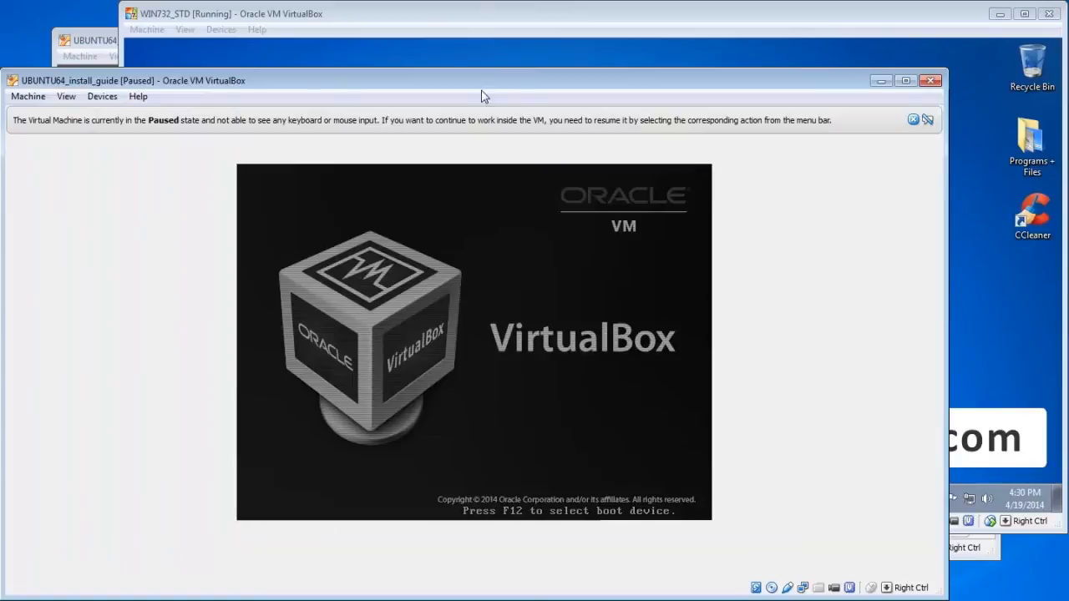
{"action": "mouse_move", "coordinate": [518, 91]}
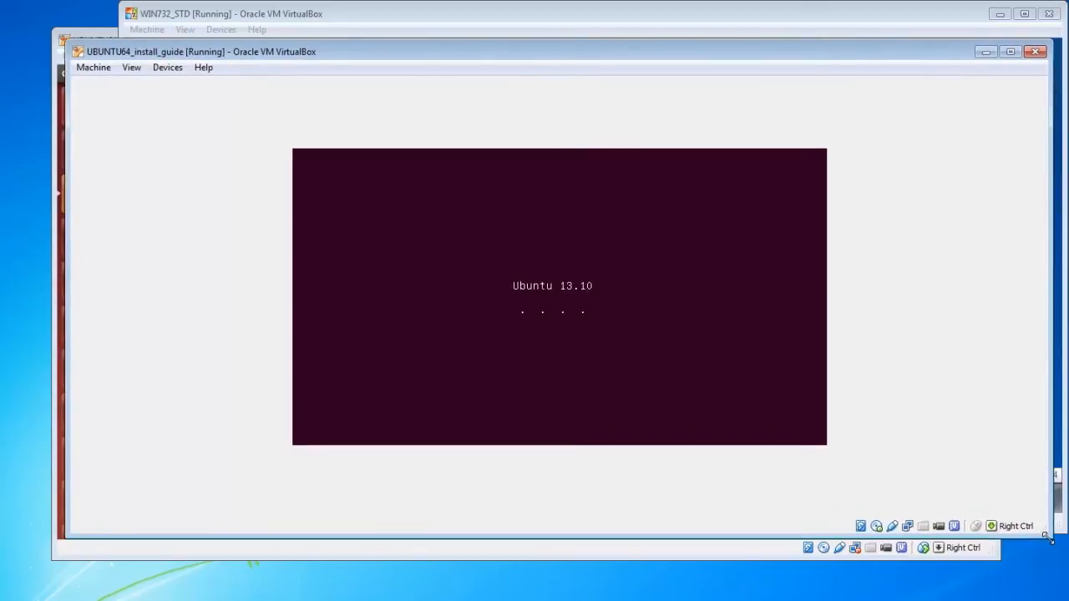
{"action": "mouse_move", "coordinate": [682, 384]}
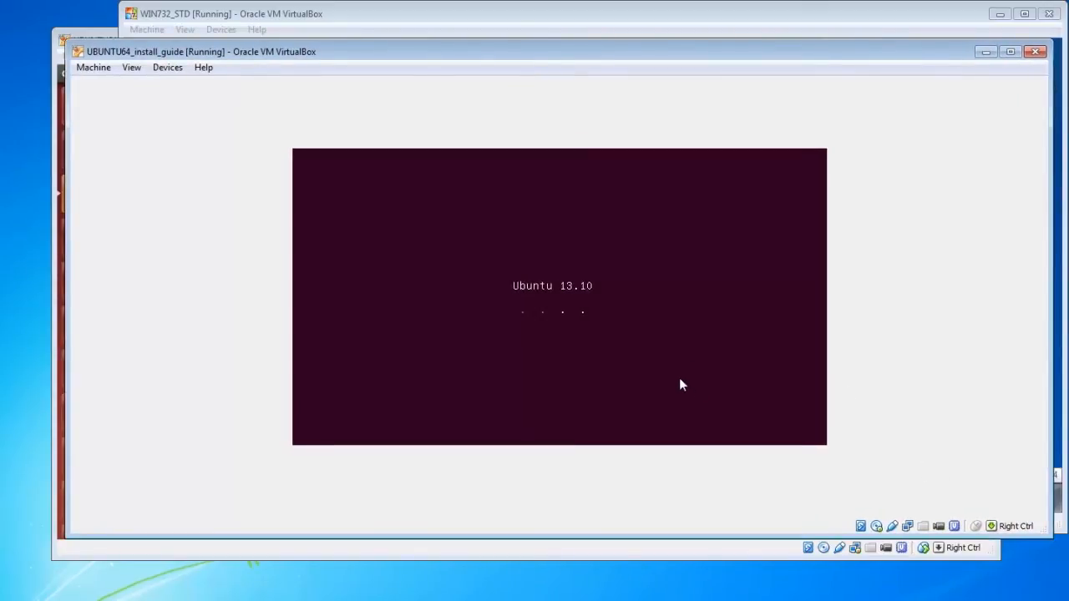
{"action": "mouse_move", "coordinate": [610, 313]}
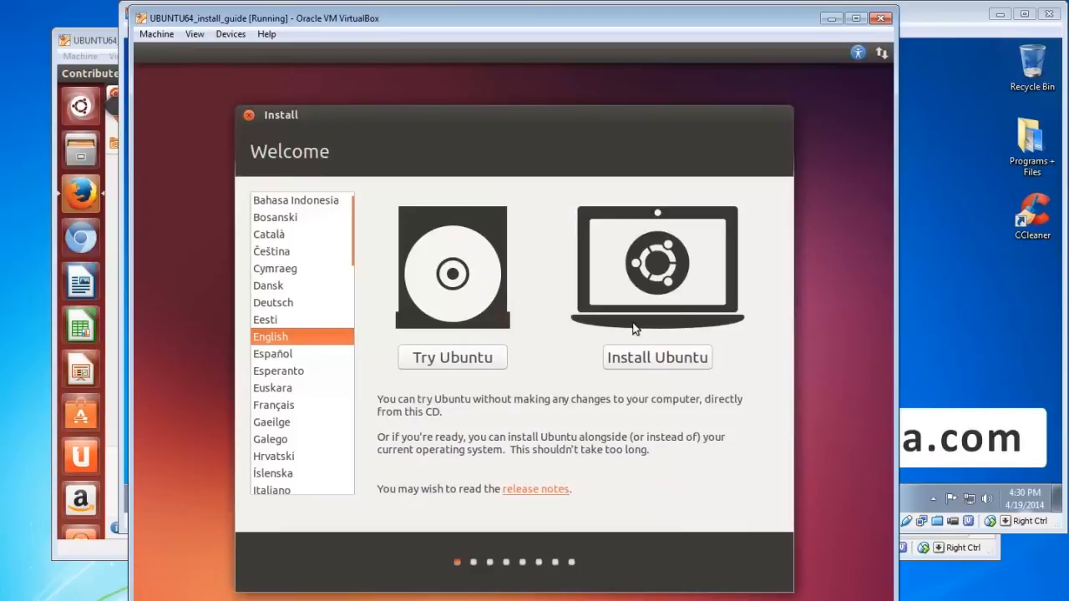
{"action": "mouse_move", "coordinate": [588, 346]}
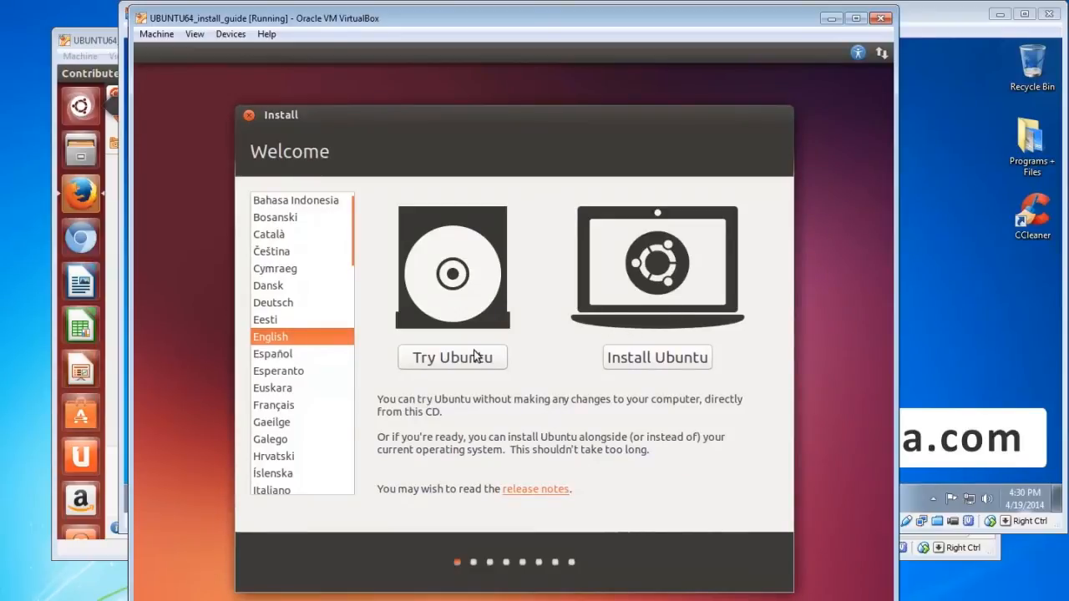
{"action": "mouse_move", "coordinate": [521, 394]}
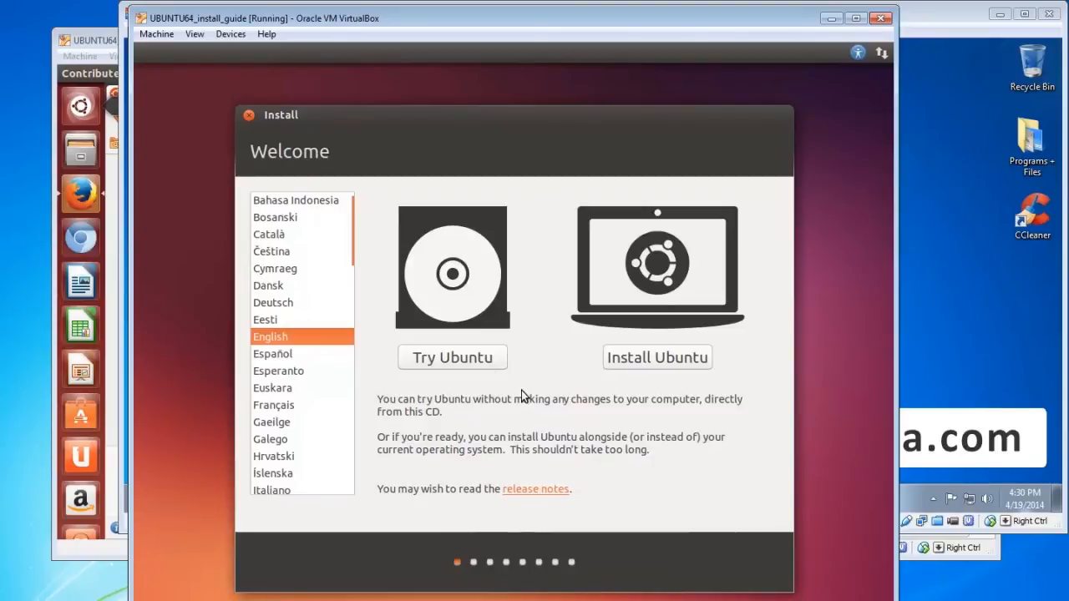
{"action": "mouse_move", "coordinate": [611, 468]}
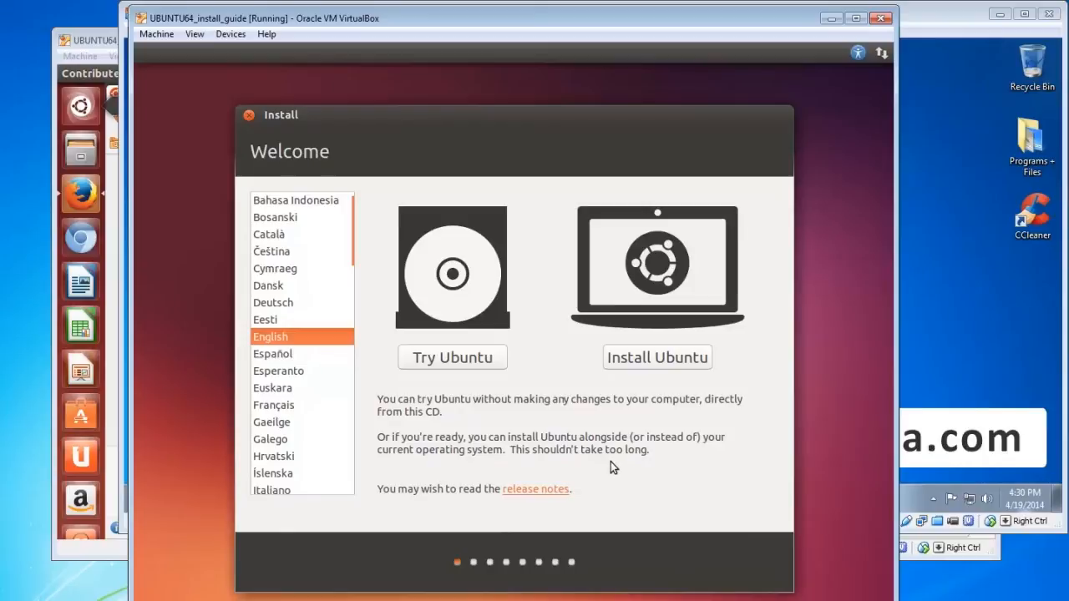
{"action": "mouse_move", "coordinate": [716, 416]}
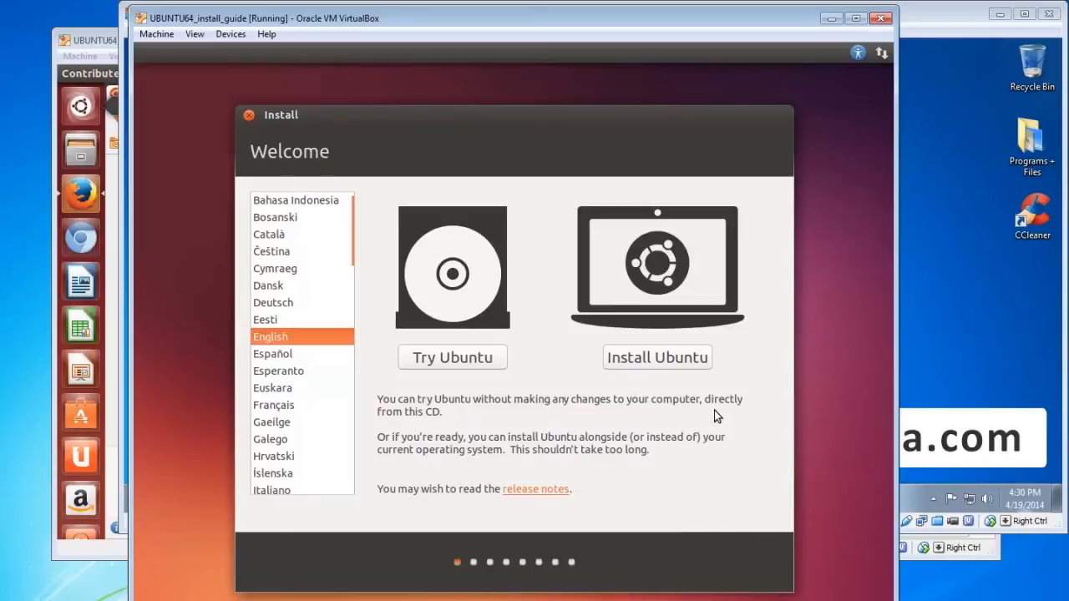
{"action": "mouse_move", "coordinate": [676, 364]}
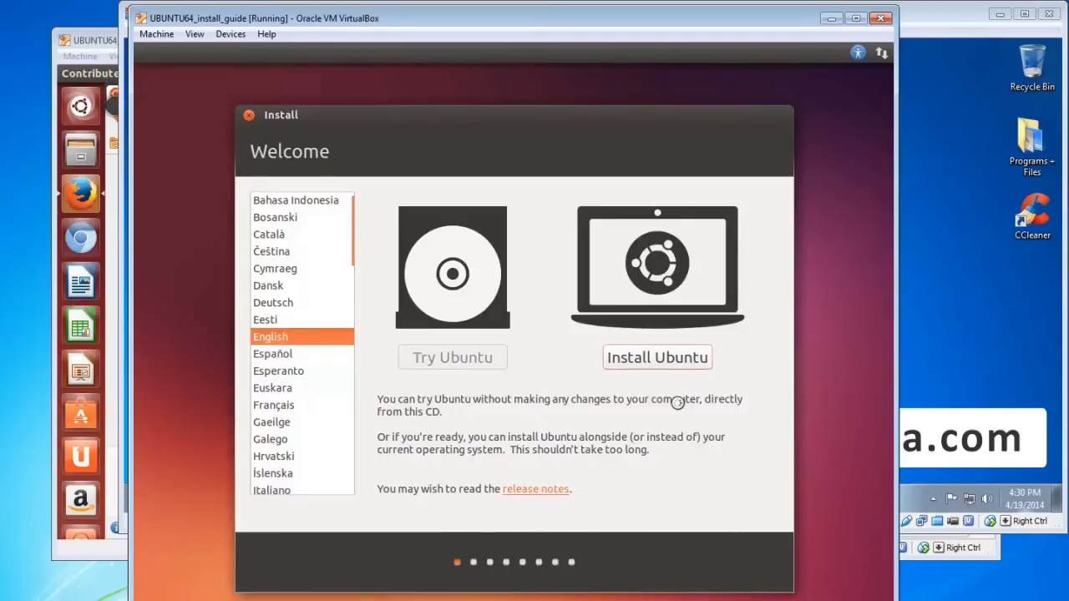
- Begin Install Ubuntu, enable 'Install this third-party software' with updates left off, and continue
{"action": "left_click", "coordinate": [656, 357]}
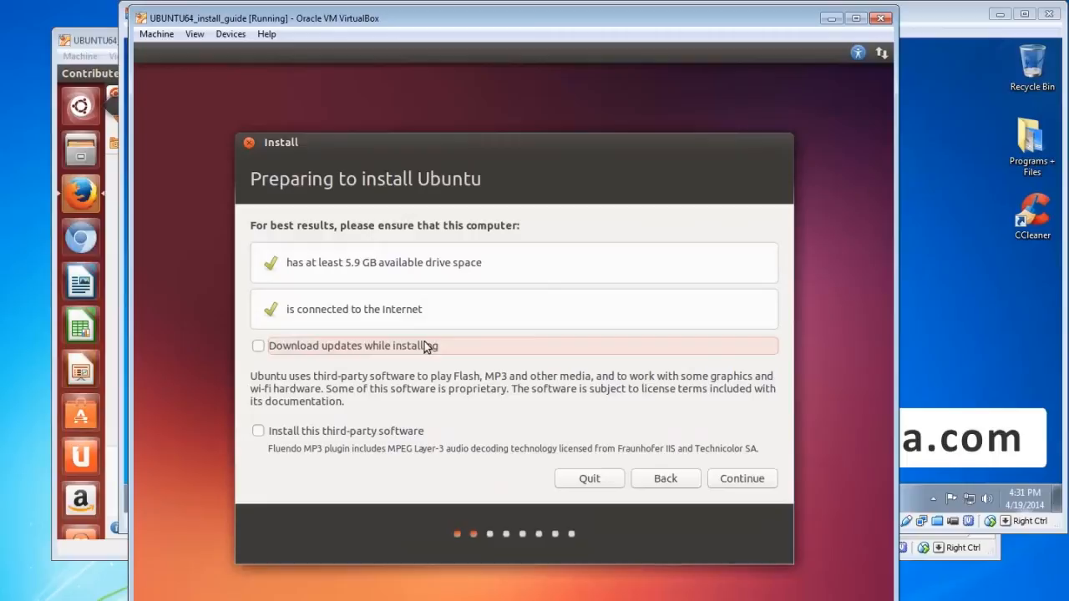
{"action": "mouse_move", "coordinate": [458, 272]}
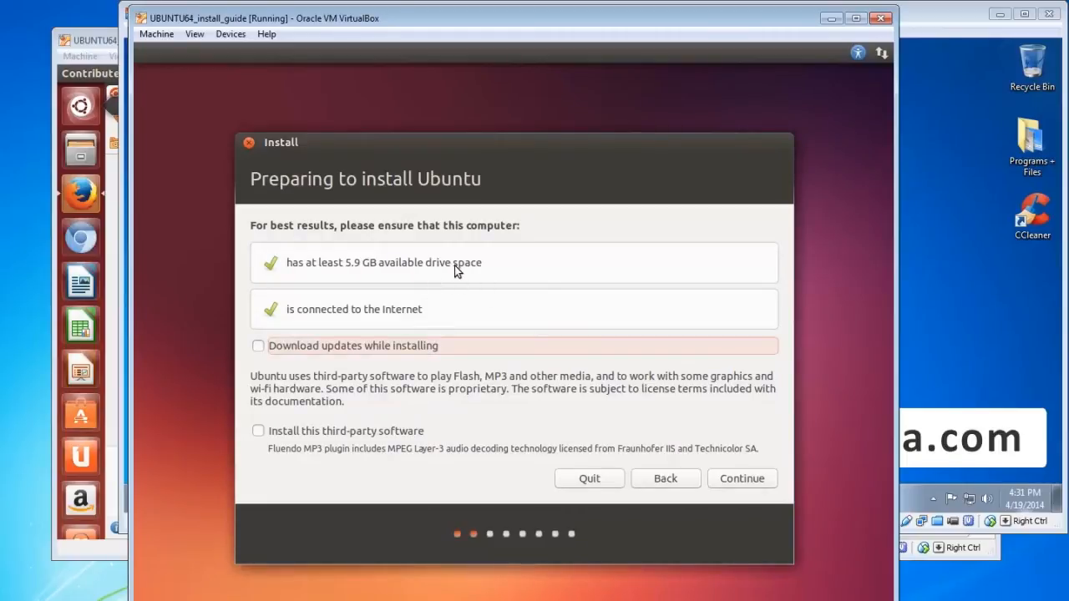
{"action": "mouse_move", "coordinate": [471, 287]}
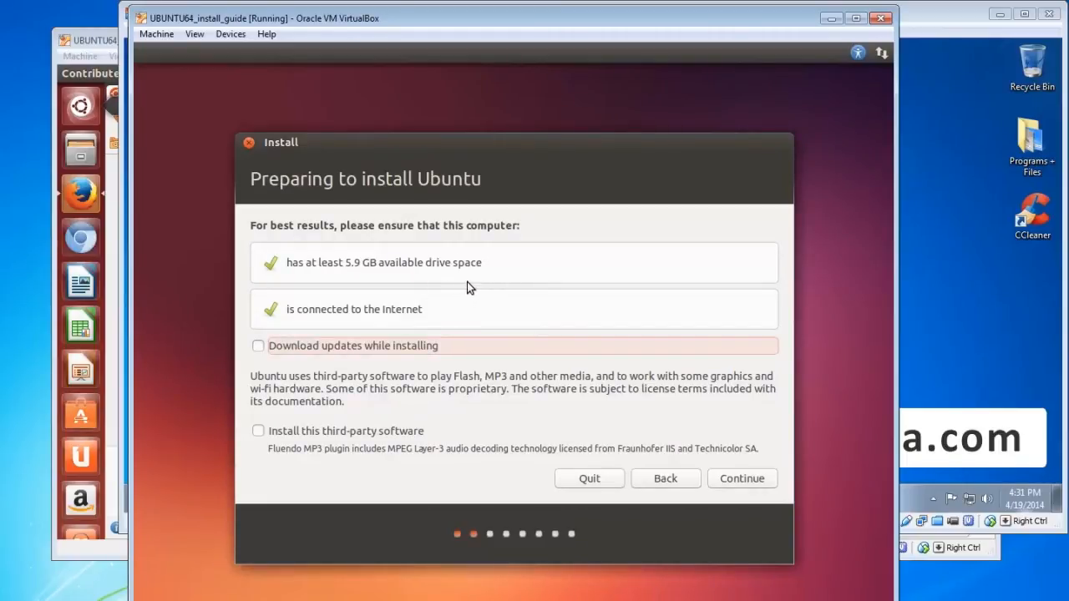
{"action": "mouse_move", "coordinate": [364, 278]}
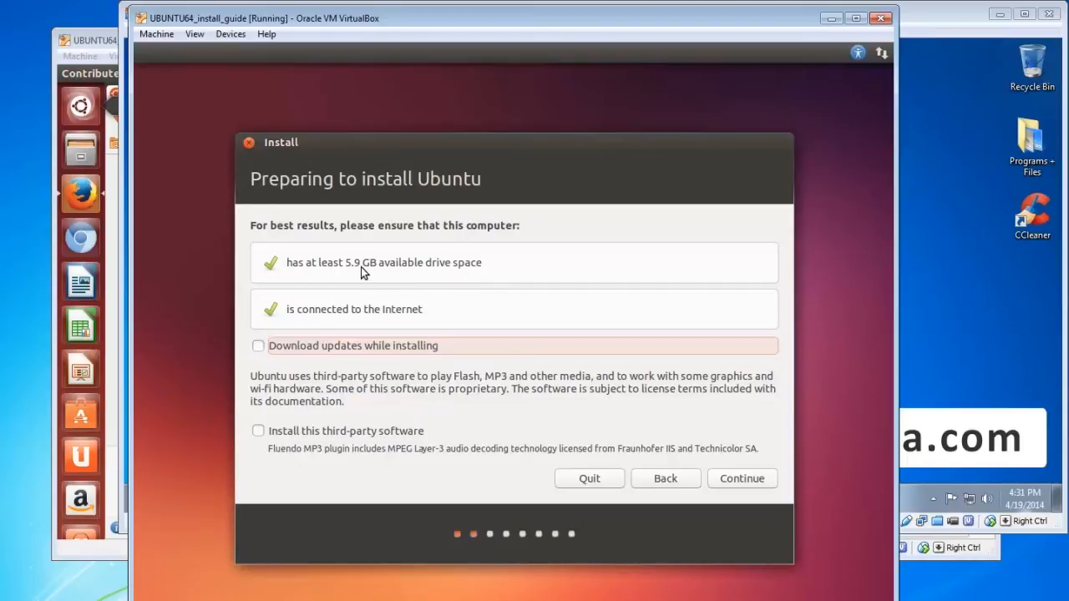
{"action": "mouse_move", "coordinate": [521, 276]}
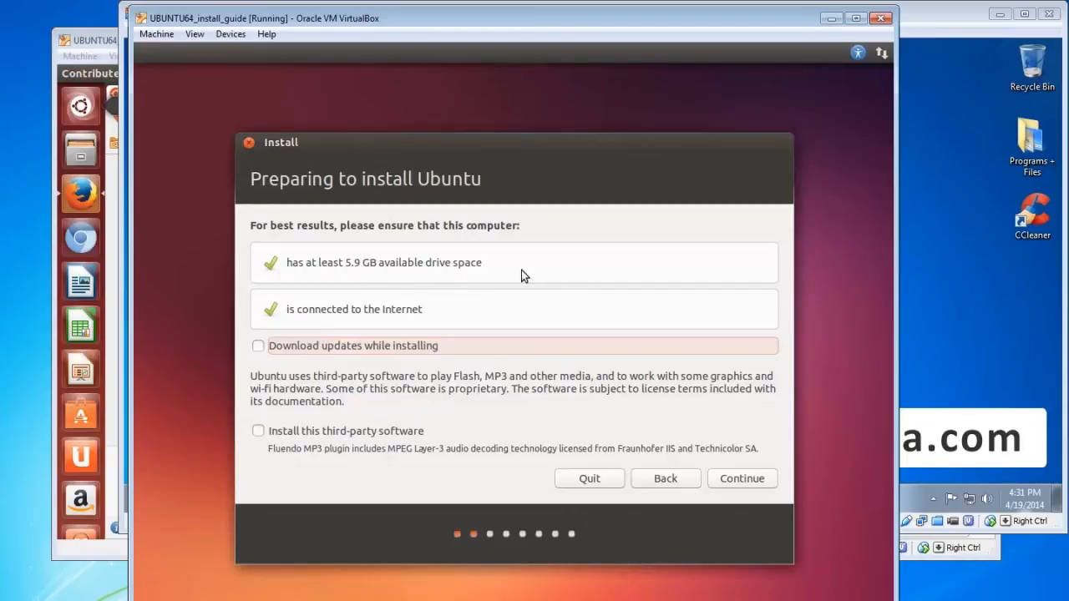
{"action": "mouse_move", "coordinate": [442, 346]}
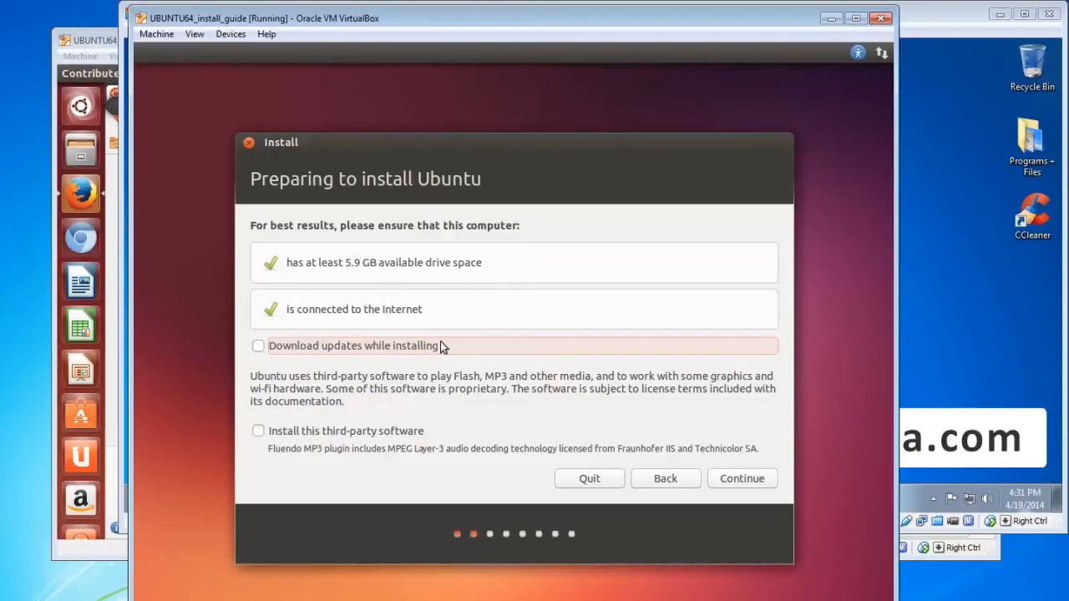
{"action": "mouse_move", "coordinate": [467, 321]}
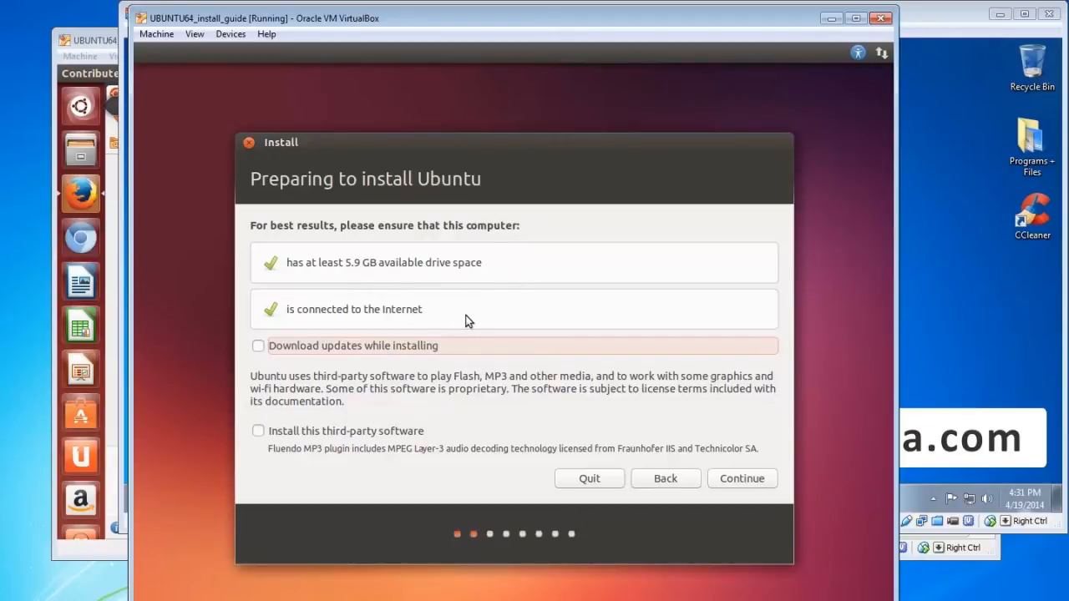
{"action": "mouse_move", "coordinate": [421, 321]}
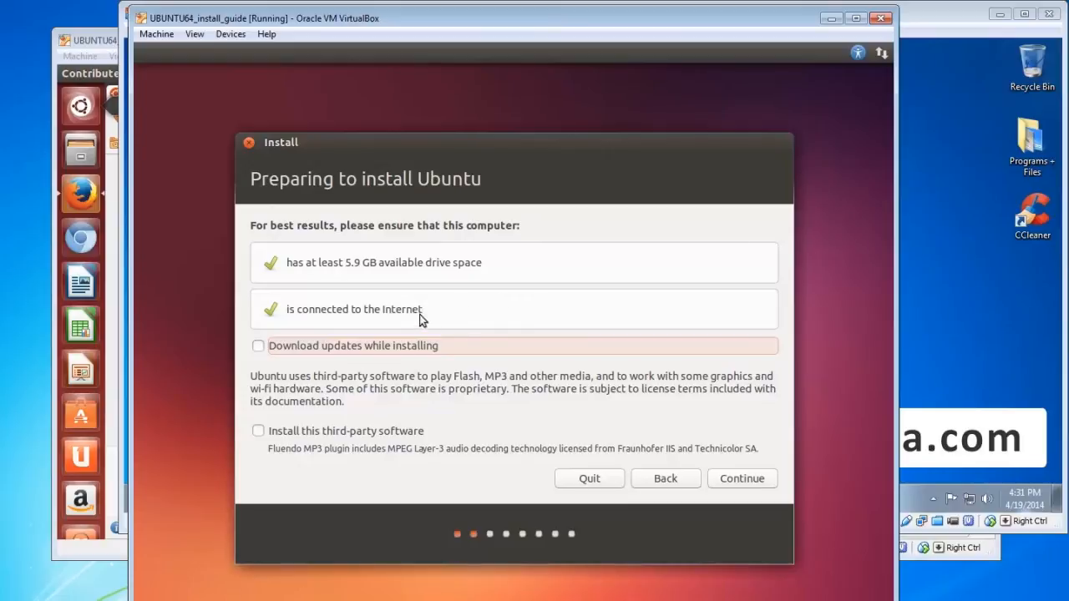
{"action": "mouse_move", "coordinate": [433, 317]}
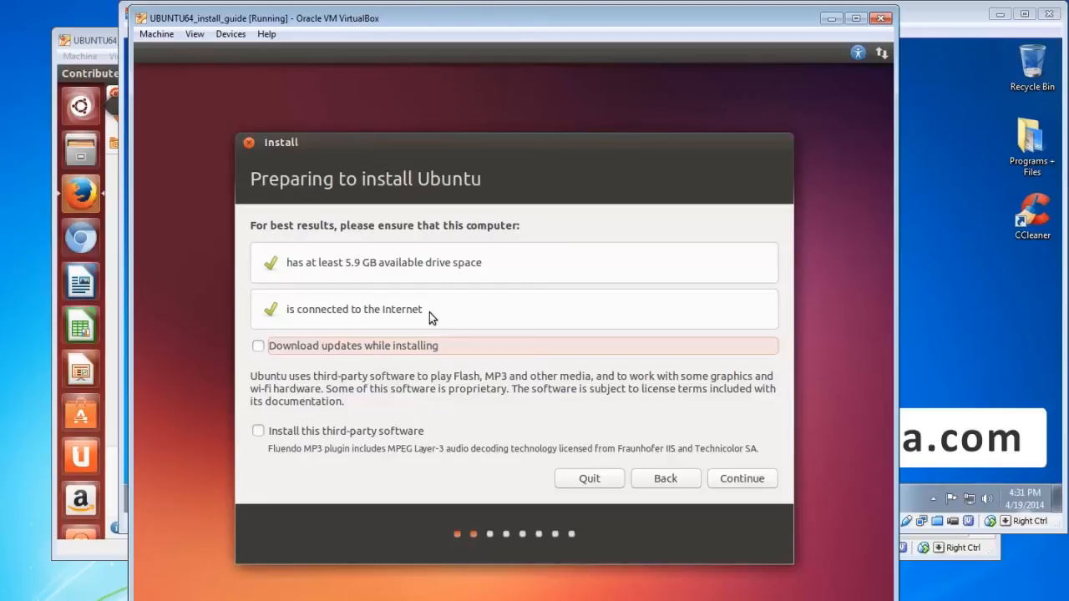
{"action": "mouse_move", "coordinate": [665, 477]}
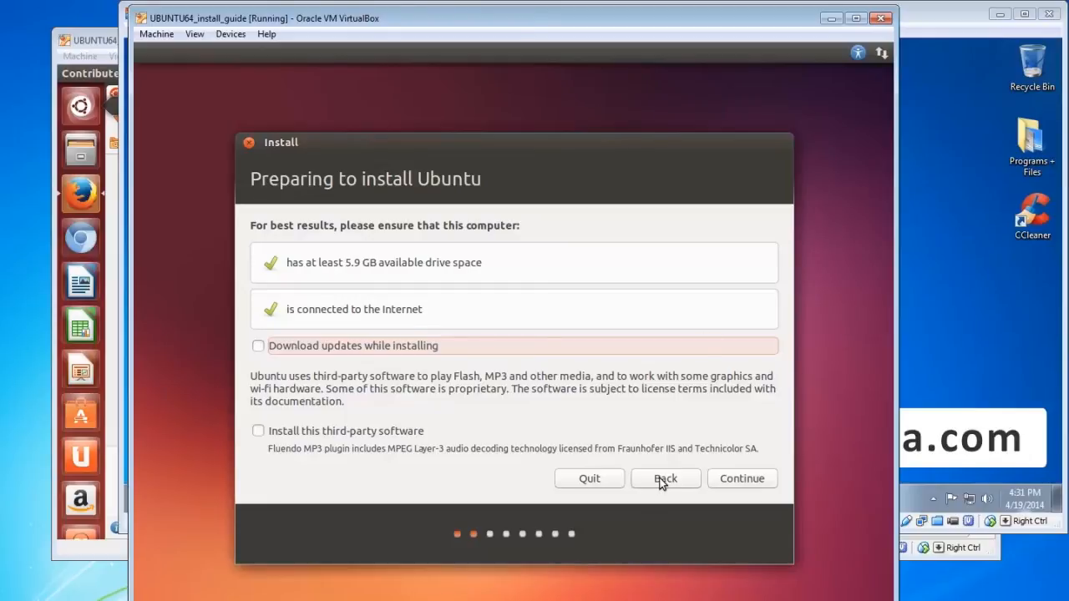
{"action": "mouse_move", "coordinate": [545, 383]}
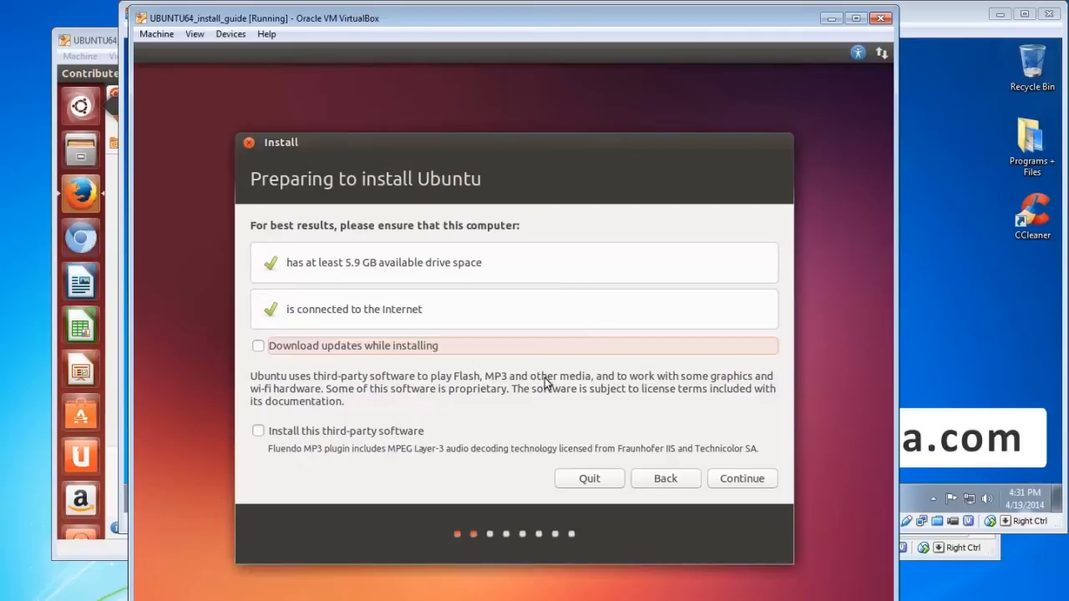
{"action": "mouse_move", "coordinate": [338, 384]}
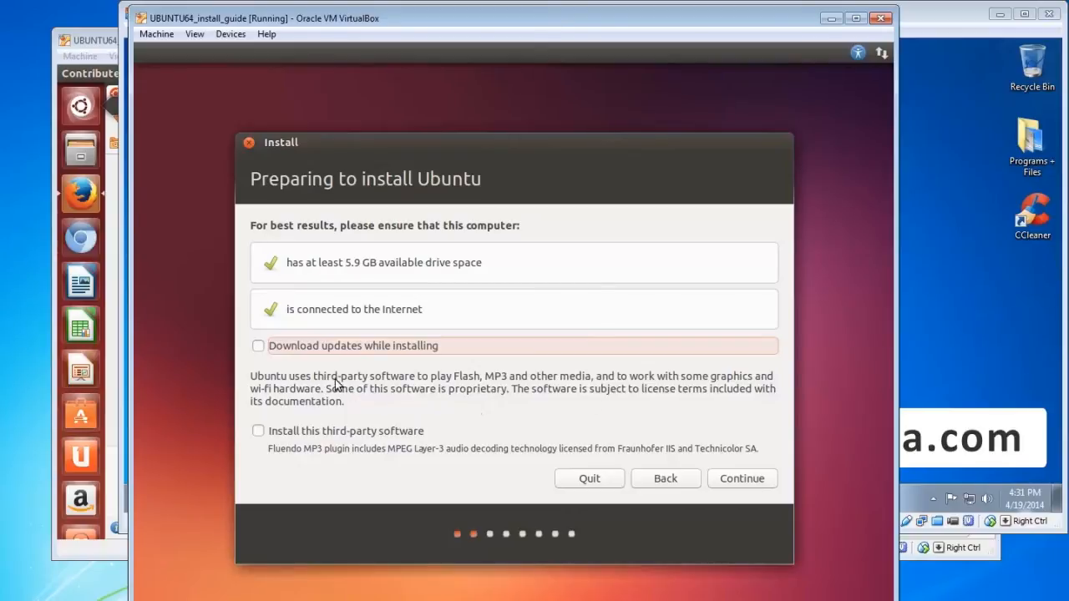
{"action": "mouse_move", "coordinate": [377, 369]}
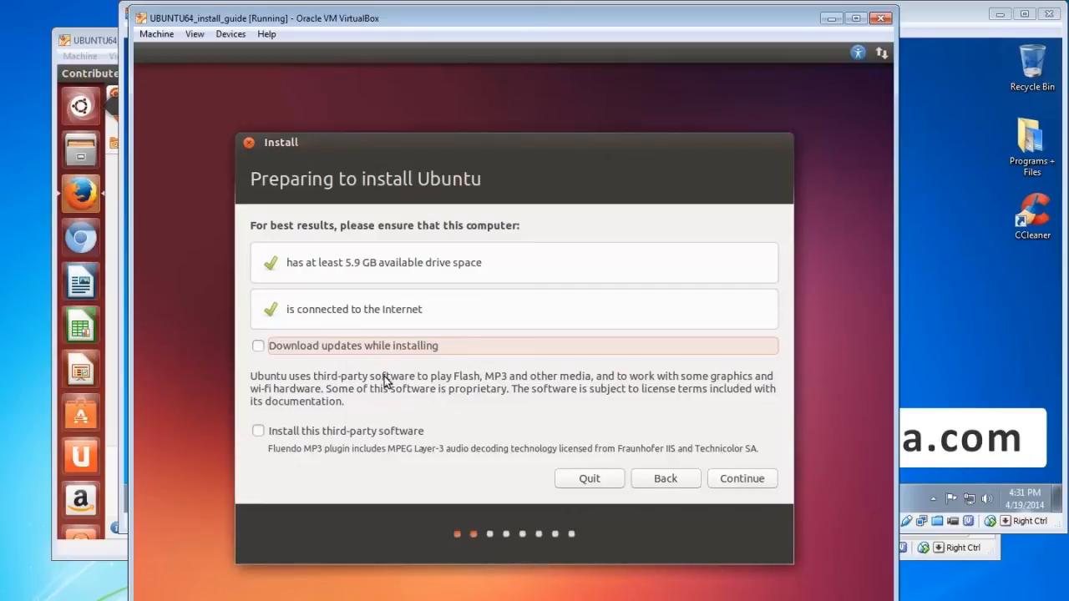
{"action": "mouse_move", "coordinate": [394, 398]}
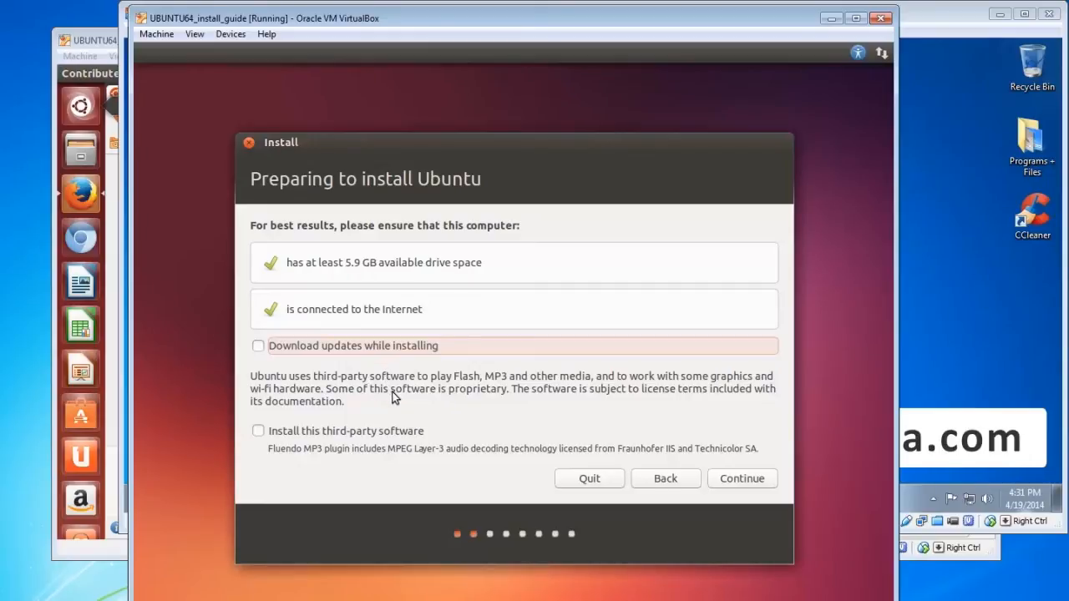
{"action": "mouse_move", "coordinate": [402, 374]}
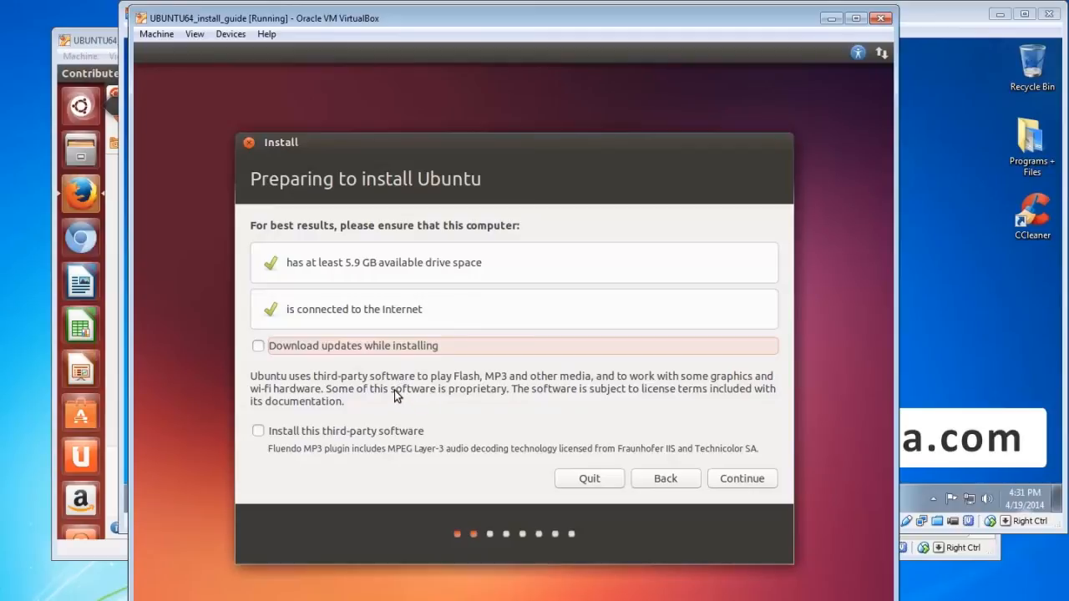
{"action": "mouse_move", "coordinate": [376, 401]}
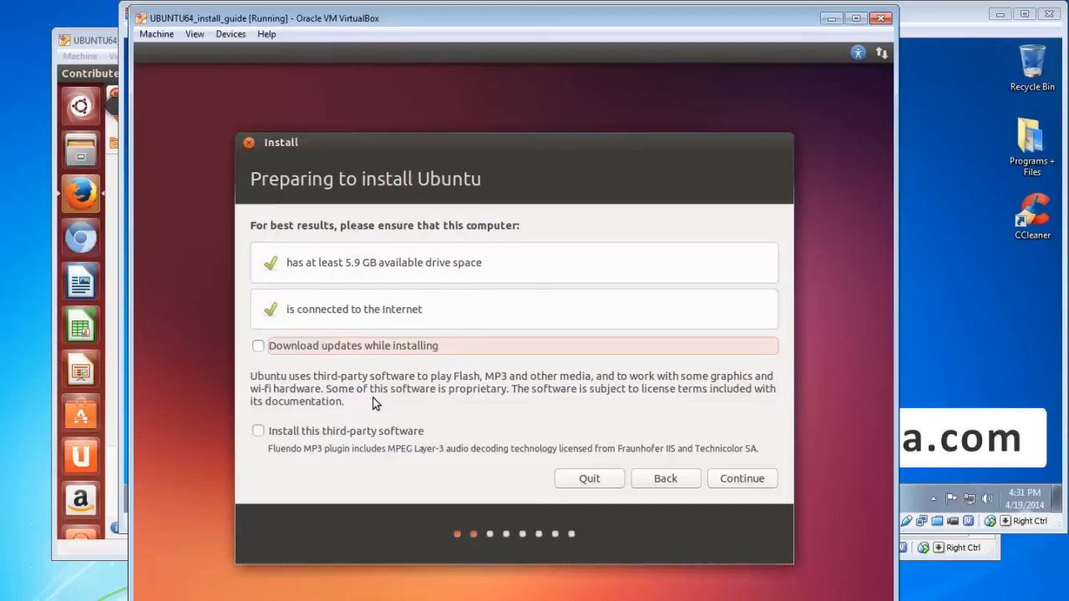
{"action": "mouse_move", "coordinate": [357, 371]}
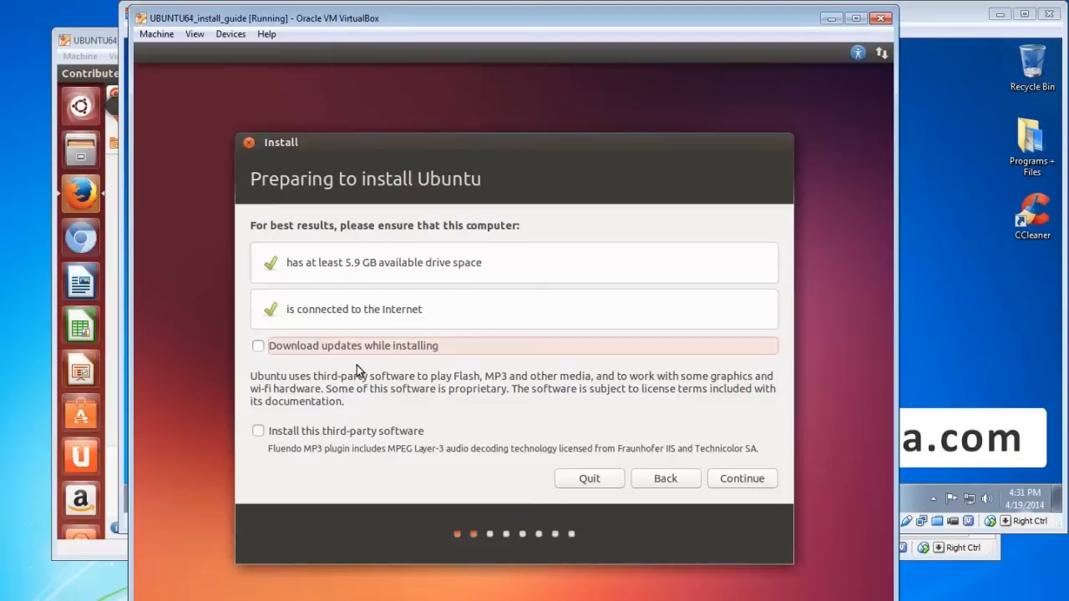
{"action": "mouse_move", "coordinate": [339, 441]}
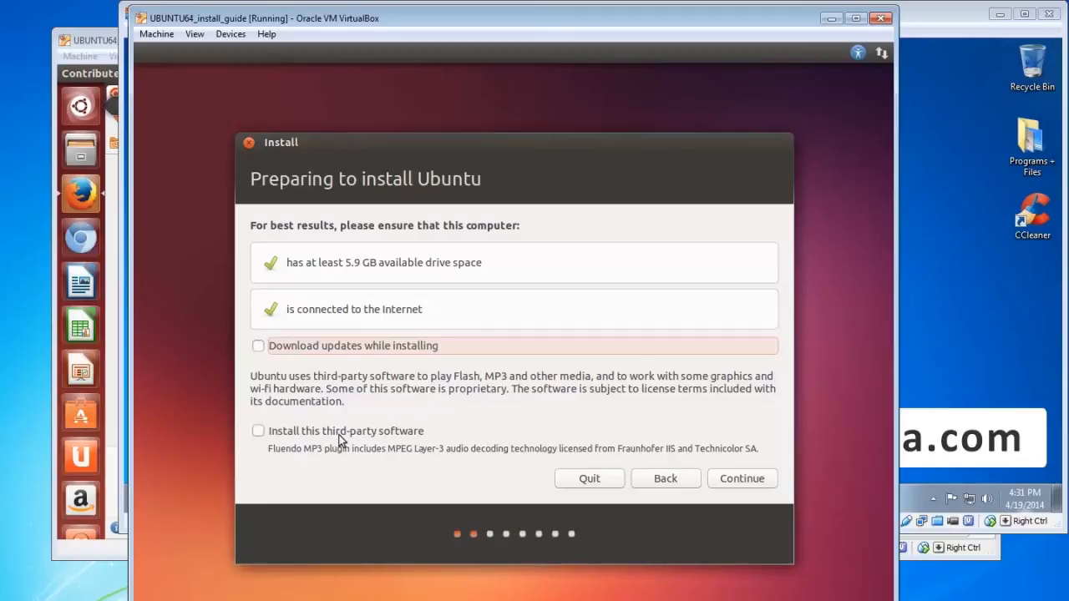
{"action": "mouse_move", "coordinate": [363, 436]}
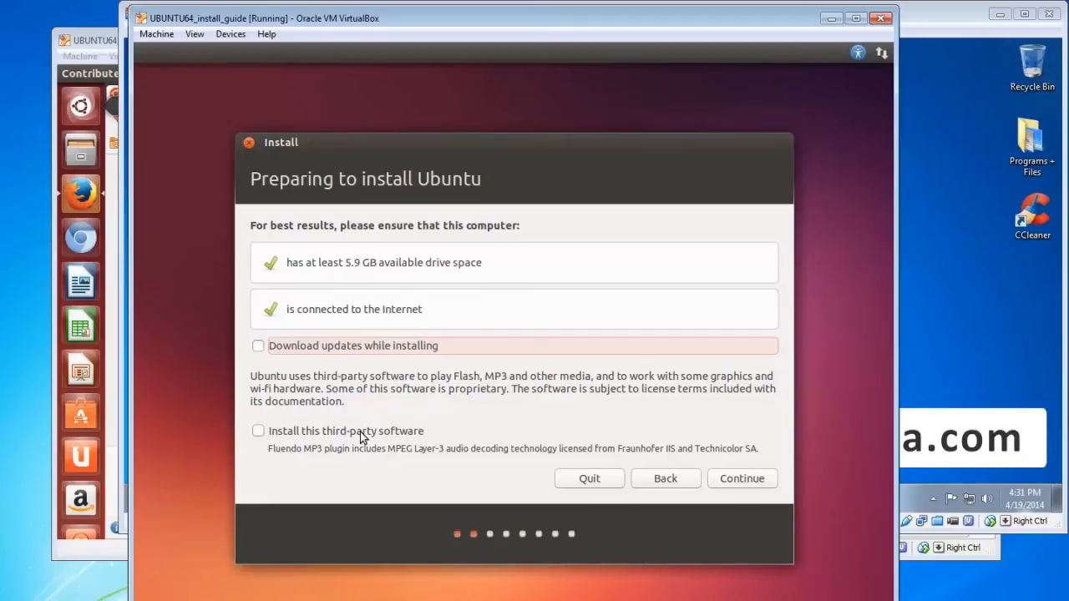
{"action": "left_click", "coordinate": [258, 431]}
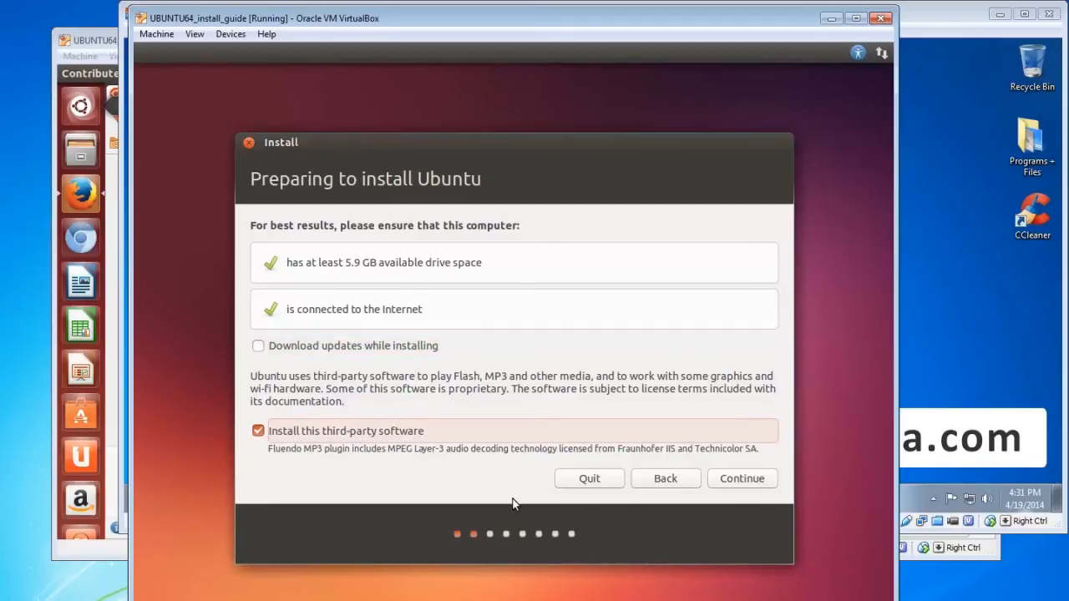
{"action": "mouse_move", "coordinate": [417, 468]}
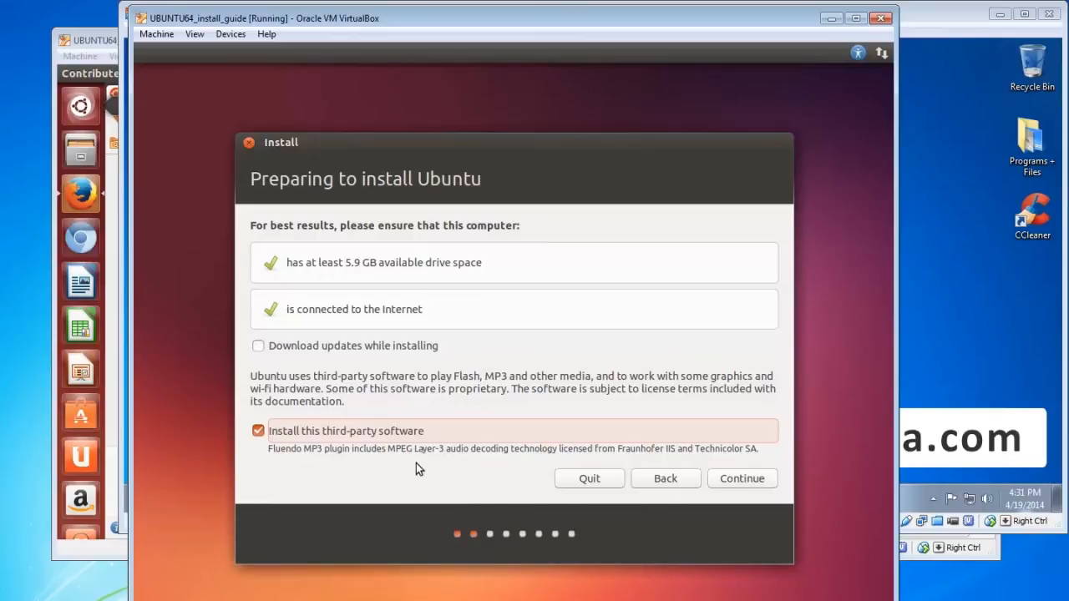
{"action": "mouse_move", "coordinate": [440, 481]}
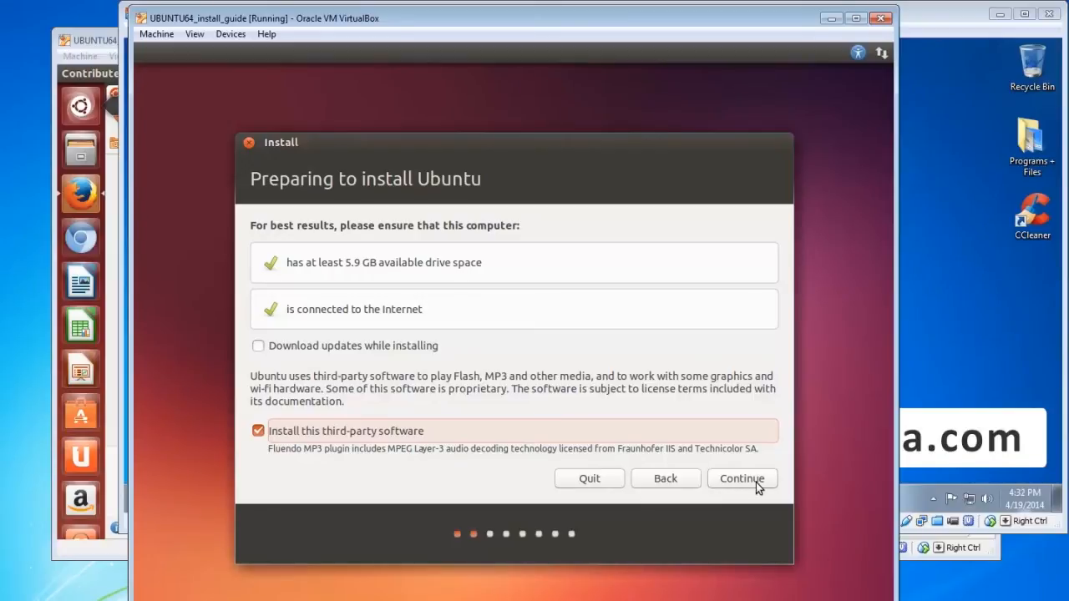
{"action": "left_click", "coordinate": [742, 478]}
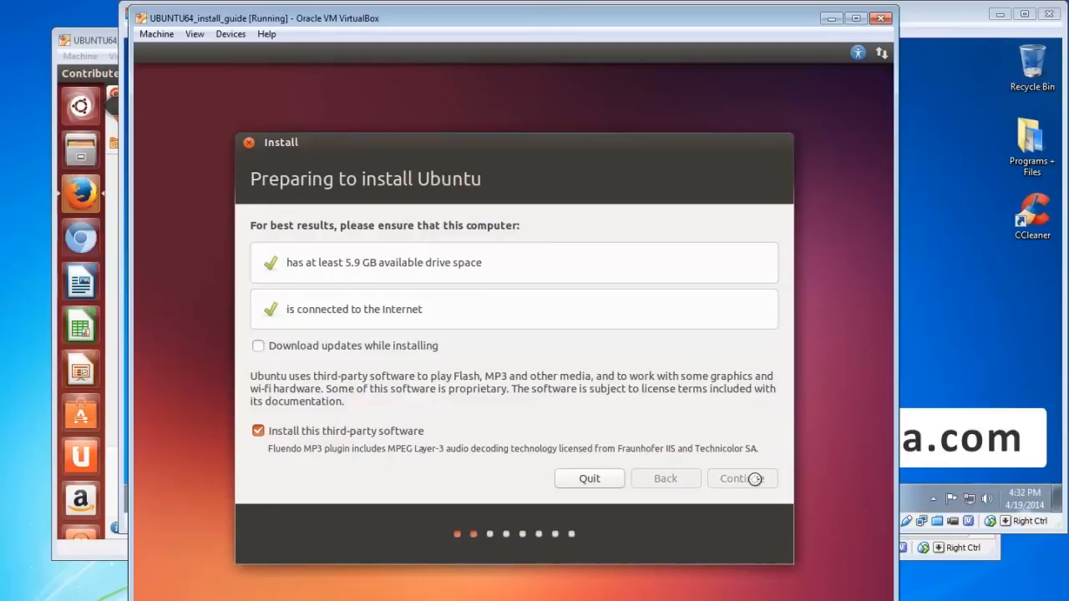
- Keep 'Erase disk and install Ubuntu' as the installation type and confirm Install Now
{"action": "left_click", "coordinate": [738, 477]}
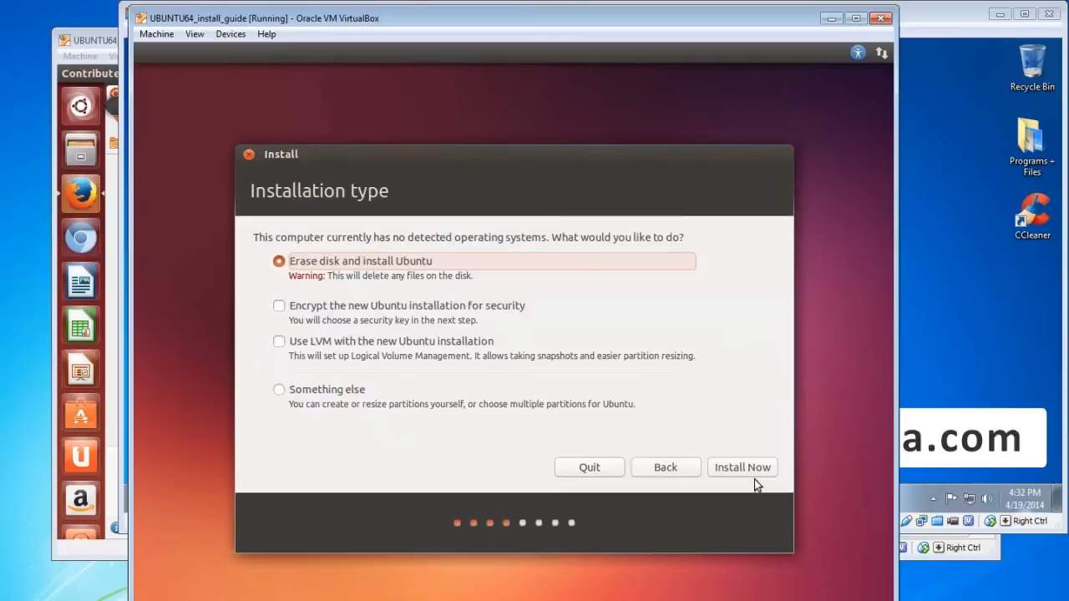
{"action": "mouse_move", "coordinate": [301, 264]}
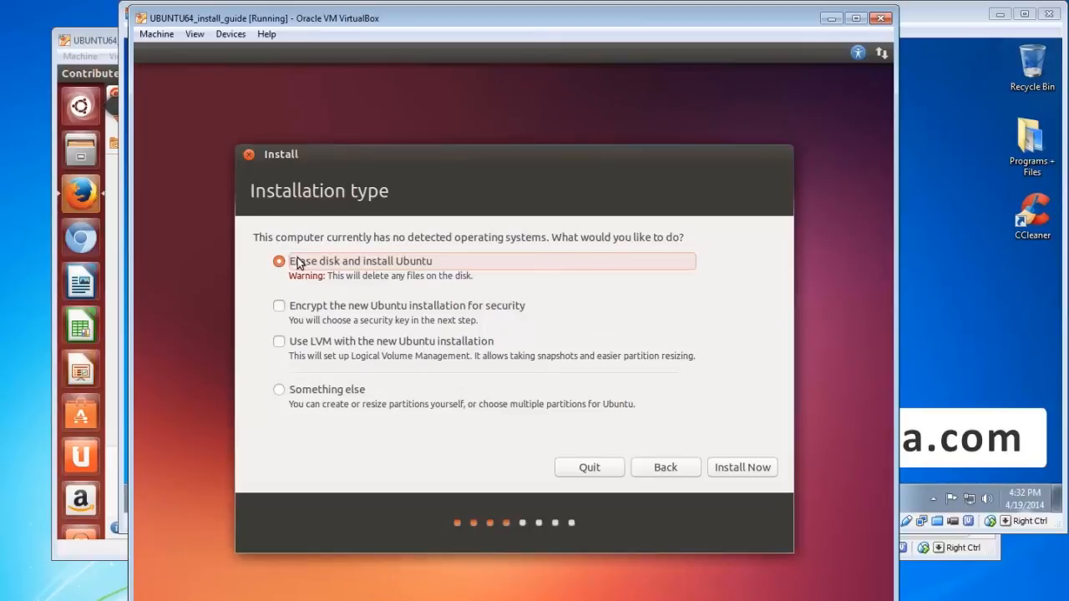
{"action": "mouse_move", "coordinate": [454, 267]}
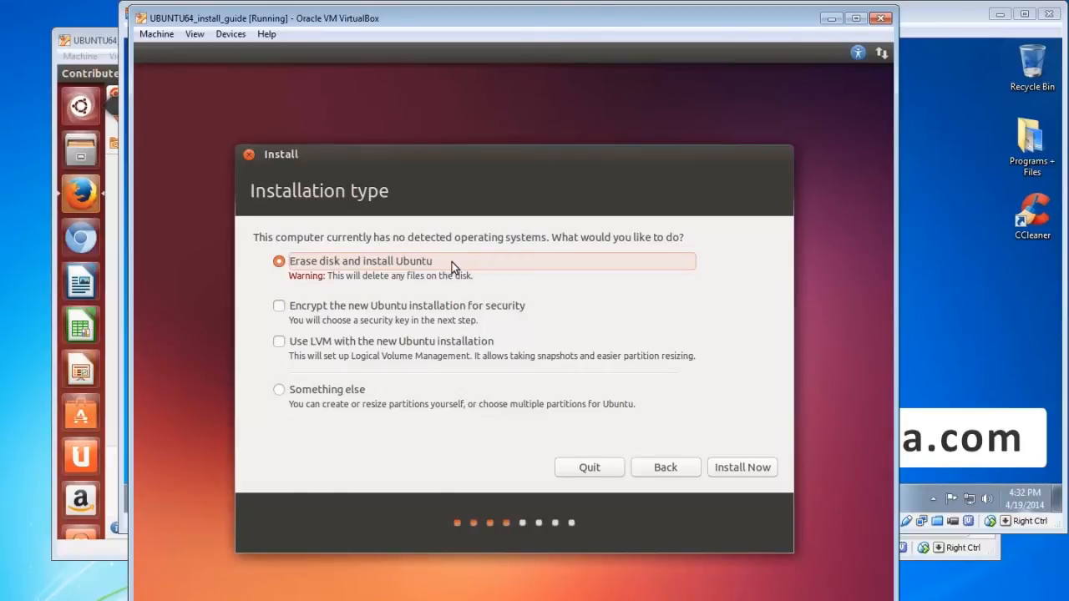
{"action": "mouse_move", "coordinate": [432, 264]}
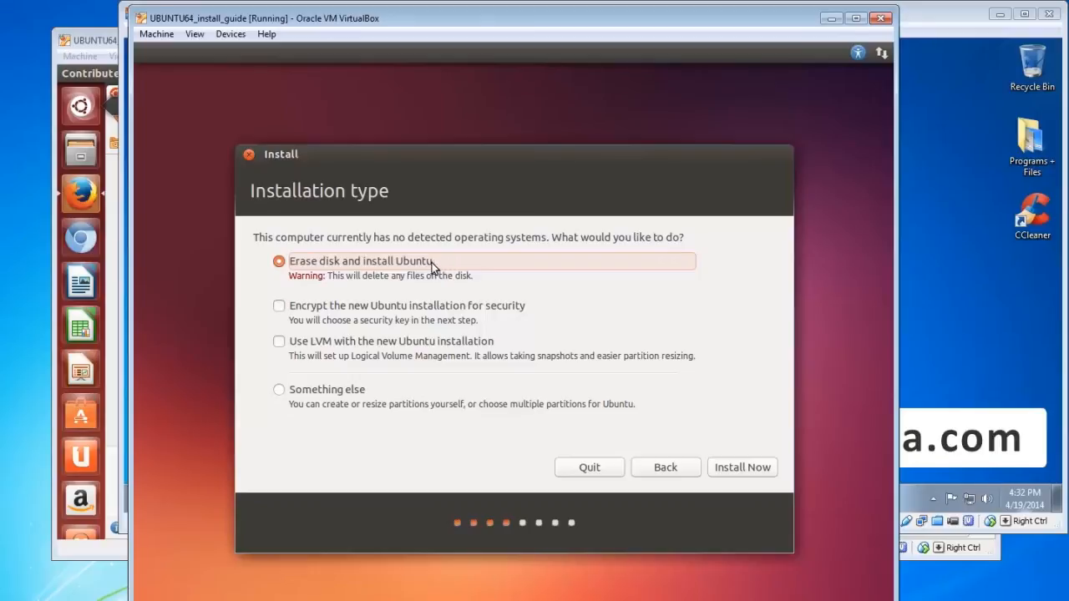
{"action": "mouse_move", "coordinate": [426, 269]}
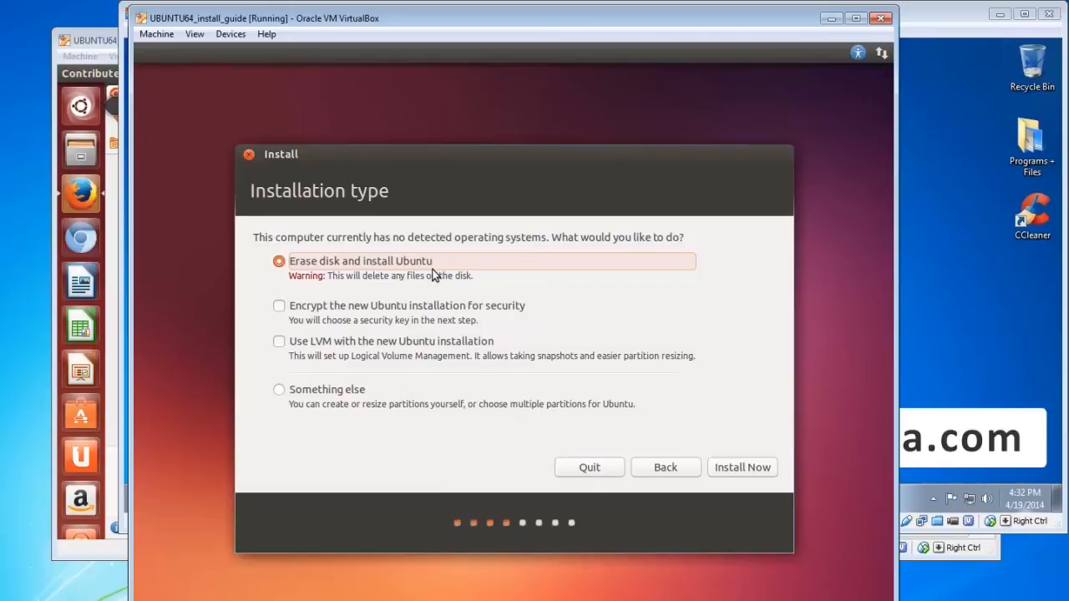
{"action": "mouse_move", "coordinate": [426, 270]}
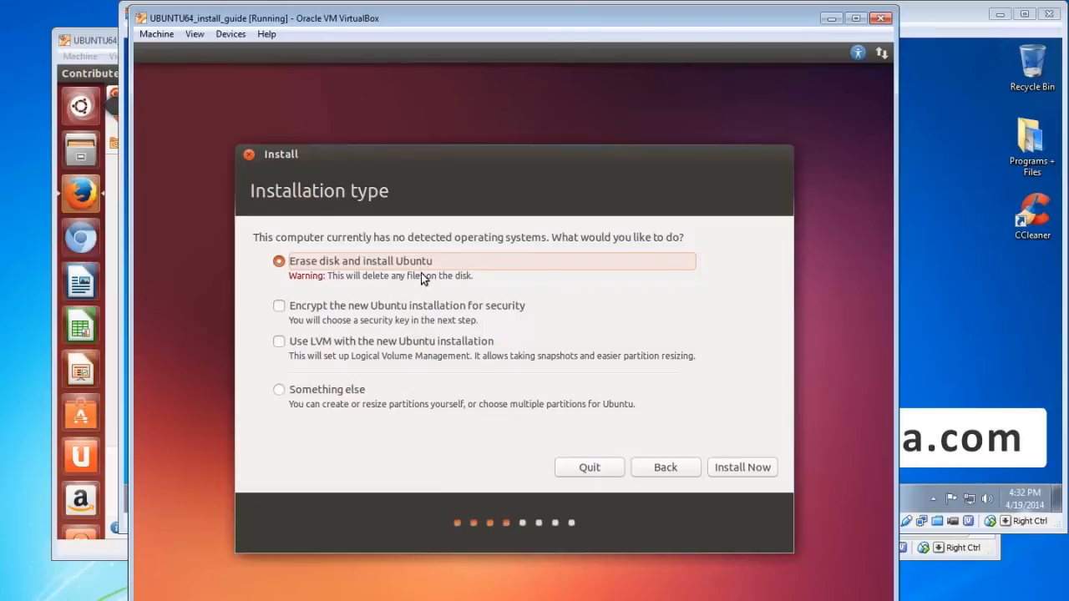
{"action": "mouse_move", "coordinate": [357, 400]}
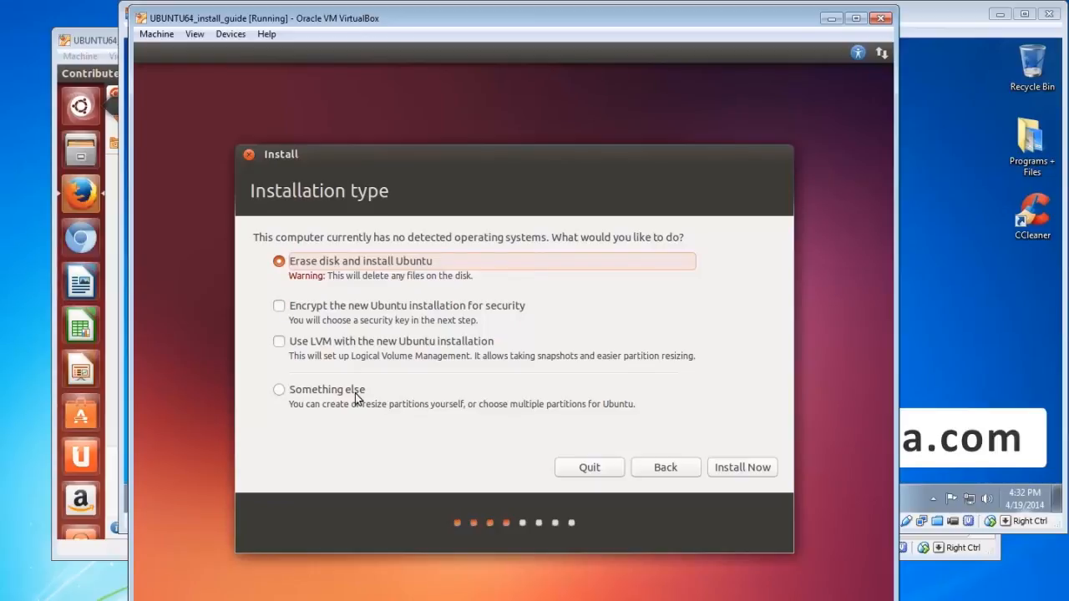
{"action": "mouse_move", "coordinate": [626, 444]}
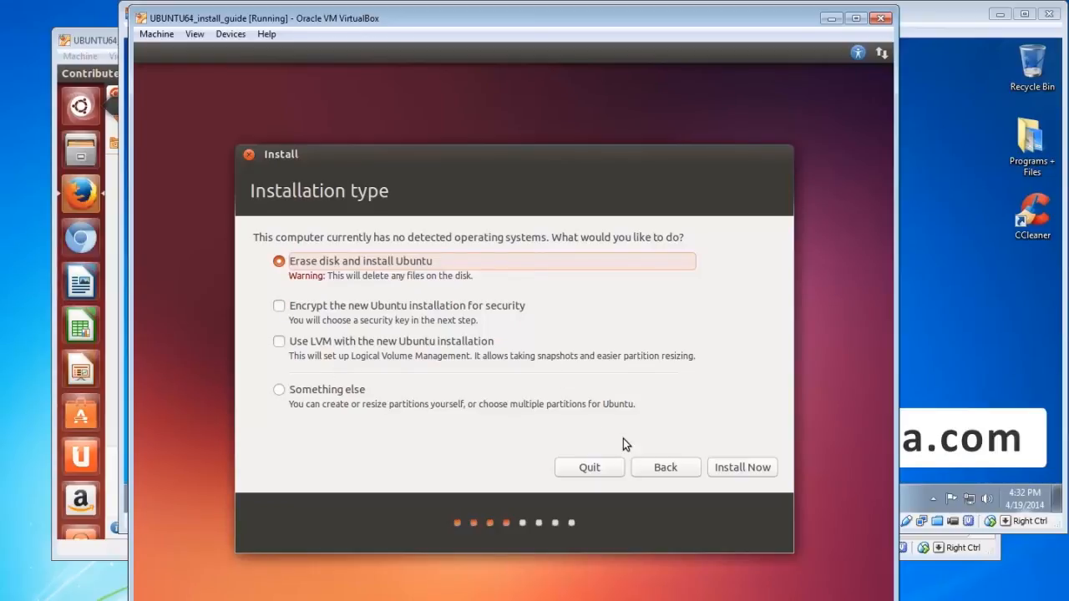
{"action": "mouse_move", "coordinate": [717, 432]}
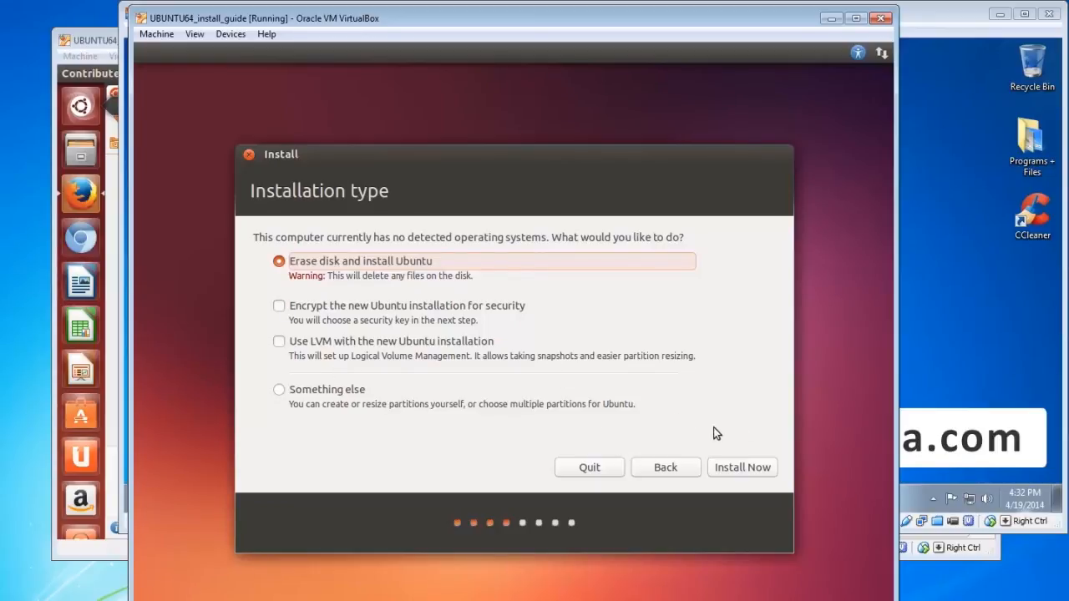
{"action": "mouse_move", "coordinate": [708, 374]}
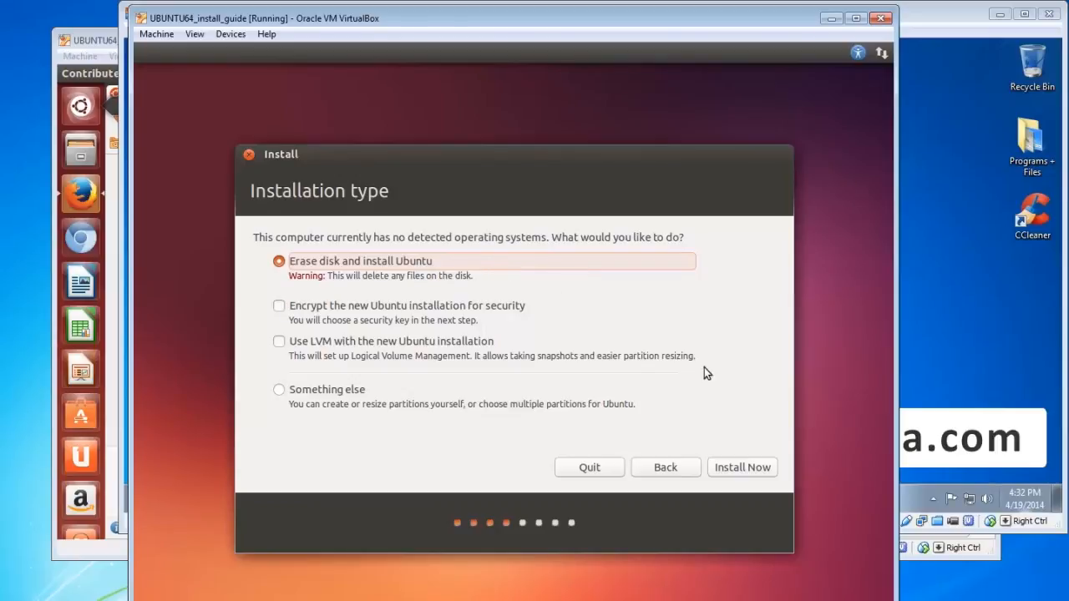
{"action": "mouse_move", "coordinate": [622, 280]}
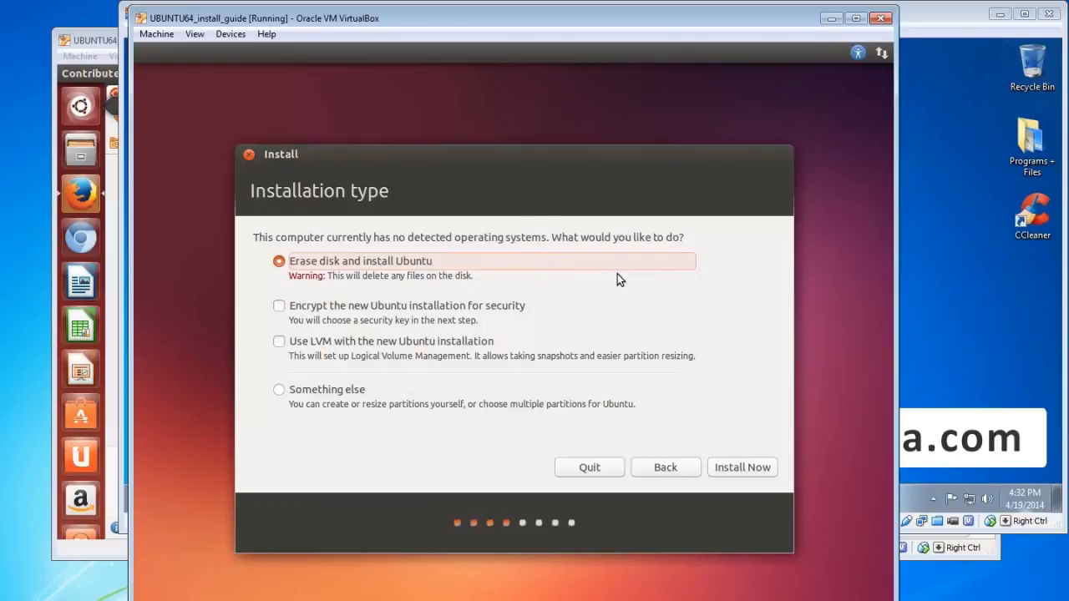
{"action": "mouse_move", "coordinate": [772, 471]}
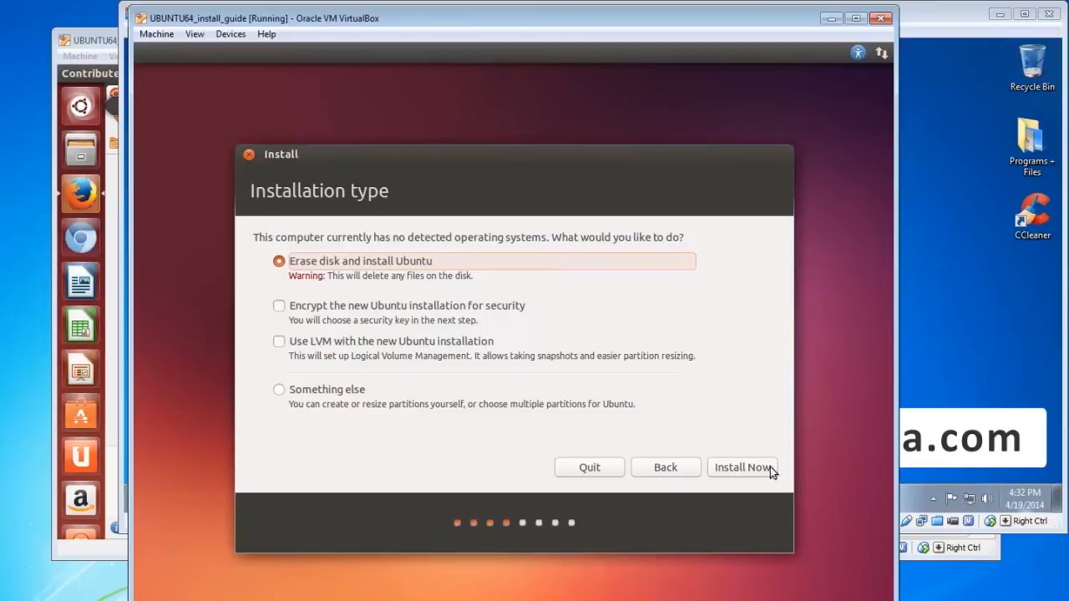
{"action": "left_click", "coordinate": [741, 467]}
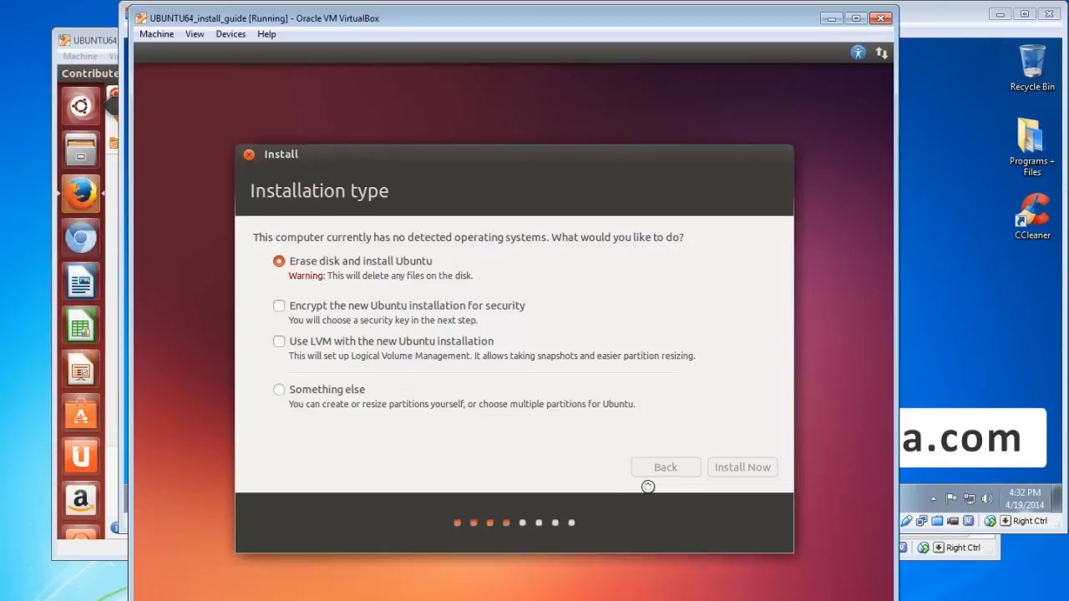
- Pick the US west coast on the 'Where are you?' map so the location becomes Los Angeles
{"action": "left_click", "coordinate": [742, 468]}
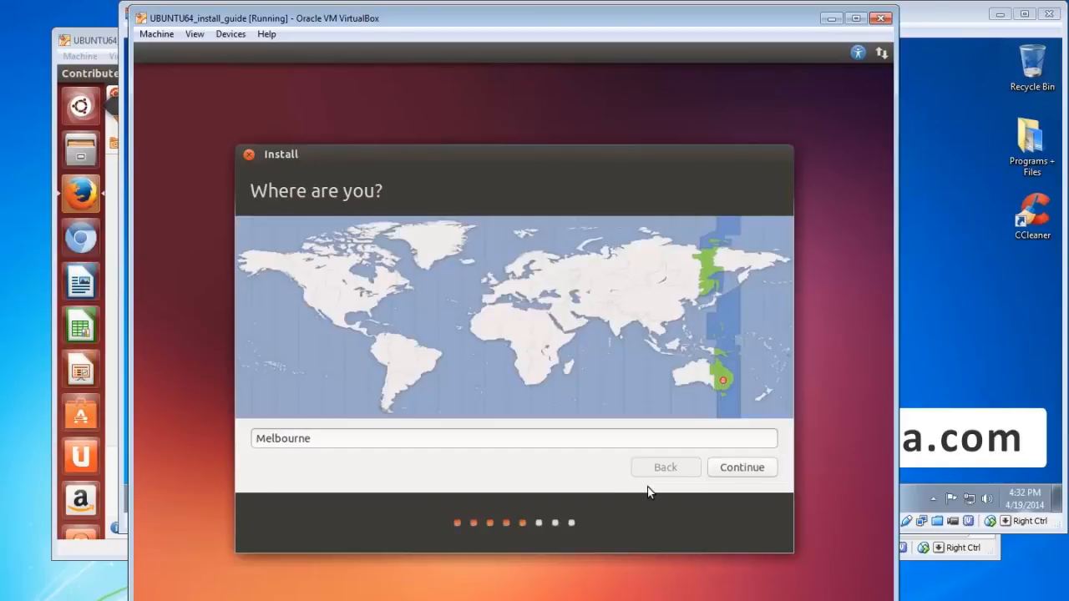
{"action": "mouse_move", "coordinate": [719, 297]}
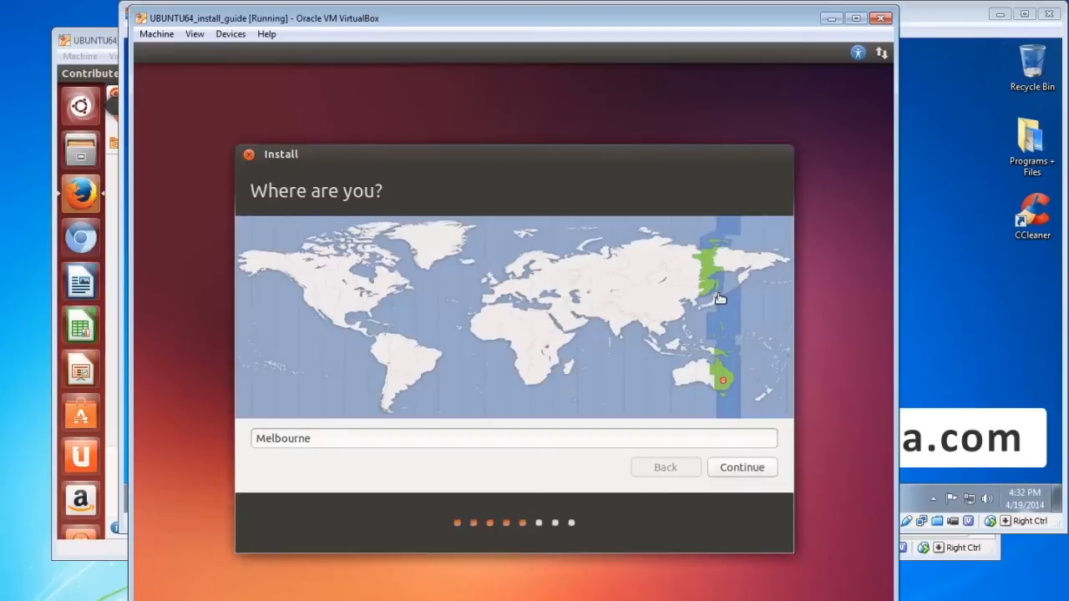
{"action": "mouse_move", "coordinate": [334, 301]}
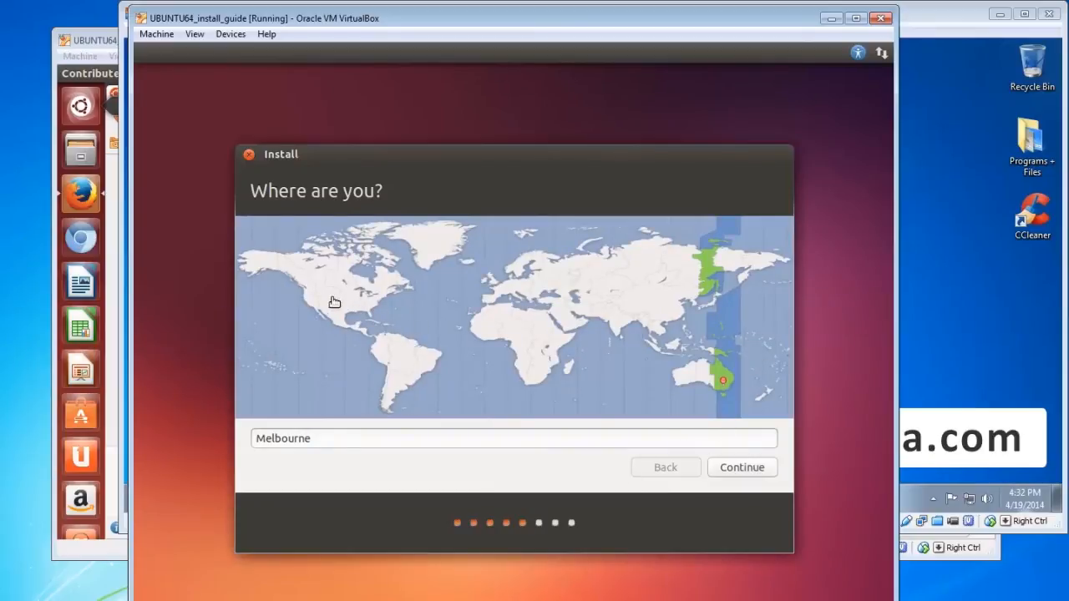
{"action": "left_click", "coordinate": [315, 294]}
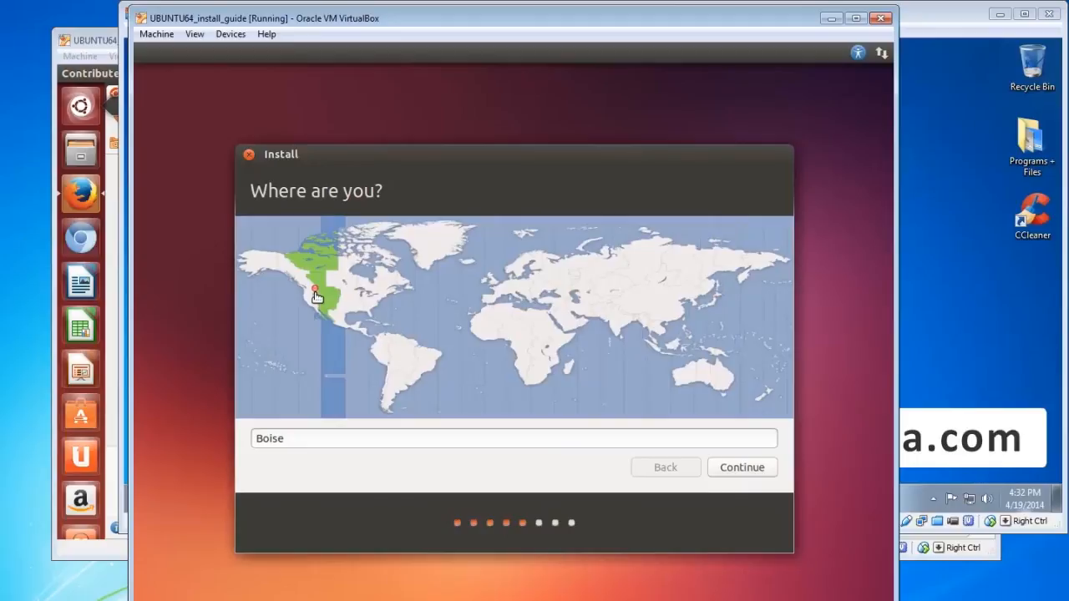
{"action": "left_click", "coordinate": [314, 292]}
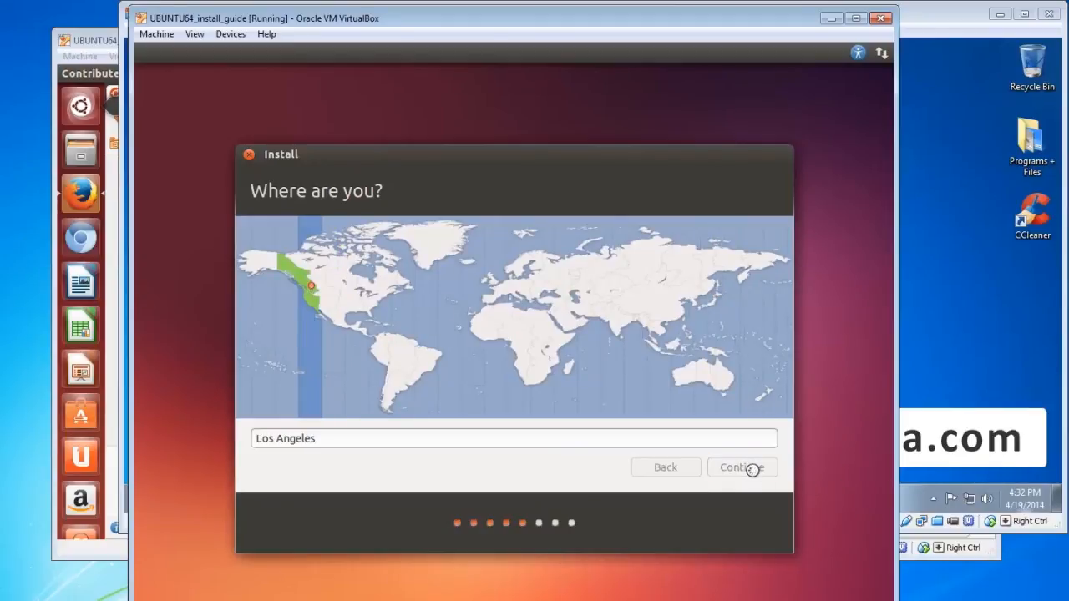
- Accept Los Angeles as the location and review the Keyboard layout list with English (US) selected
{"action": "left_click", "coordinate": [741, 468]}
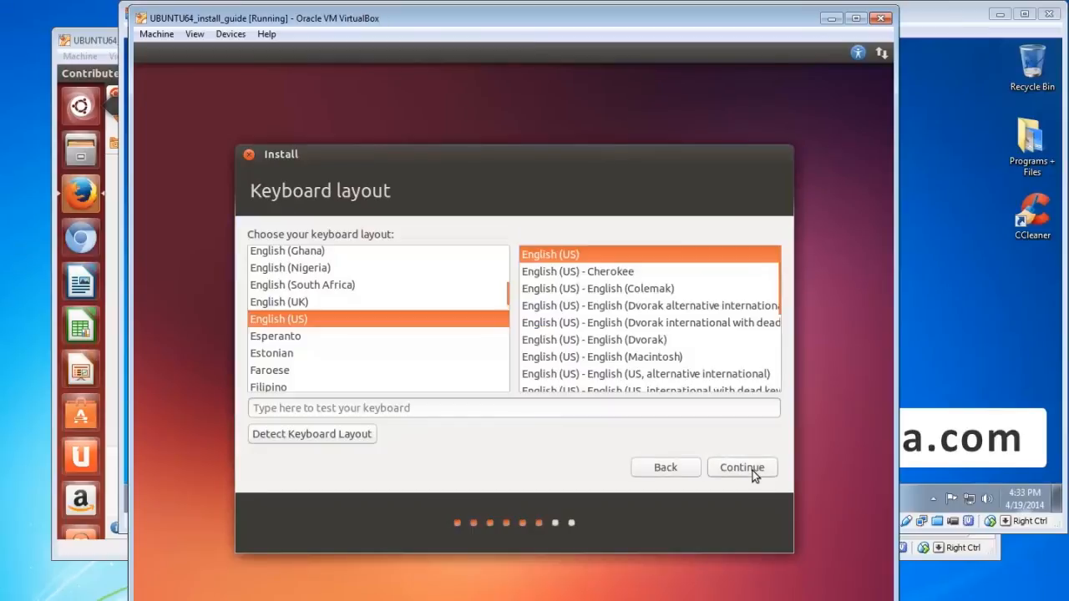
{"action": "mouse_move", "coordinate": [426, 377]}
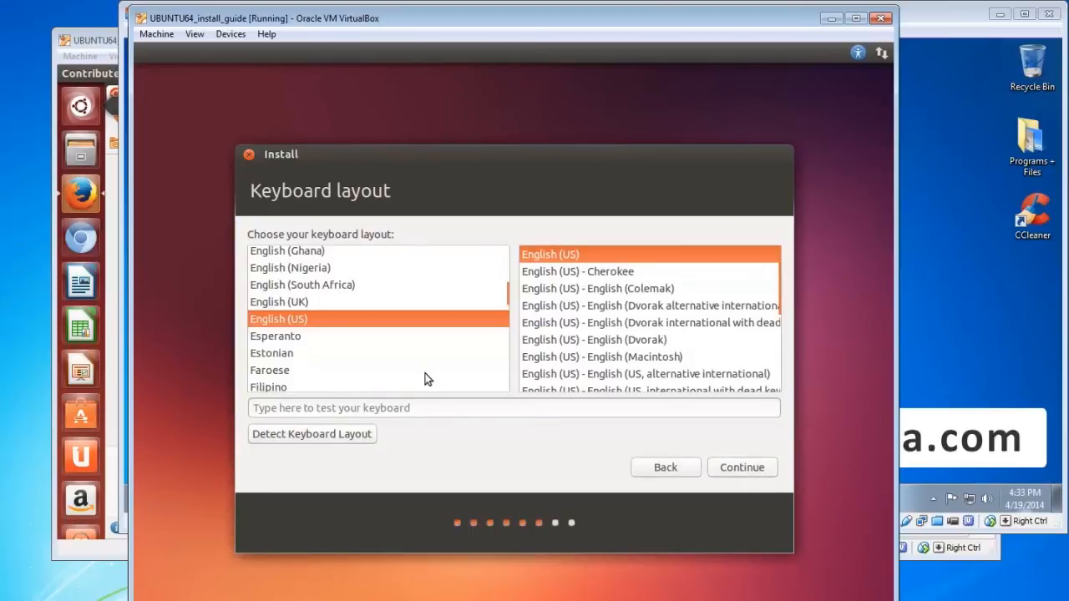
{"action": "mouse_move", "coordinate": [302, 326]}
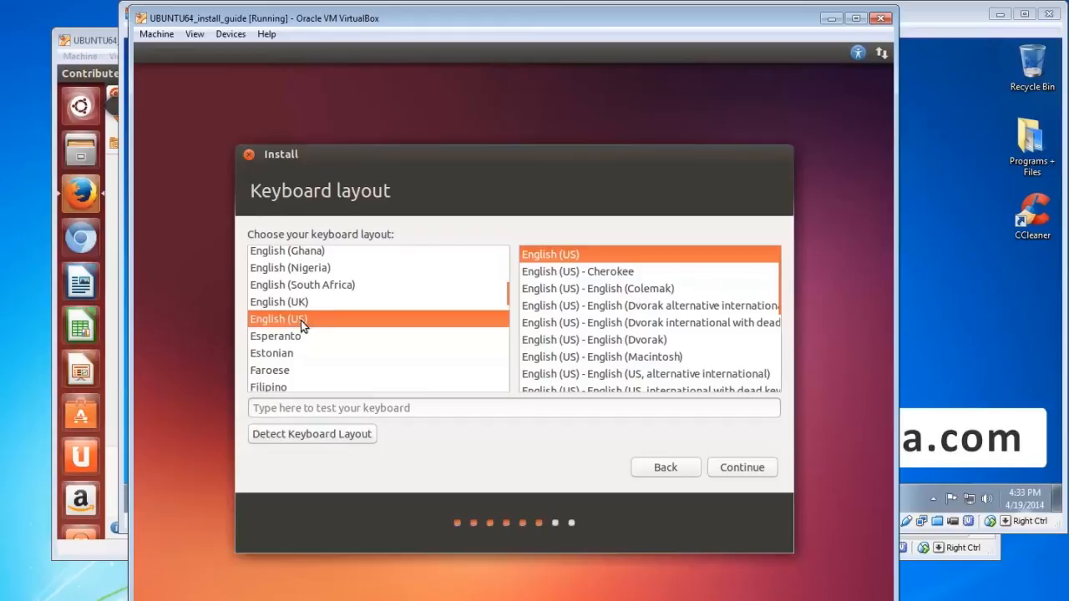
{"action": "mouse_move", "coordinate": [561, 289]}
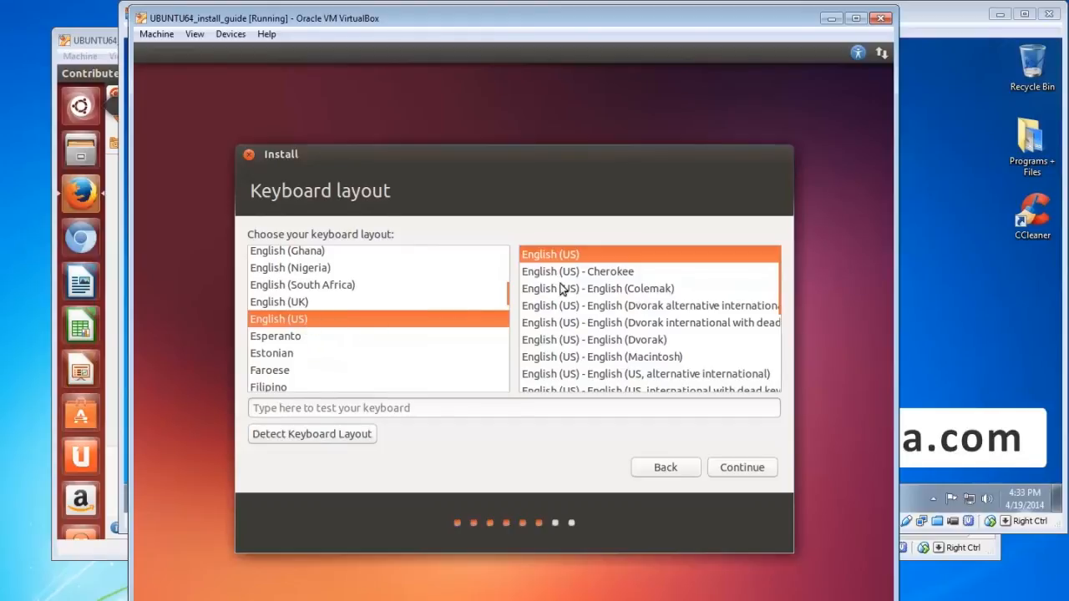
{"action": "mouse_move", "coordinate": [636, 255]}
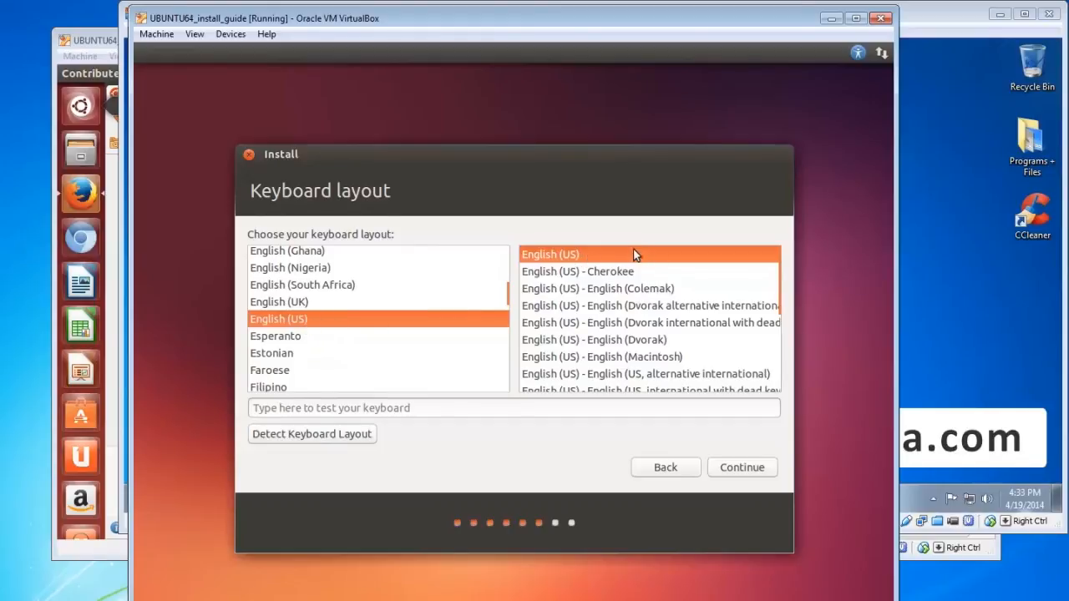
{"action": "mouse_move", "coordinate": [349, 327]}
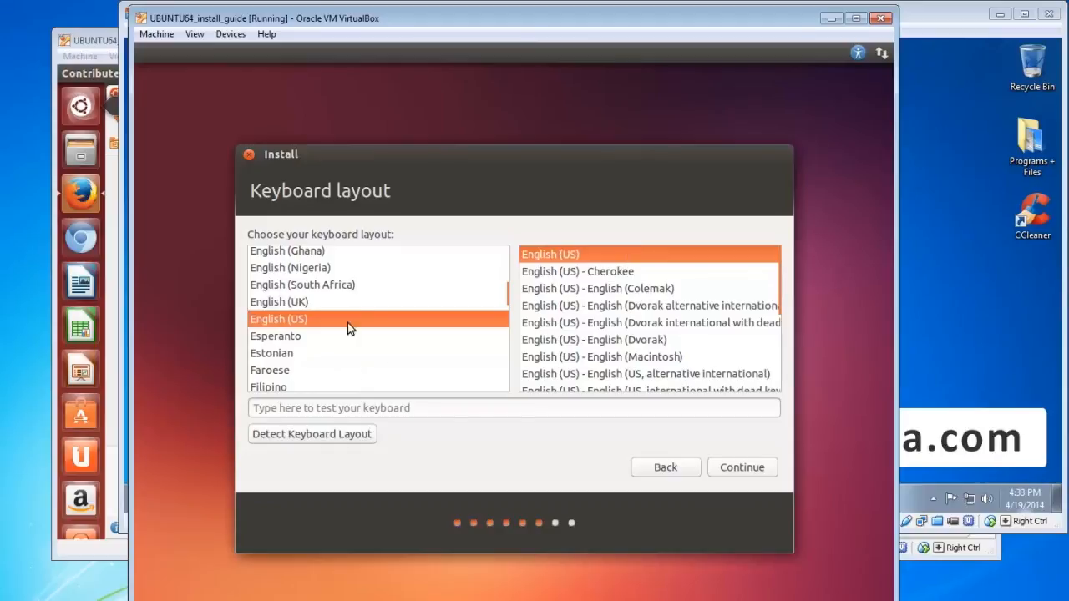
{"action": "mouse_move", "coordinate": [514, 298]}
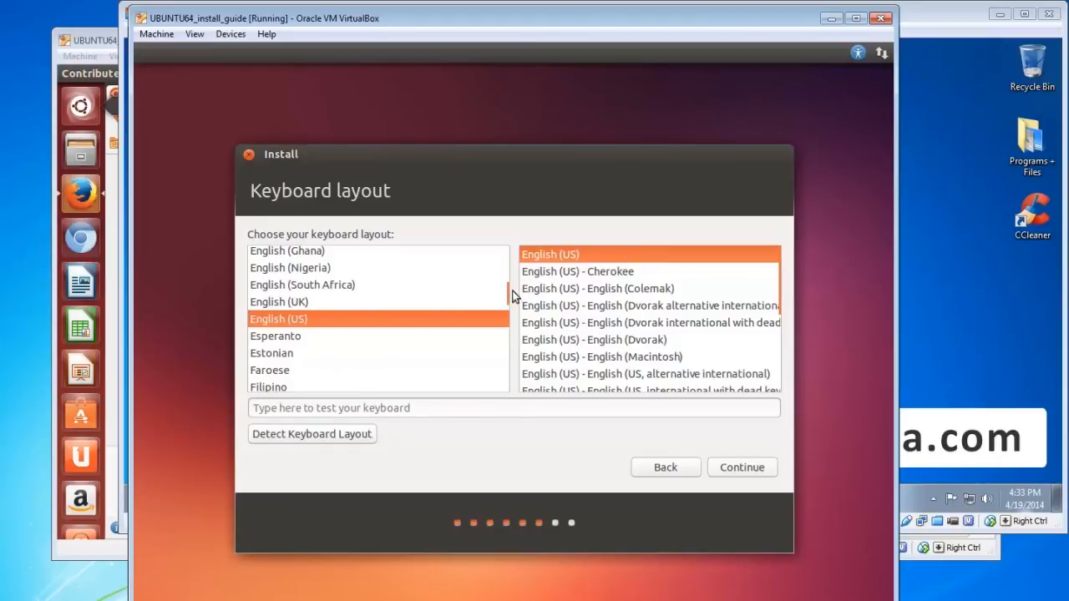
{"action": "scroll", "scroll_direction": "up", "scroll_amount": 3}
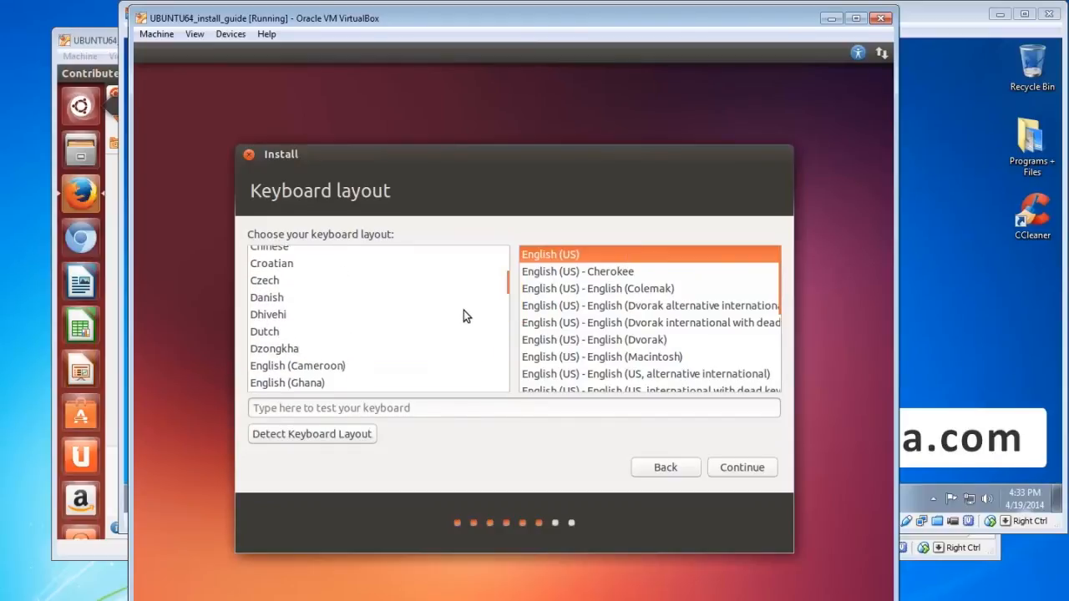
{"action": "mouse_move", "coordinate": [511, 303]}
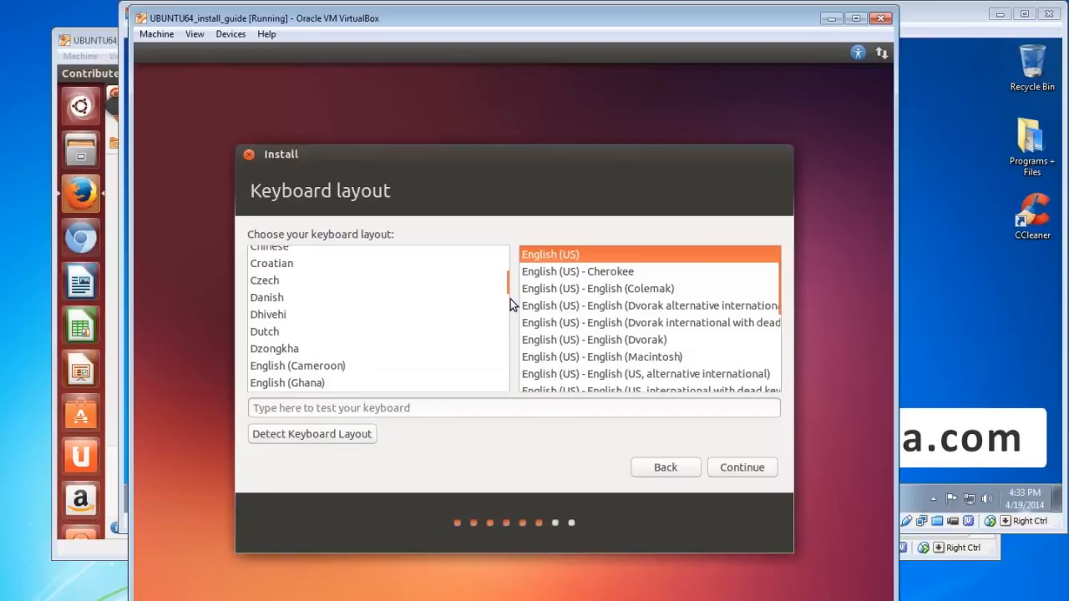
{"action": "mouse_move", "coordinate": [702, 451]}
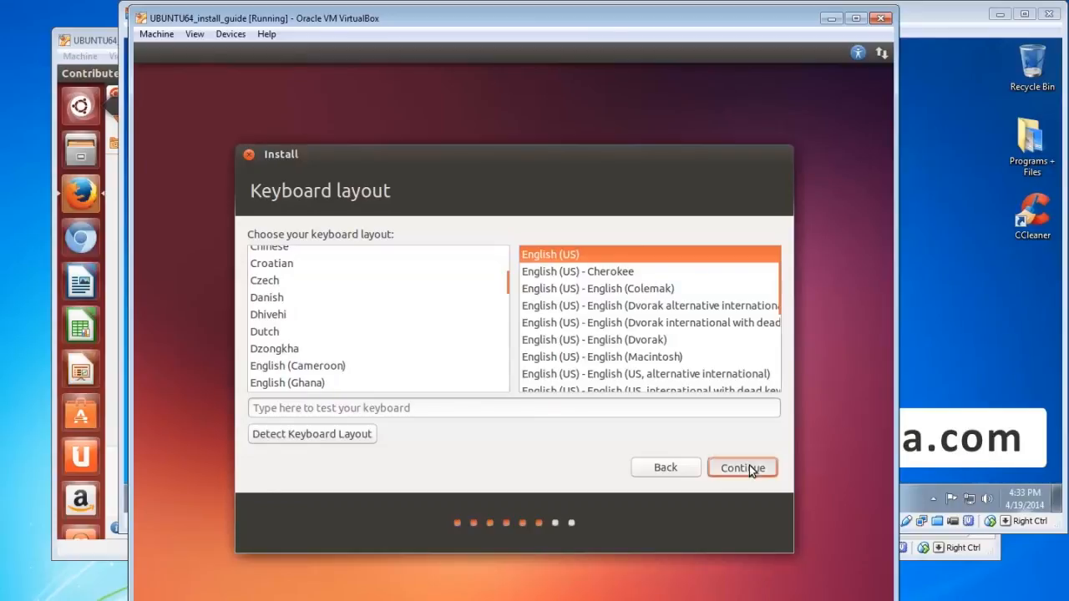
- Keep English (US) layout and enter the name 'John Citizen', adjusting the computer name and username
{"action": "left_click", "coordinate": [741, 468]}
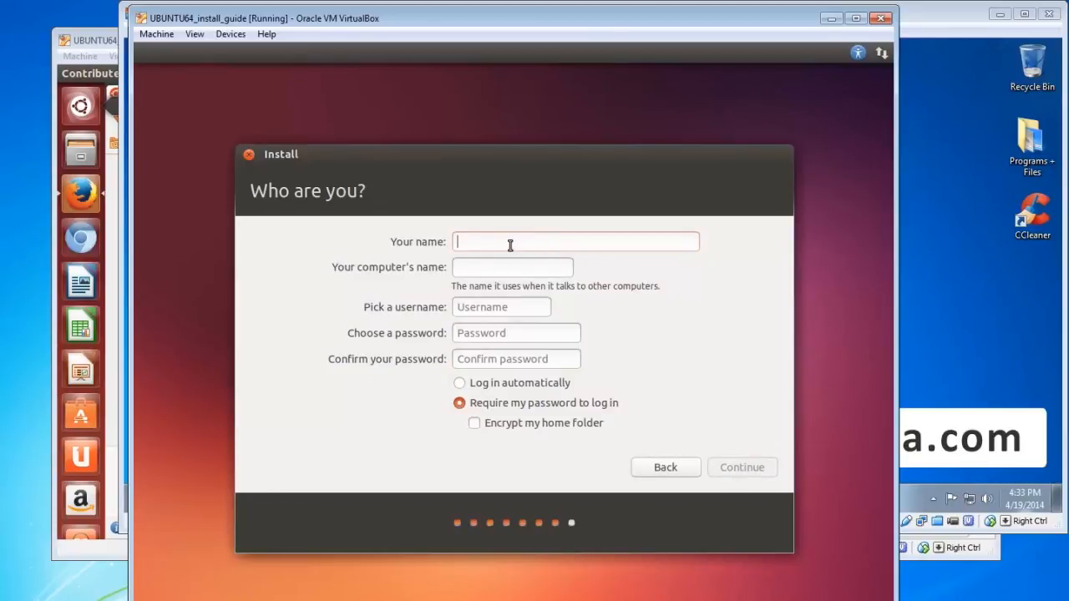
{"action": "type", "text": "John"}
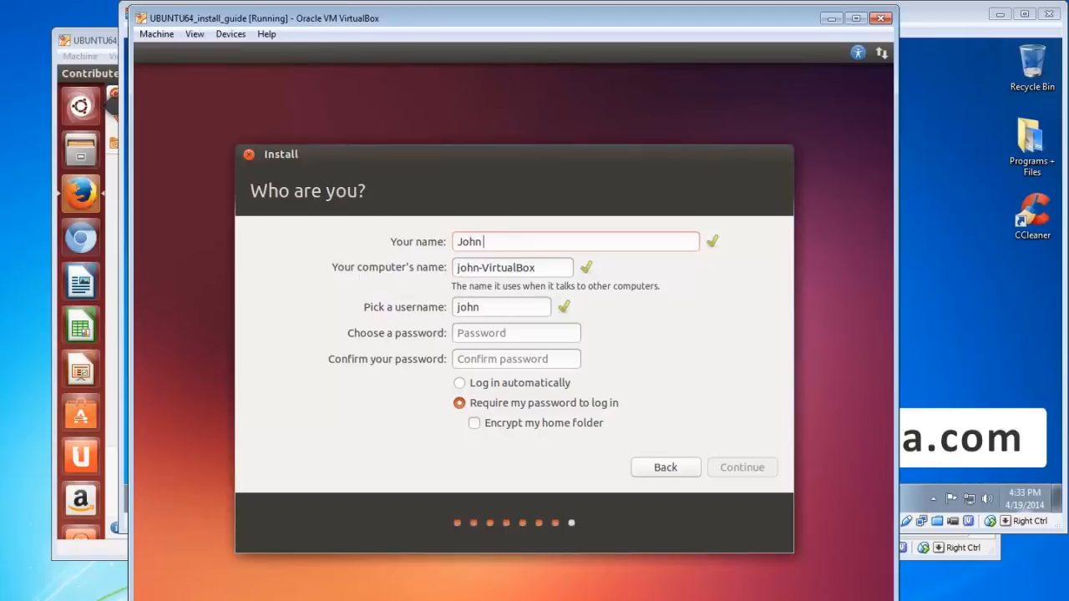
{"action": "type", "text": "Citiz"}
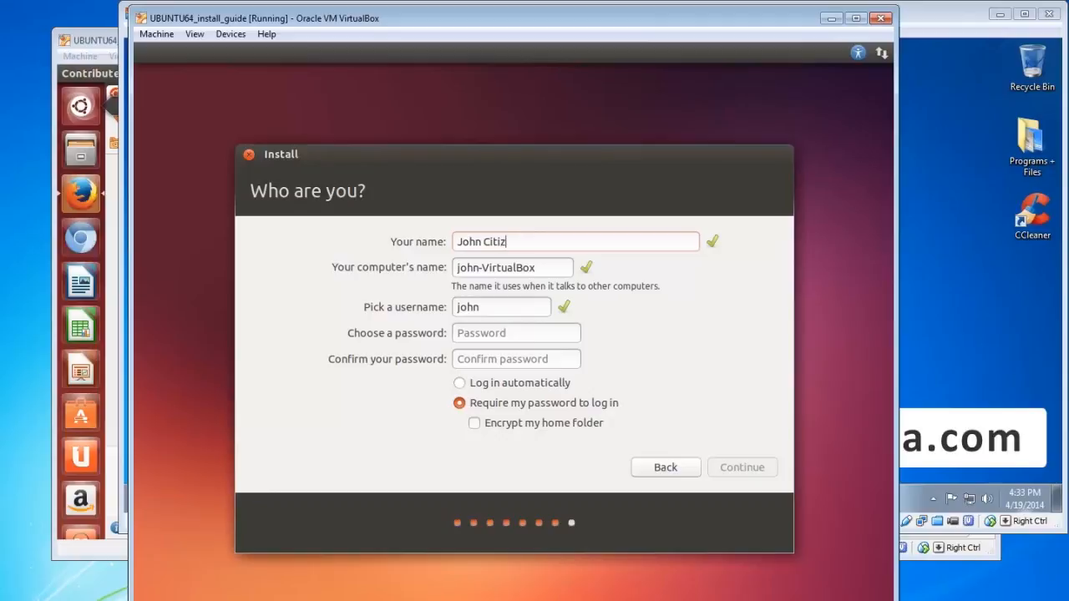
{"action": "type", "text": "en"}
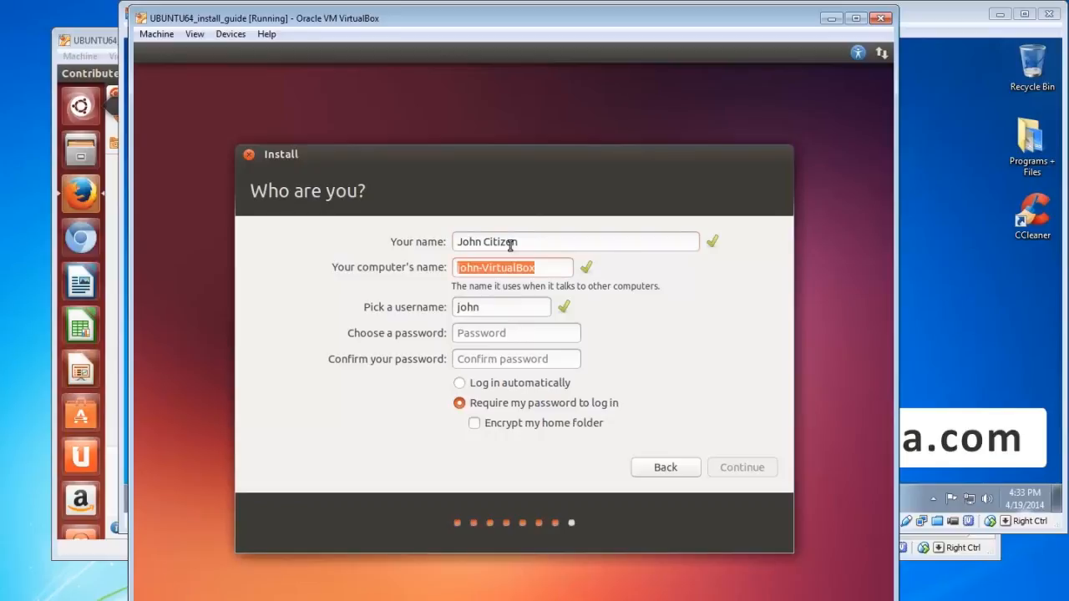
{"action": "mouse_move", "coordinate": [504, 294]}
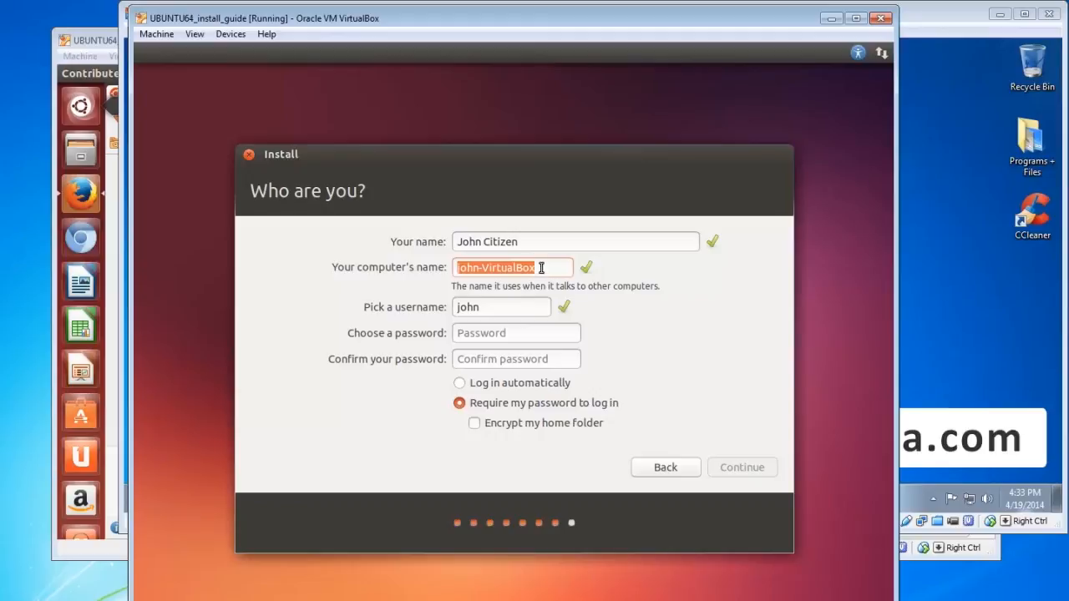
{"action": "left_click", "coordinate": [513, 268]}
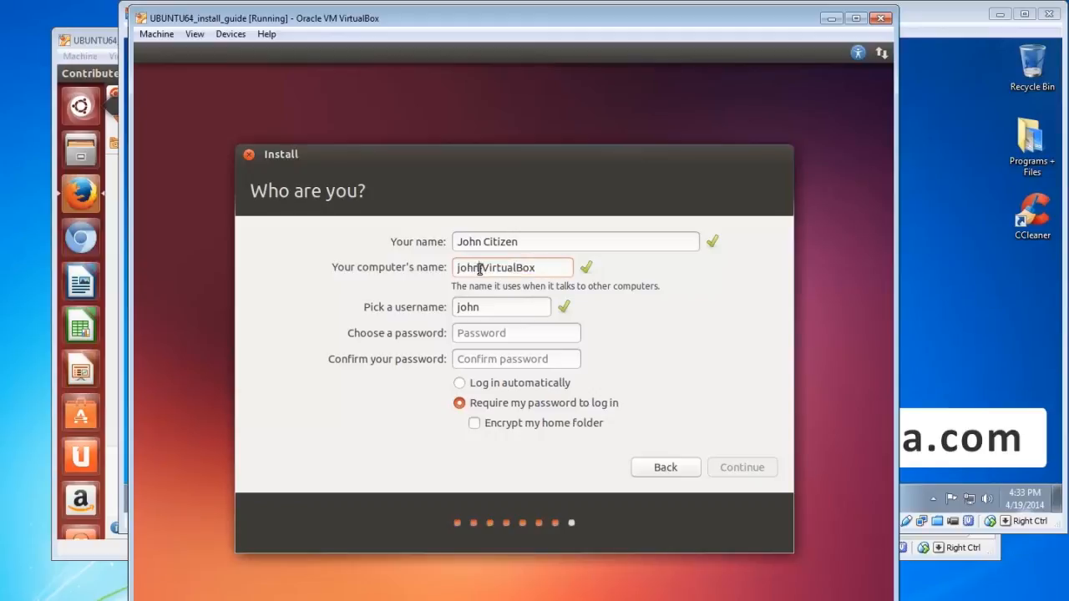
{"action": "double_click", "coordinate": [468, 267]}
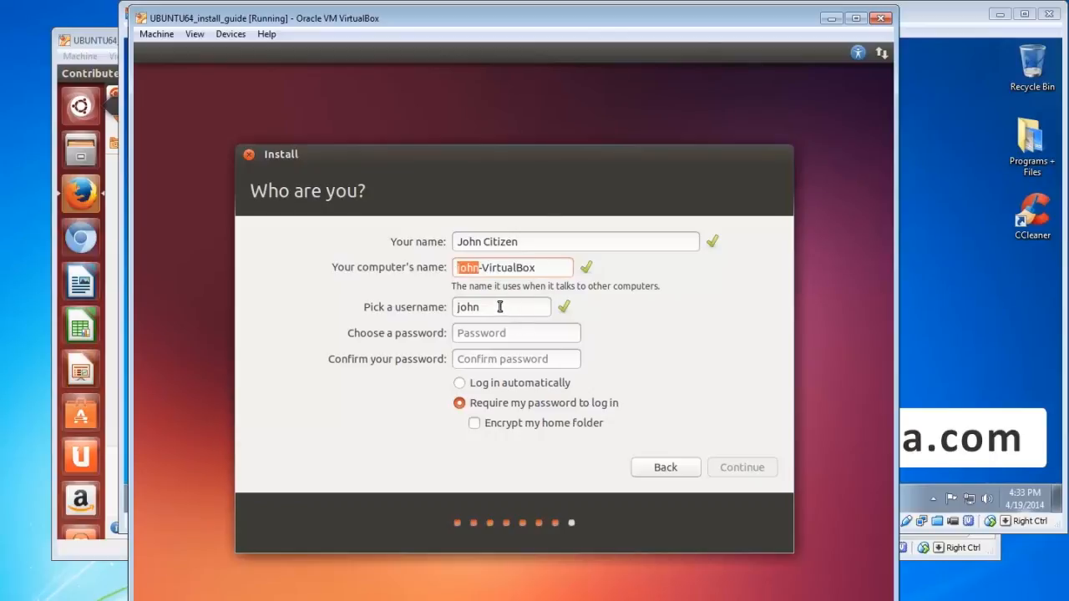
{"action": "double_click", "coordinate": [468, 307]}
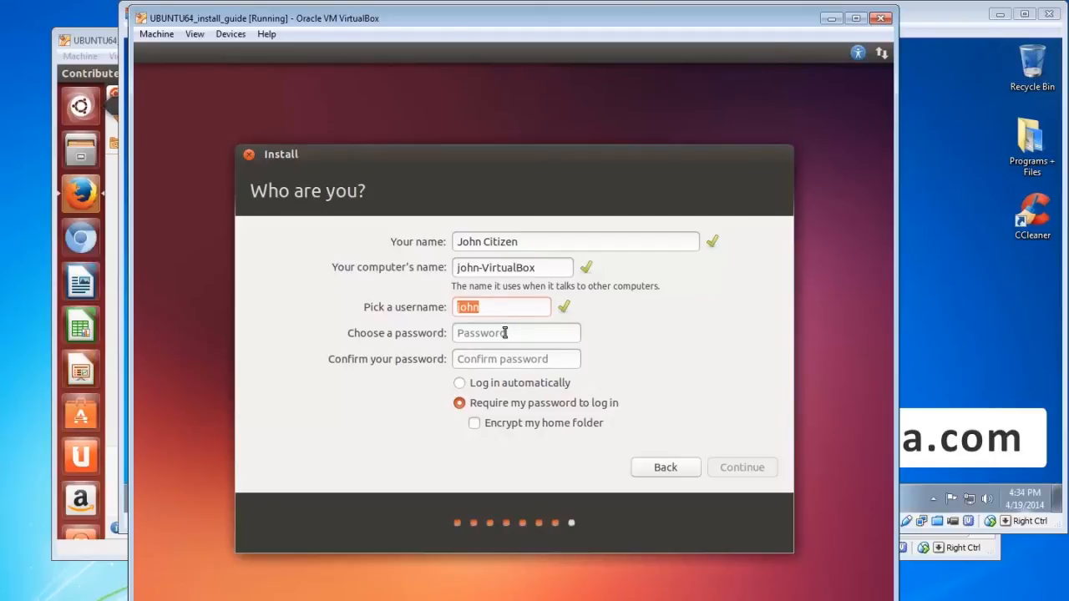
- Enter the password, keep 'Require my password to log in', and continue past the account page
{"action": "type", "text": "••"}
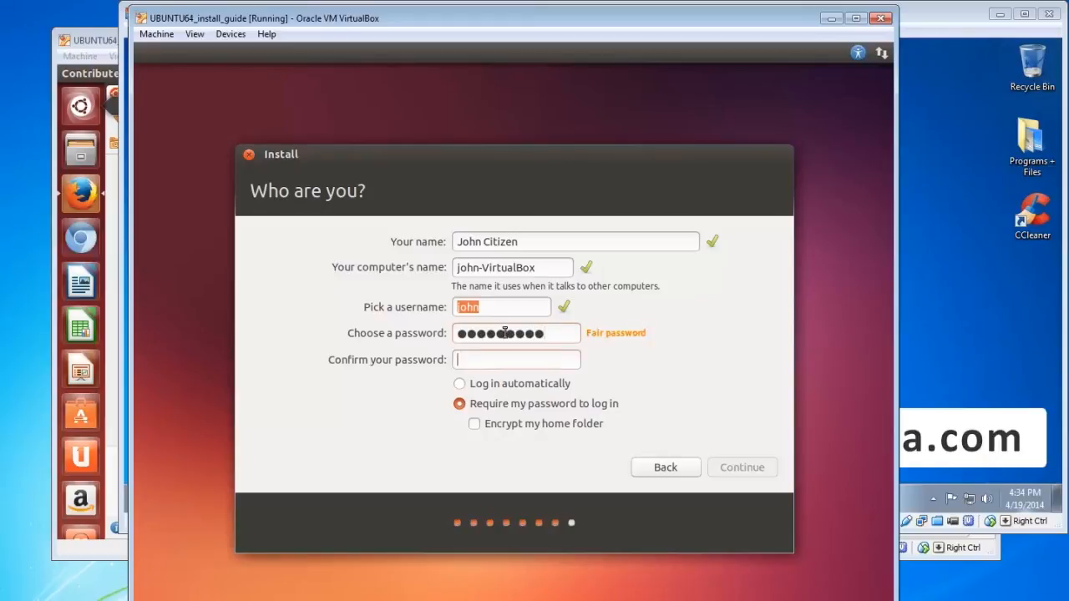
{"action": "type", "text": "•••••"}
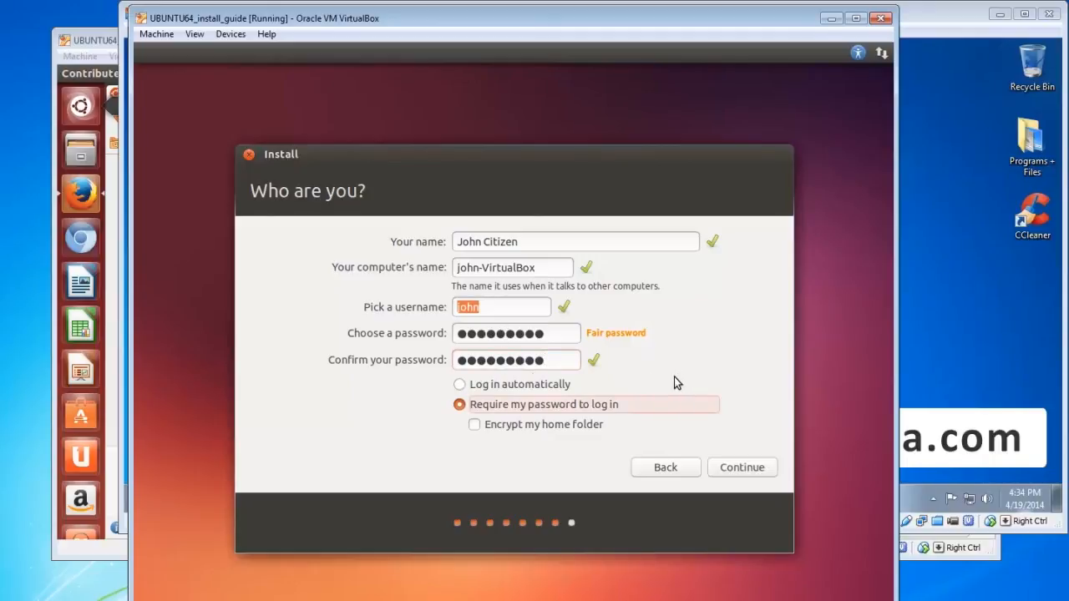
{"action": "mouse_move", "coordinate": [576, 415]}
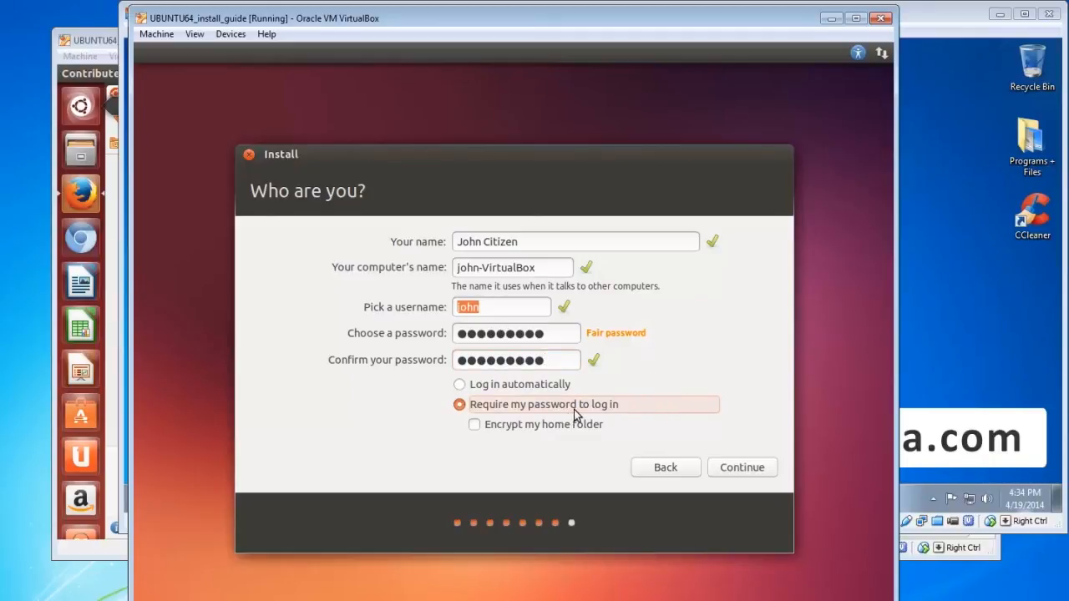
{"action": "mouse_move", "coordinate": [626, 417]}
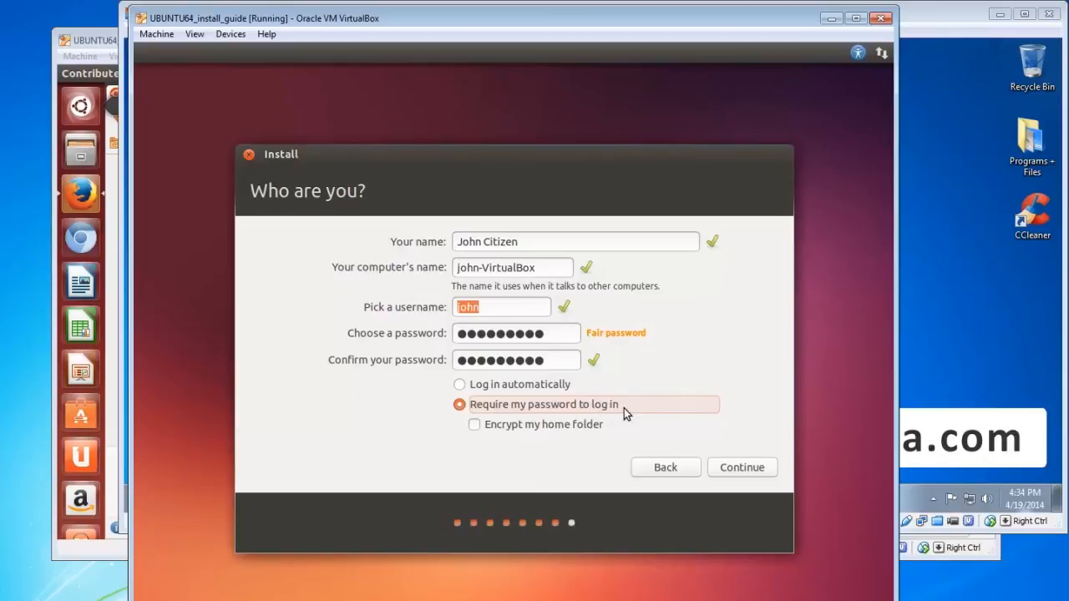
{"action": "mouse_move", "coordinate": [559, 391]}
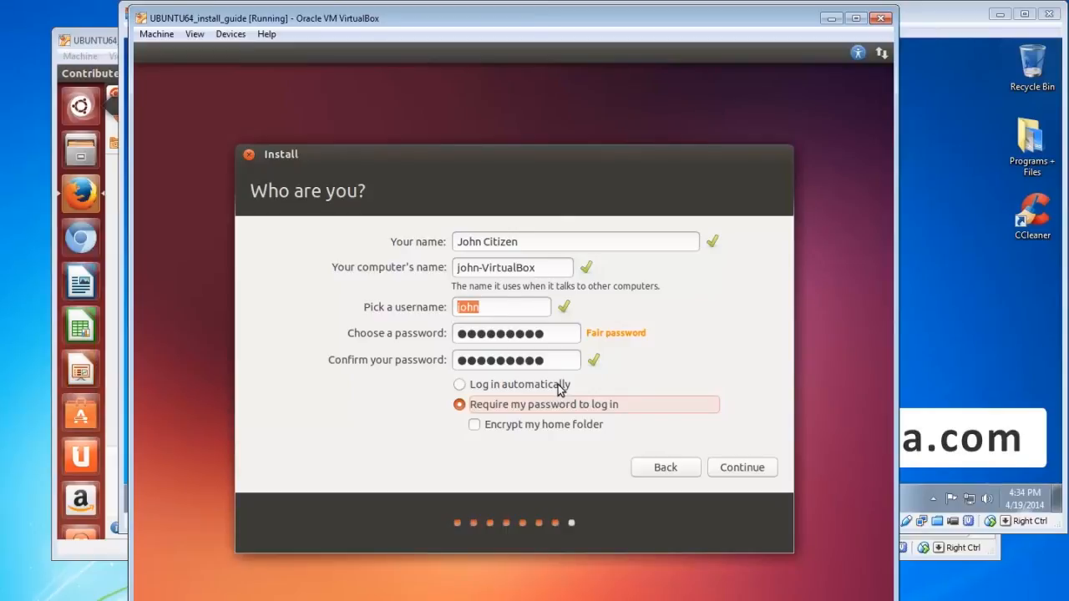
{"action": "left_click", "coordinate": [460, 384]}
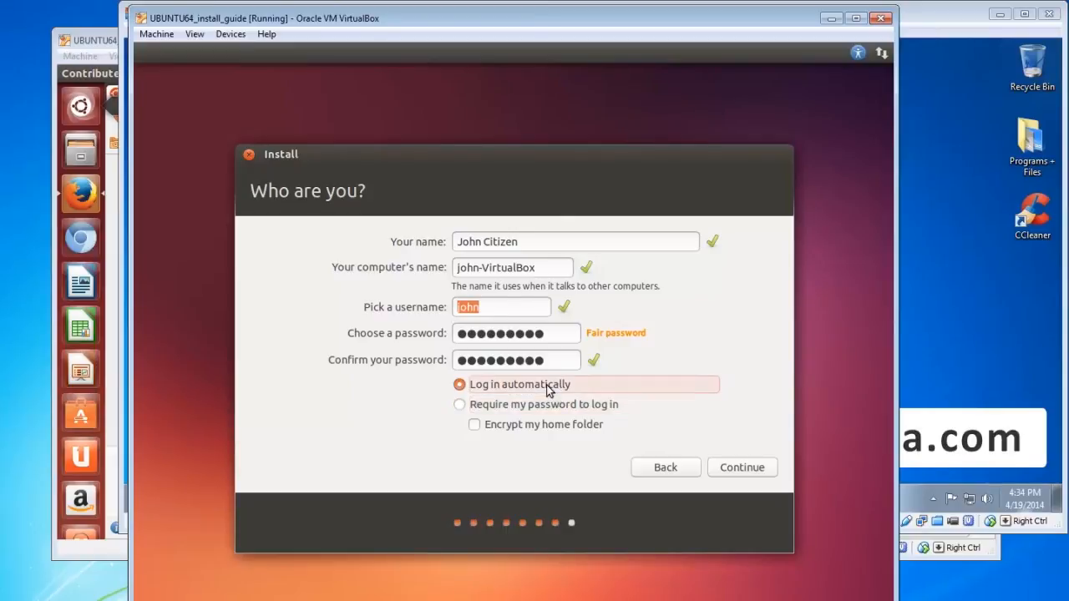
{"action": "left_click", "coordinate": [460, 404]}
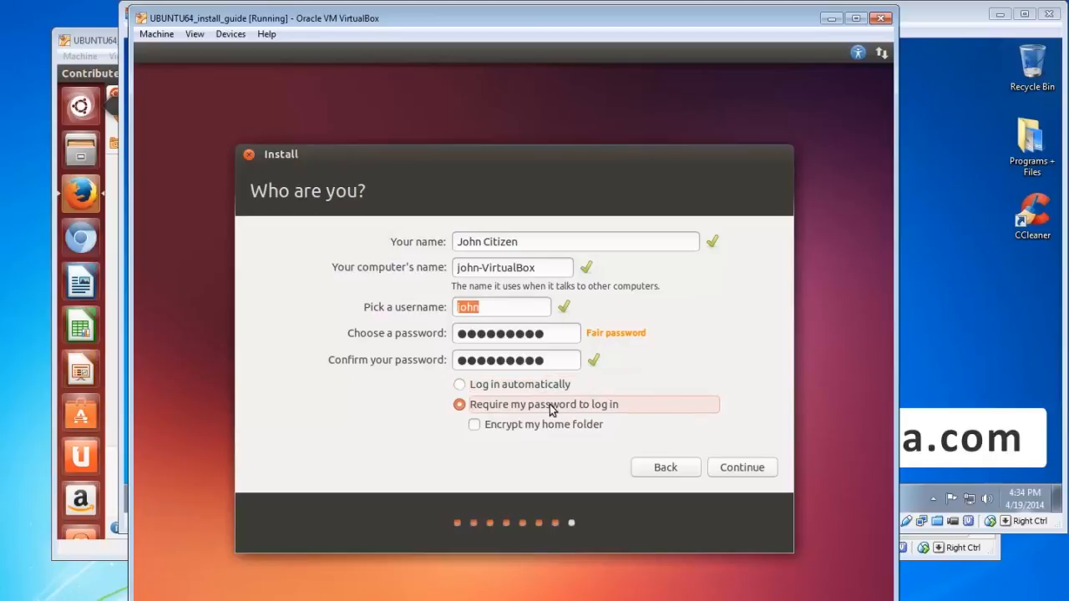
{"action": "mouse_move", "coordinate": [572, 427]}
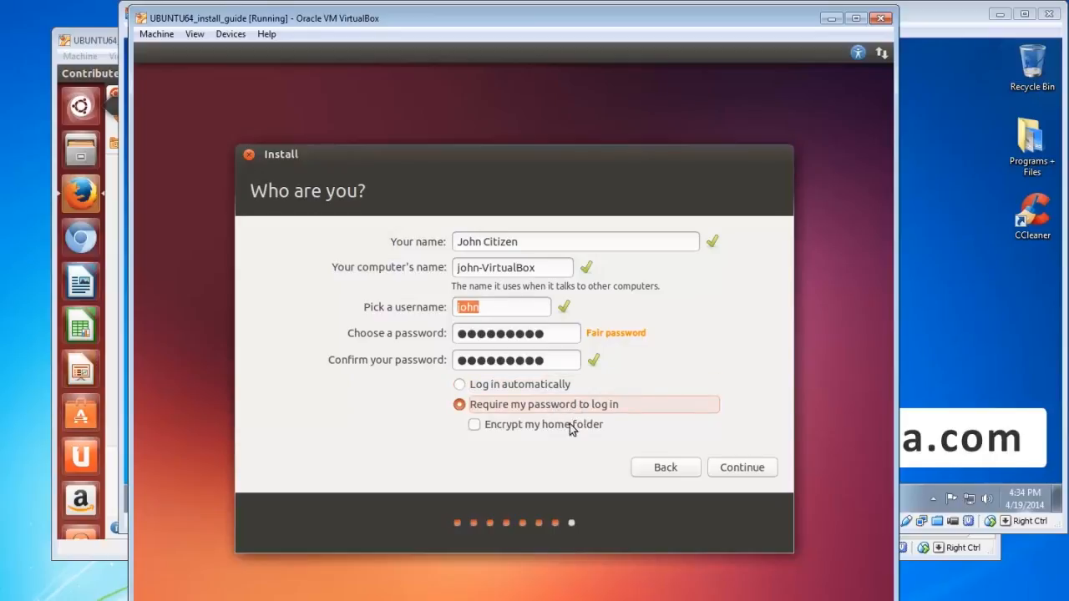
{"action": "mouse_move", "coordinate": [565, 431]}
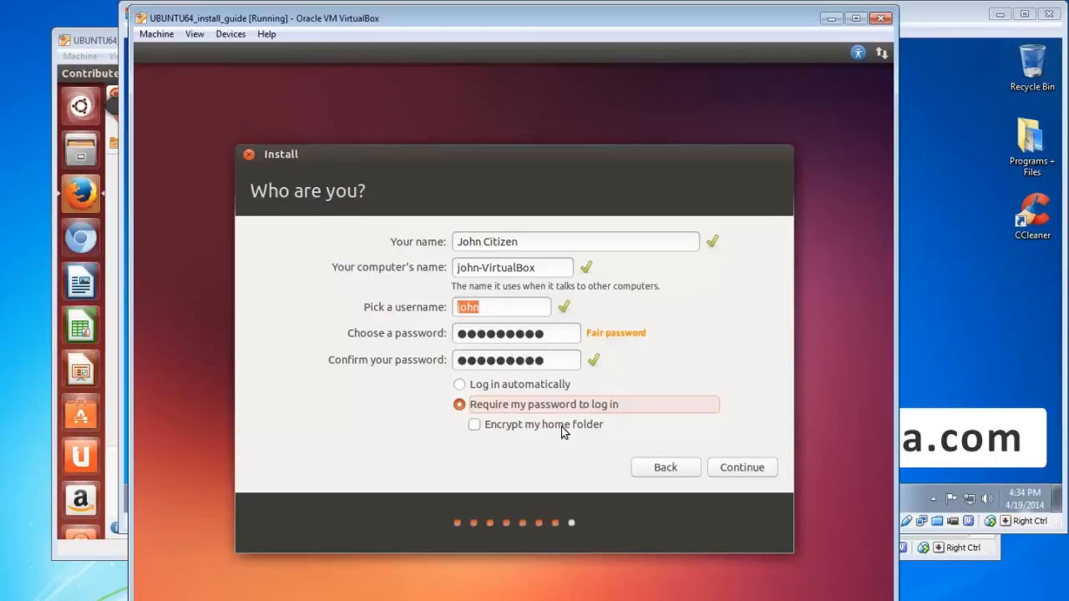
{"action": "mouse_move", "coordinate": [558, 434]}
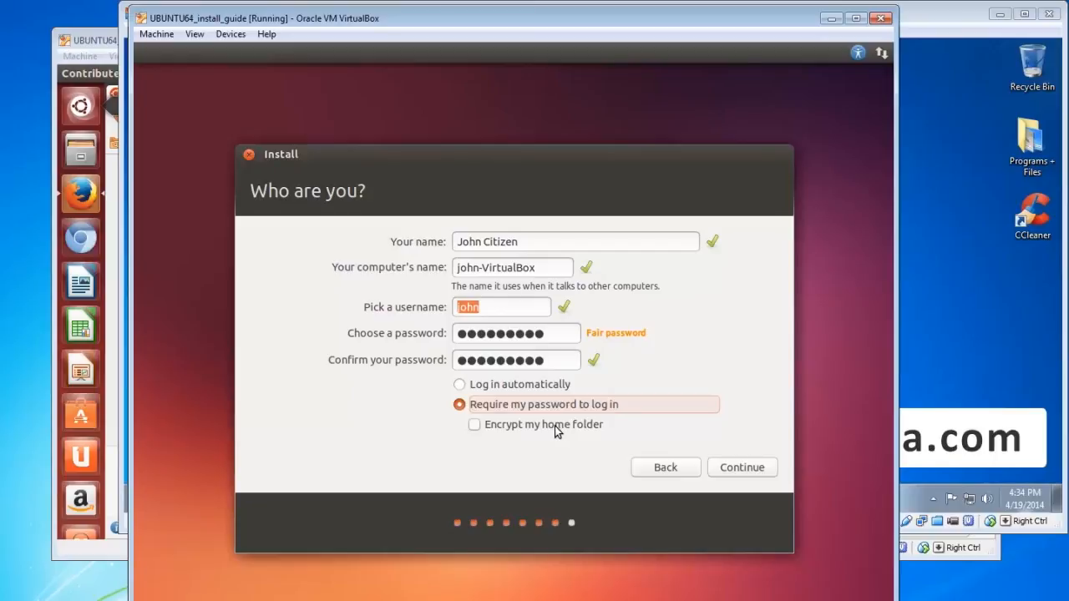
{"action": "mouse_move", "coordinate": [608, 438]}
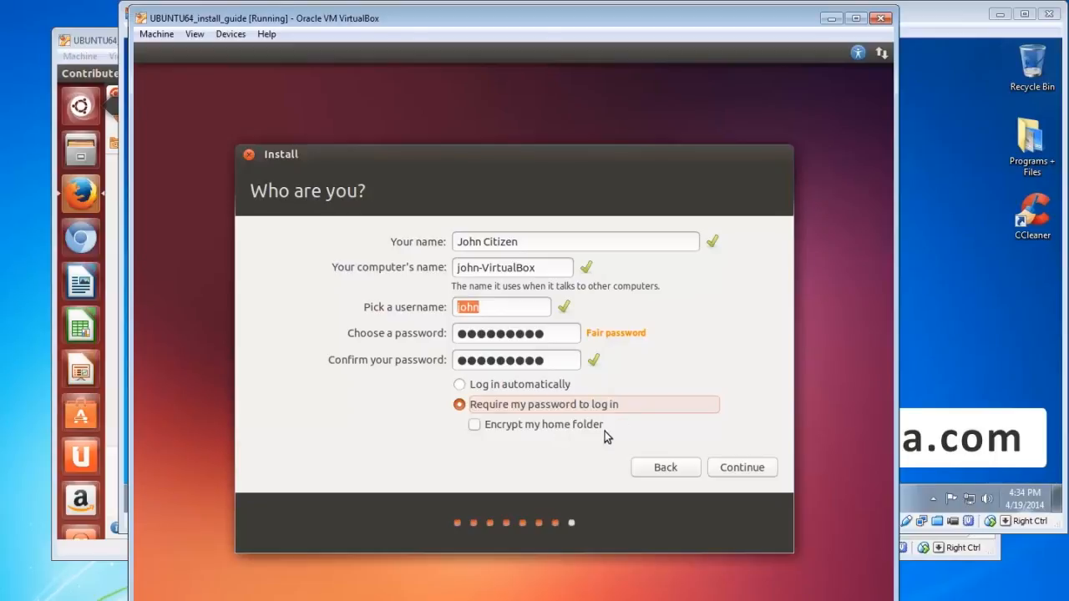
{"action": "mouse_move", "coordinate": [559, 431]}
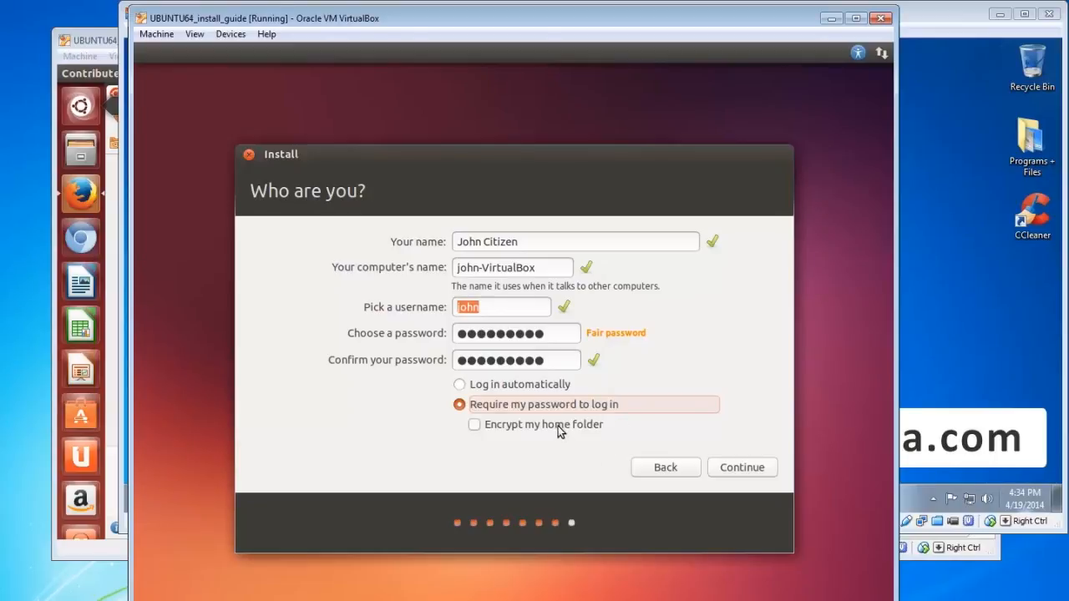
{"action": "mouse_move", "coordinate": [591, 434]}
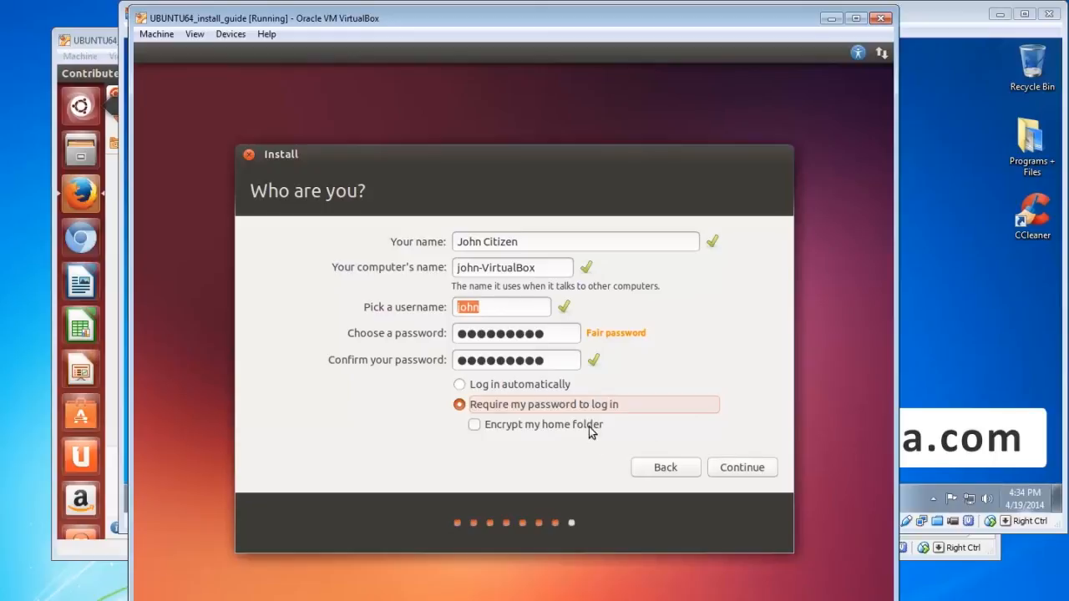
{"action": "left_click", "coordinate": [742, 467]}
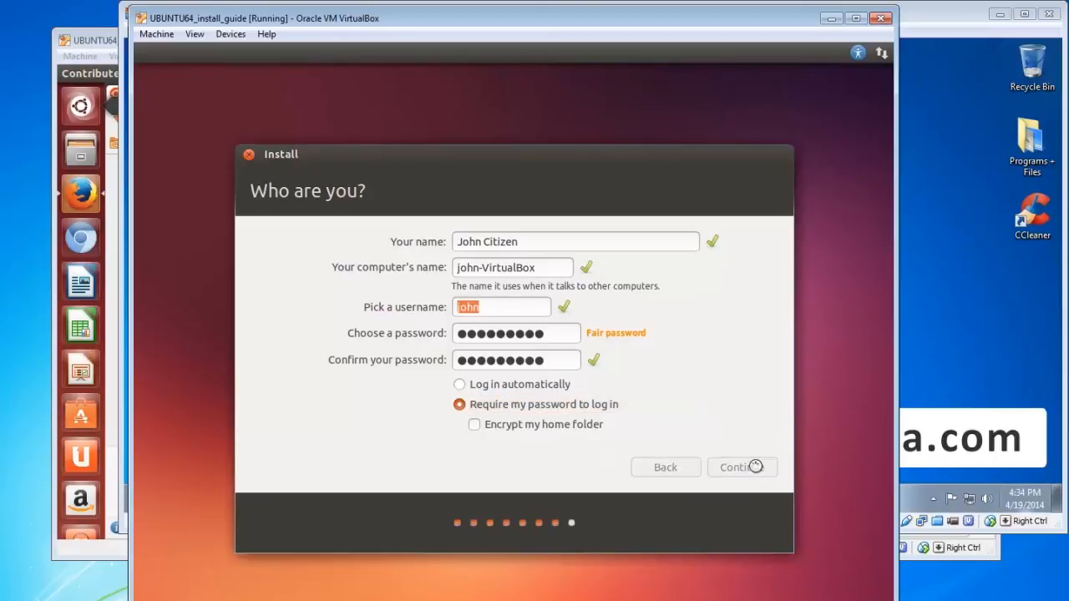
- Leave the Ubuntu One email blank and choose 'Log in later' to skip signing in
{"action": "left_click", "coordinate": [737, 468]}
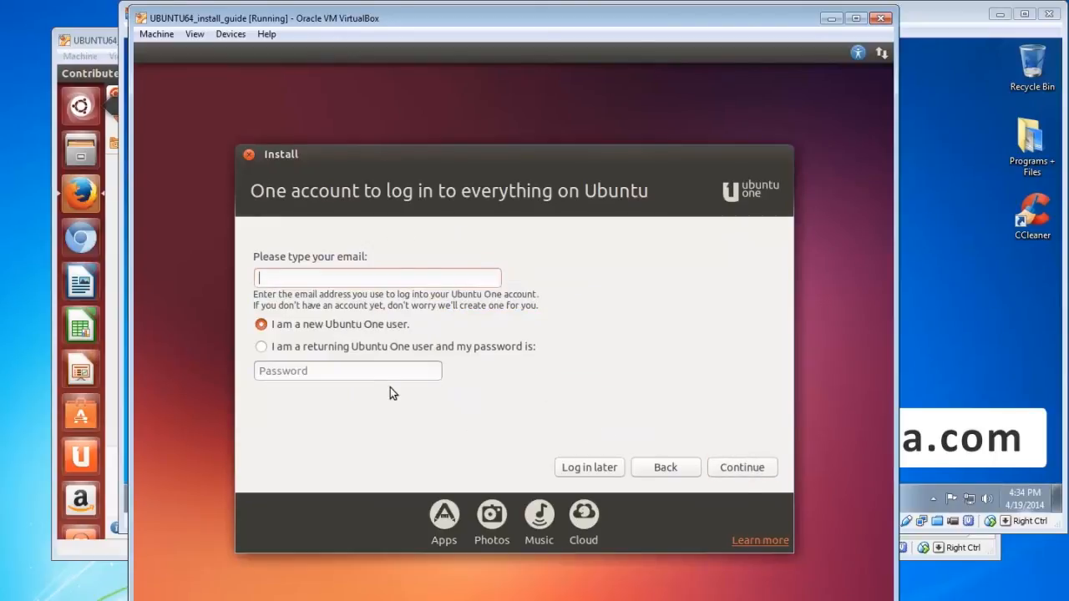
{"action": "mouse_move", "coordinate": [441, 351]}
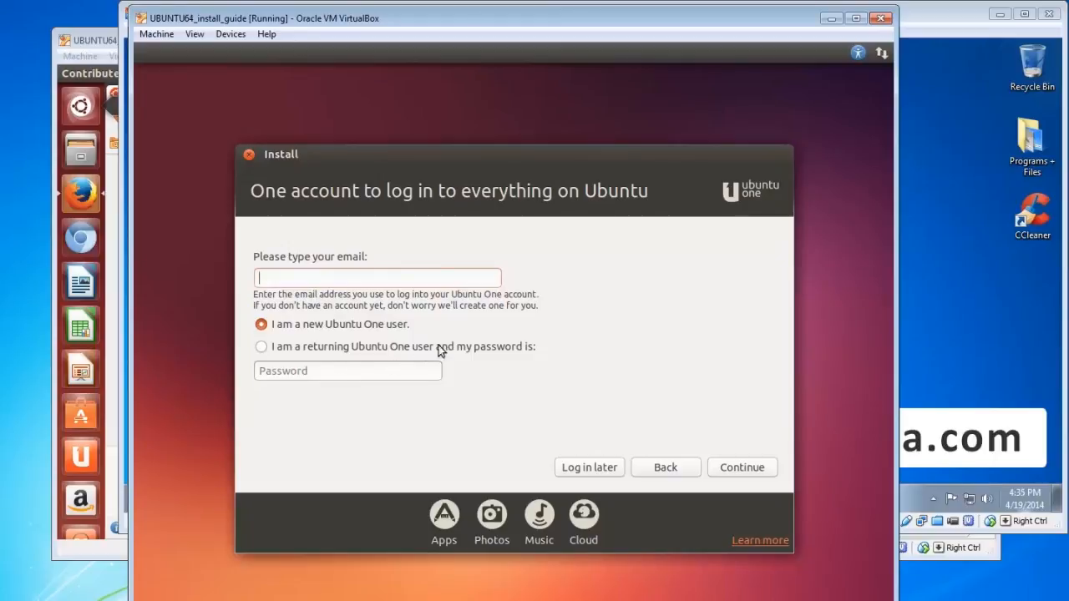
{"action": "mouse_move", "coordinate": [434, 341]}
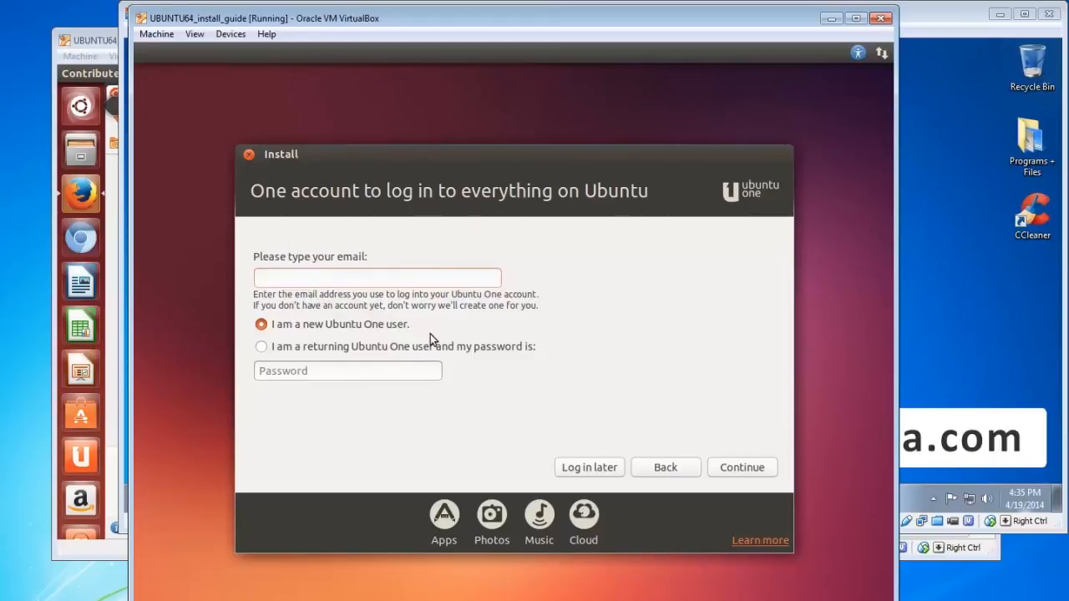
{"action": "left_click", "coordinate": [377, 278]}
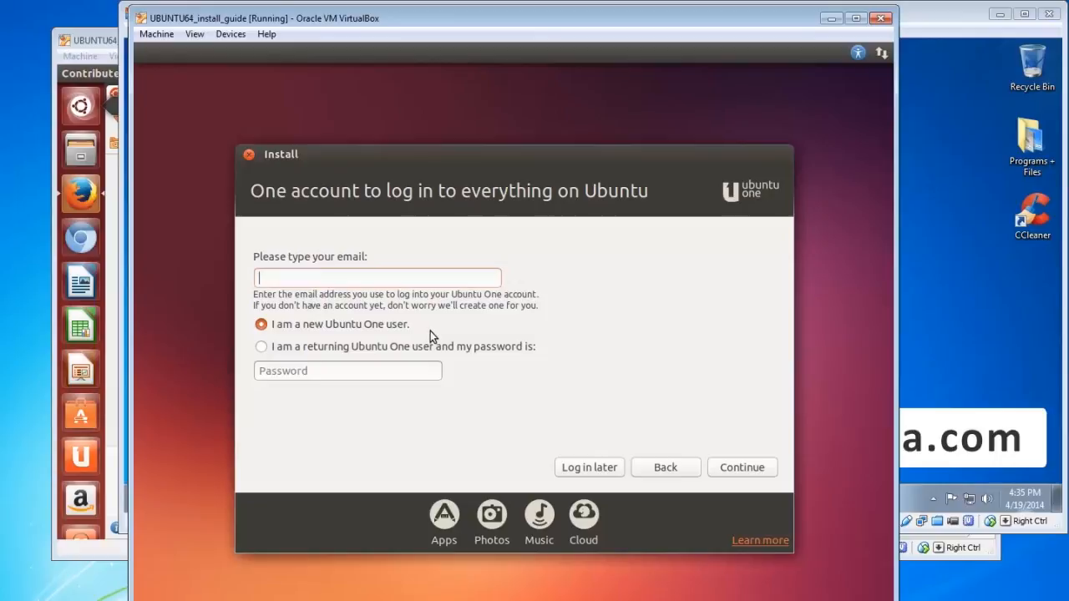
{"action": "mouse_move", "coordinate": [428, 332]}
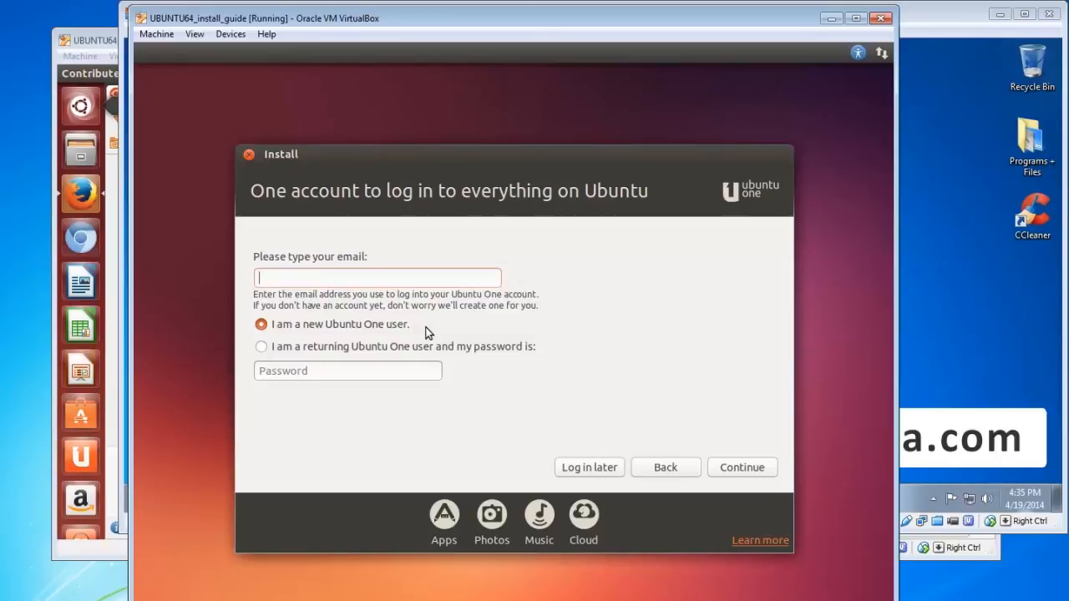
{"action": "mouse_move", "coordinate": [471, 446]}
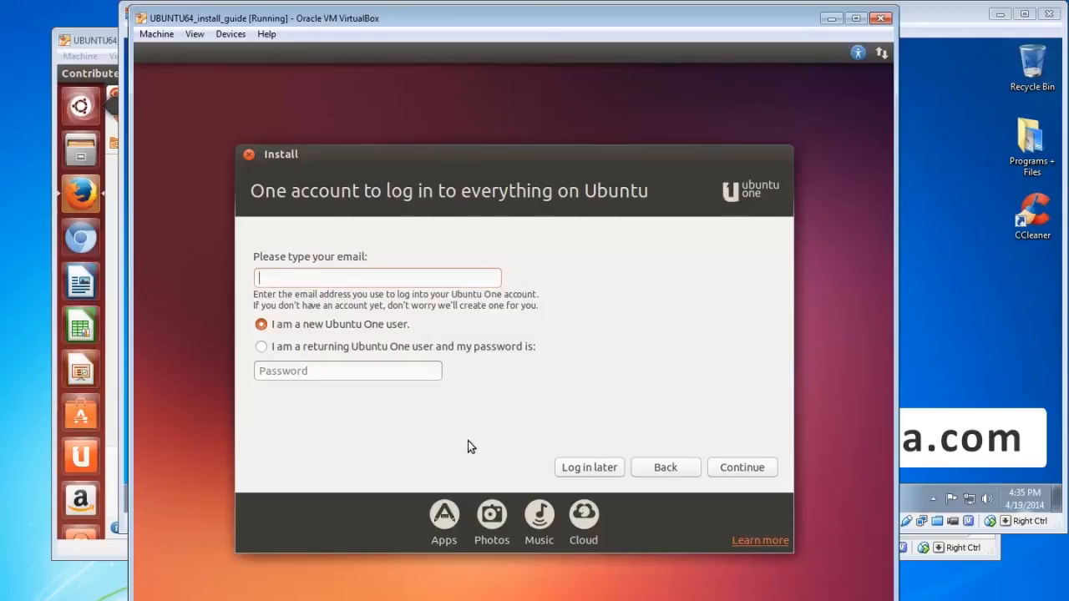
{"action": "mouse_move", "coordinate": [482, 468]}
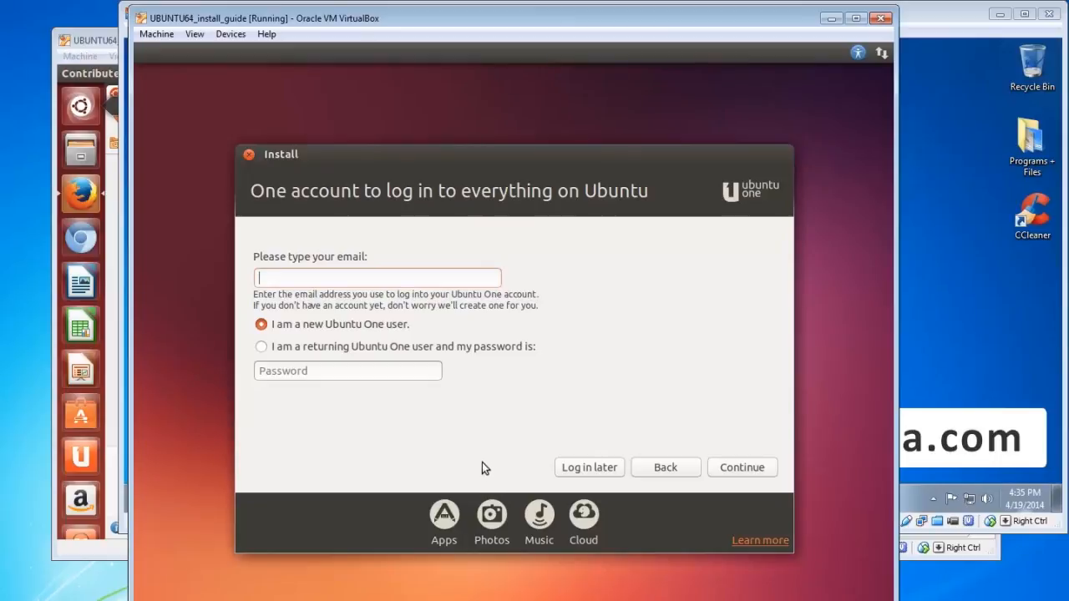
{"action": "mouse_move", "coordinate": [491, 445]}
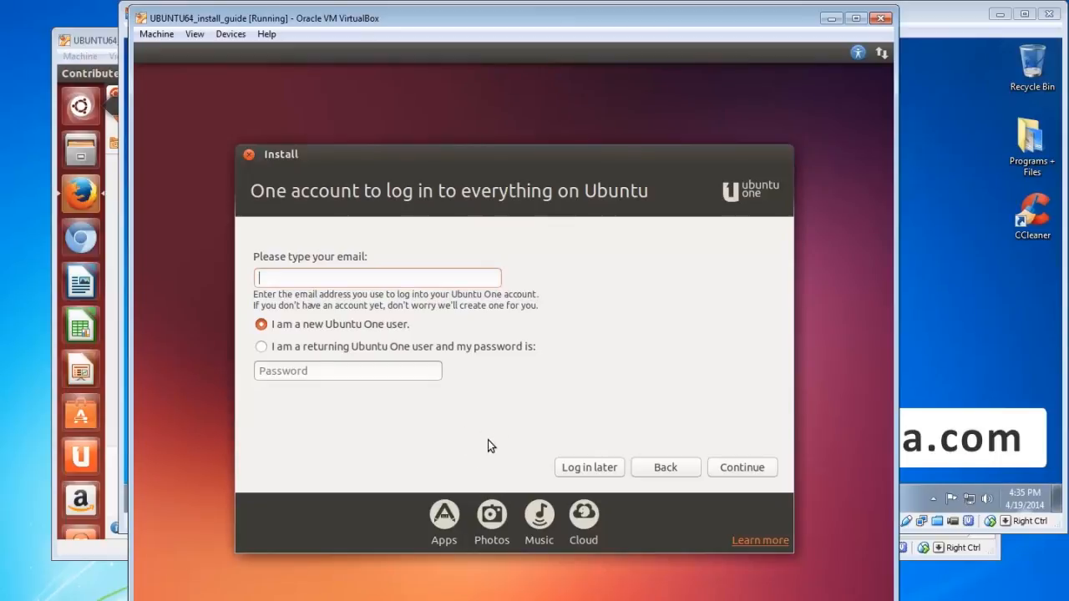
{"action": "mouse_move", "coordinate": [601, 430]}
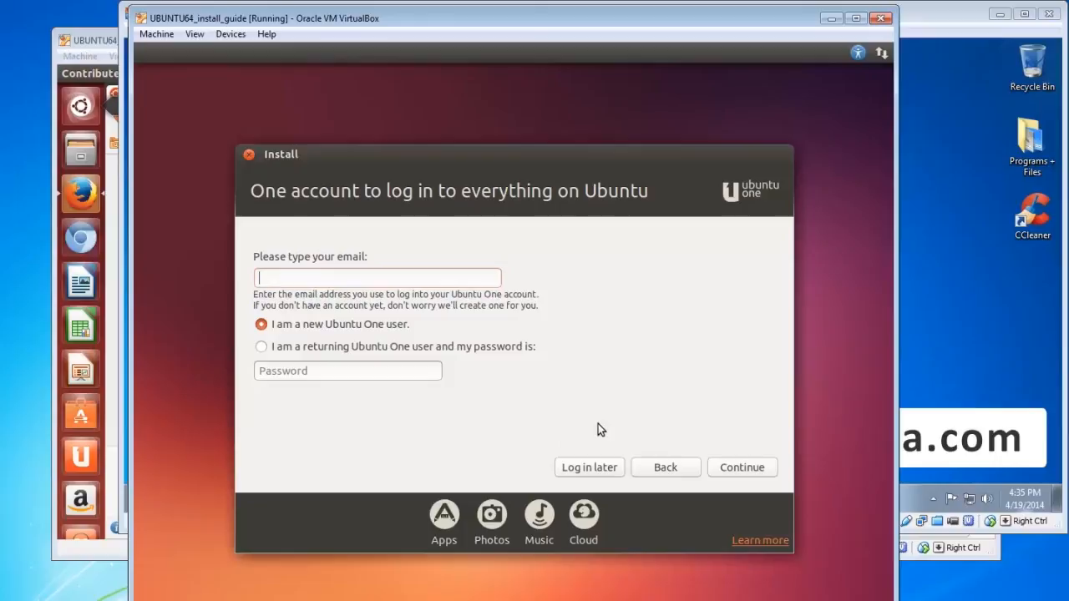
{"action": "mouse_move", "coordinate": [609, 407]}
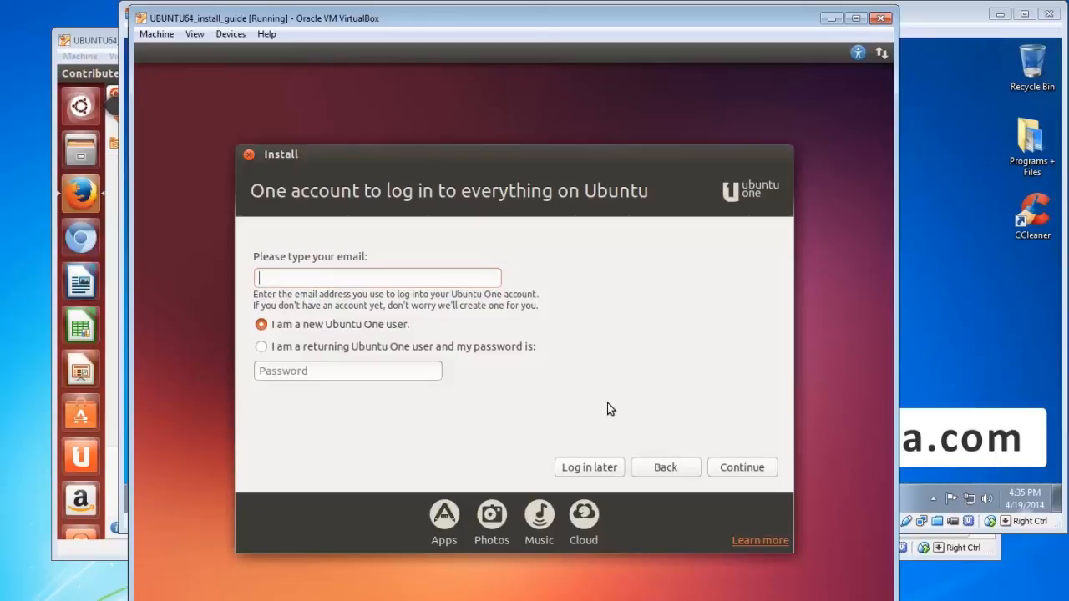
{"action": "mouse_move", "coordinate": [620, 420]}
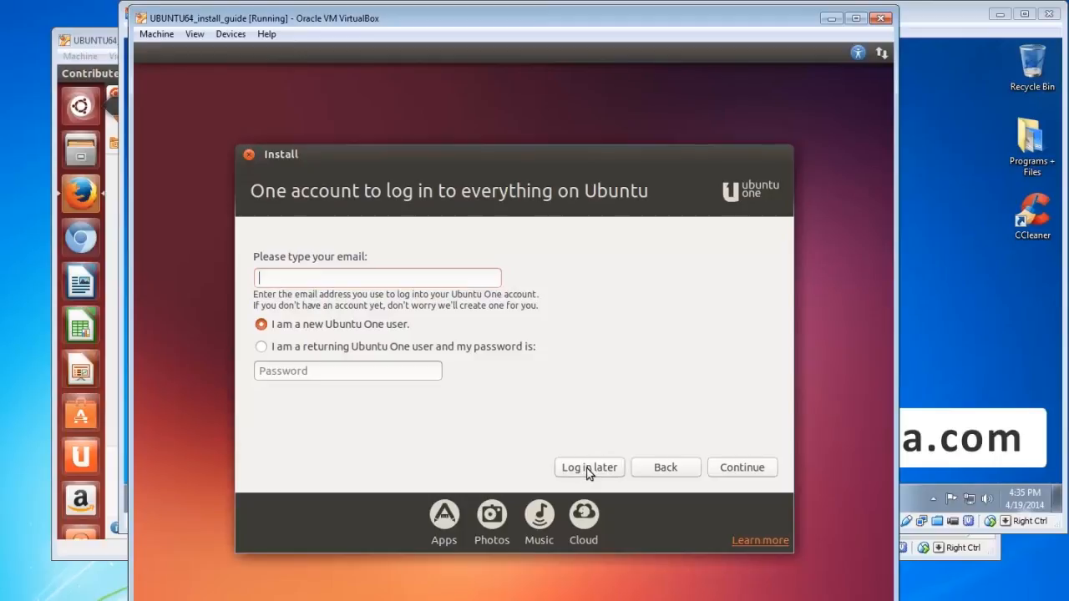
{"action": "left_click", "coordinate": [588, 467]}
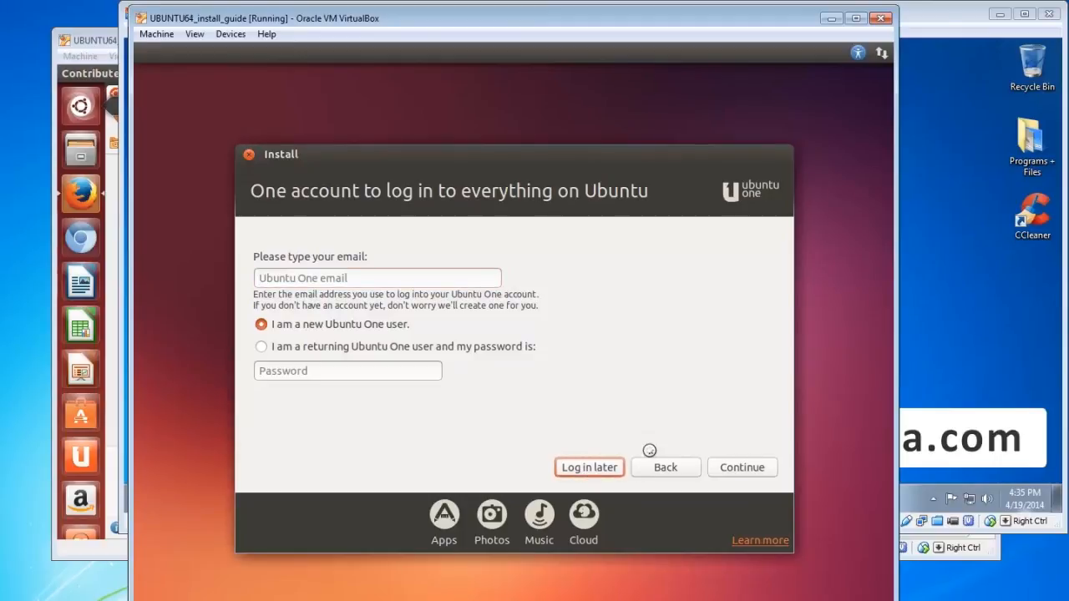
{"action": "left_click", "coordinate": [588, 468]}
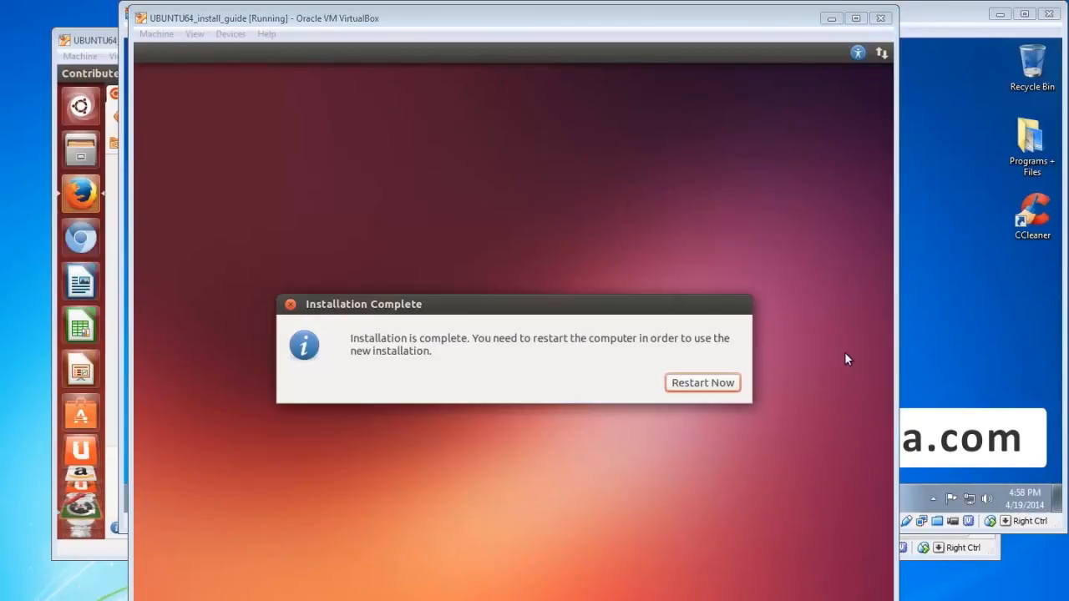
{"action": "mouse_move", "coordinate": [743, 184]}
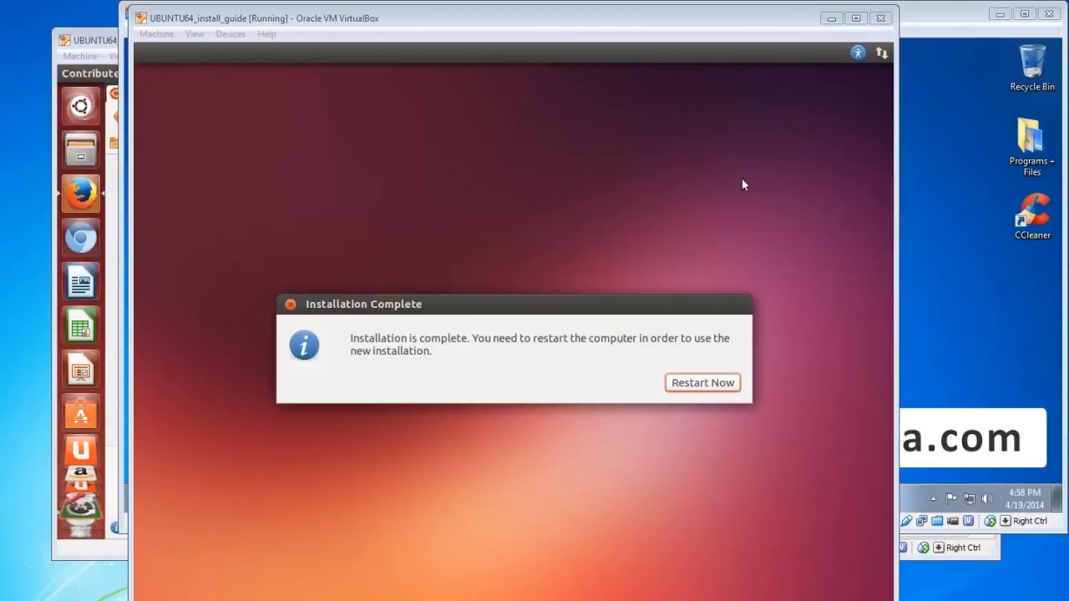
{"action": "mouse_move", "coordinate": [715, 194]}
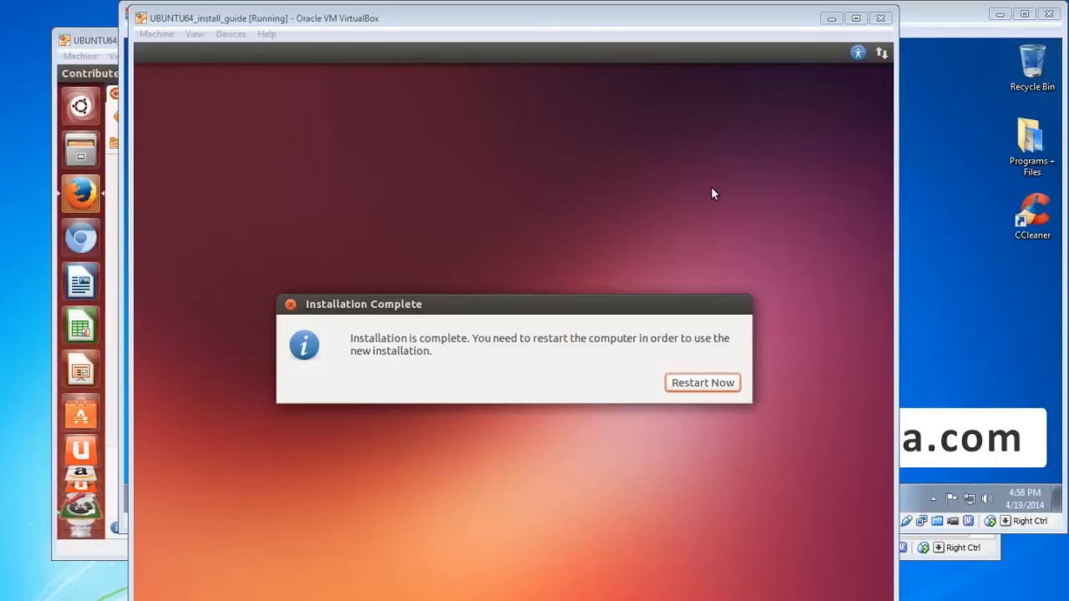
{"action": "mouse_move", "coordinate": [780, 251]}
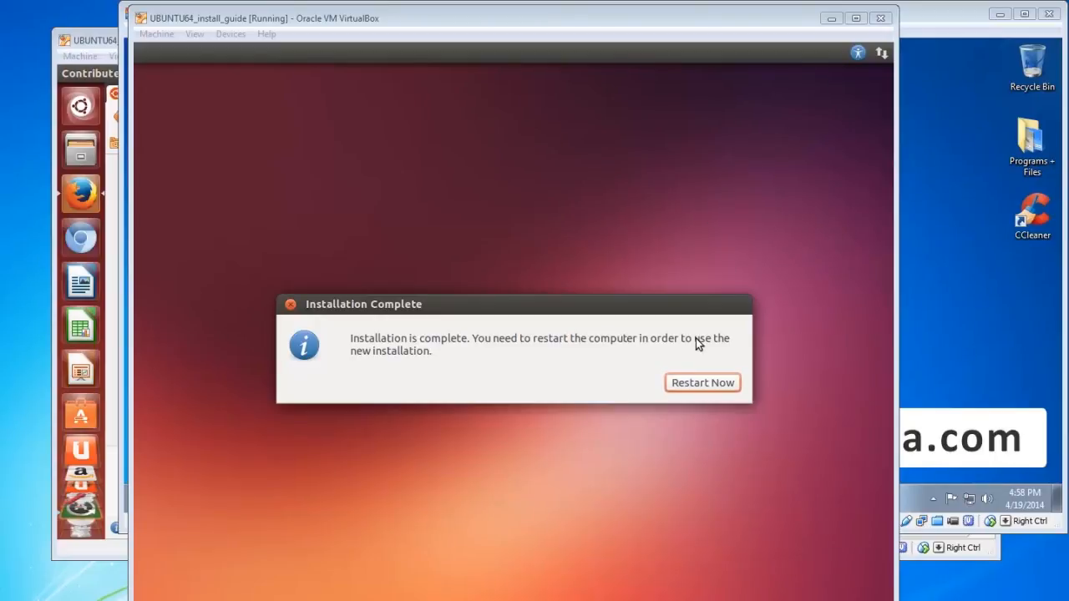
- Choose Restart Now in the Installation Complete dialog to reboot the VM
{"action": "left_click", "coordinate": [701, 382]}
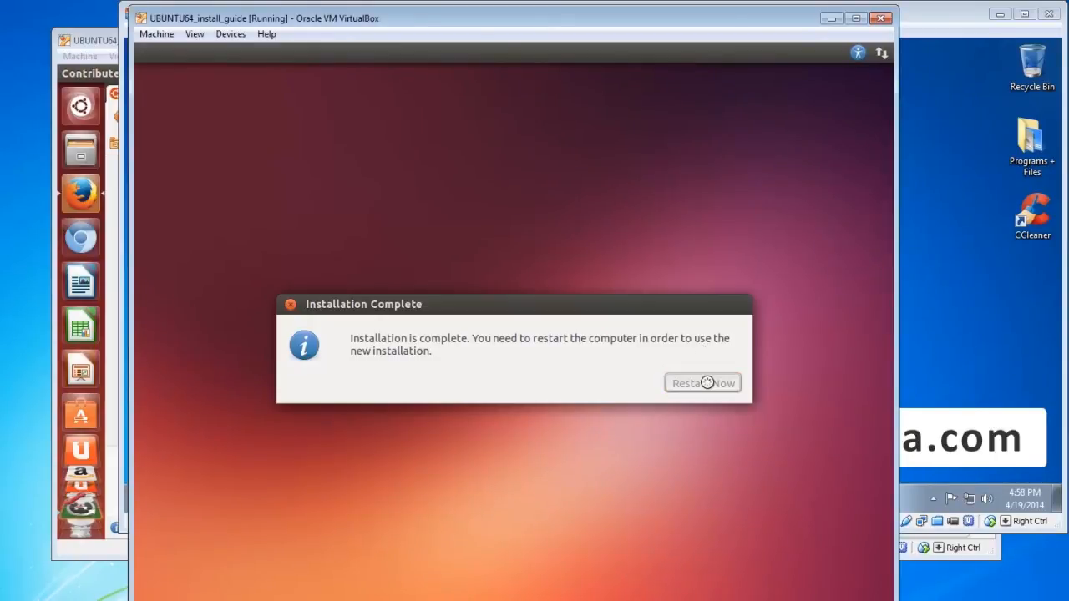
{"action": "left_click", "coordinate": [701, 382]}
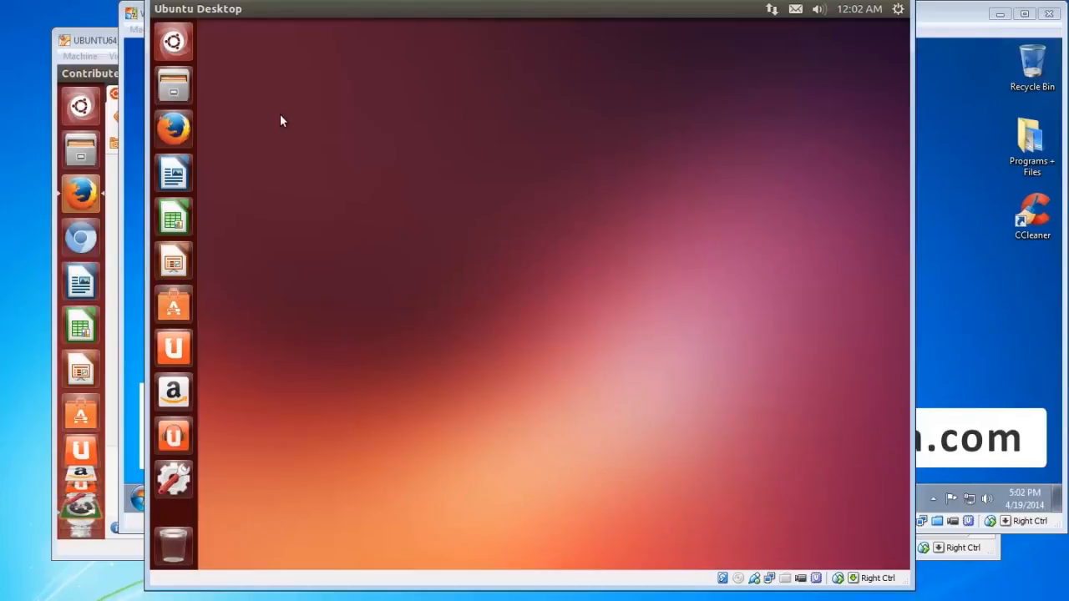
{"action": "mouse_move", "coordinate": [267, 100]}
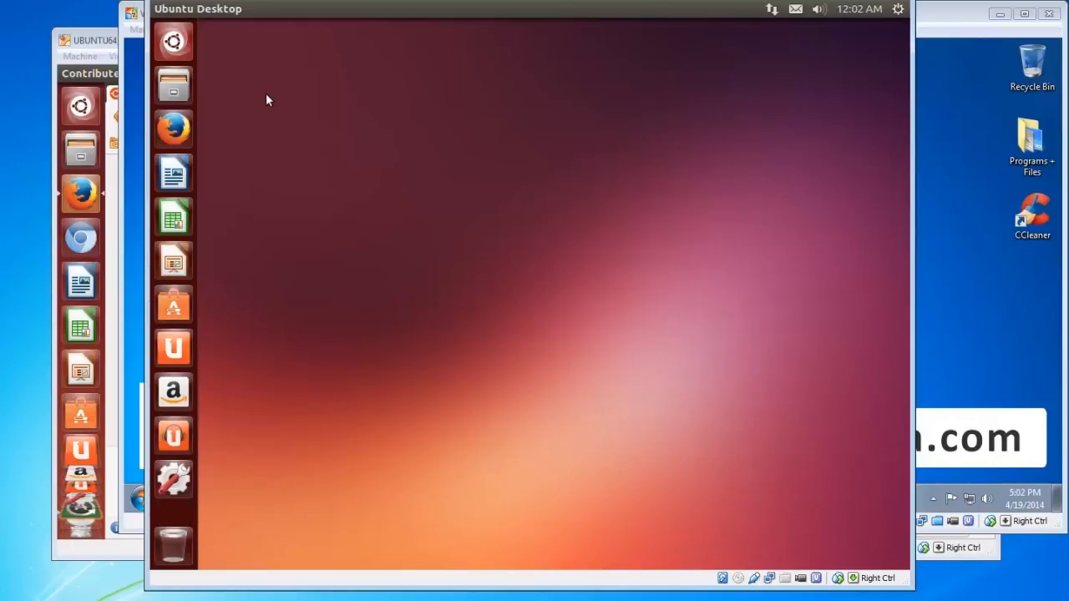
{"action": "mouse_move", "coordinate": [218, 60]}
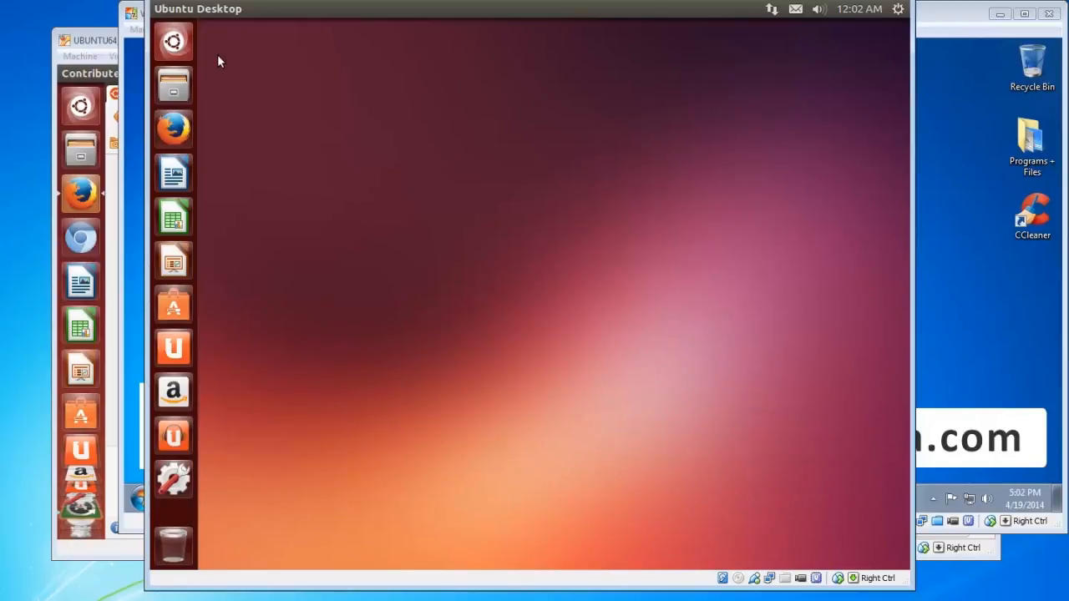
{"action": "mouse_move", "coordinate": [174, 40]}
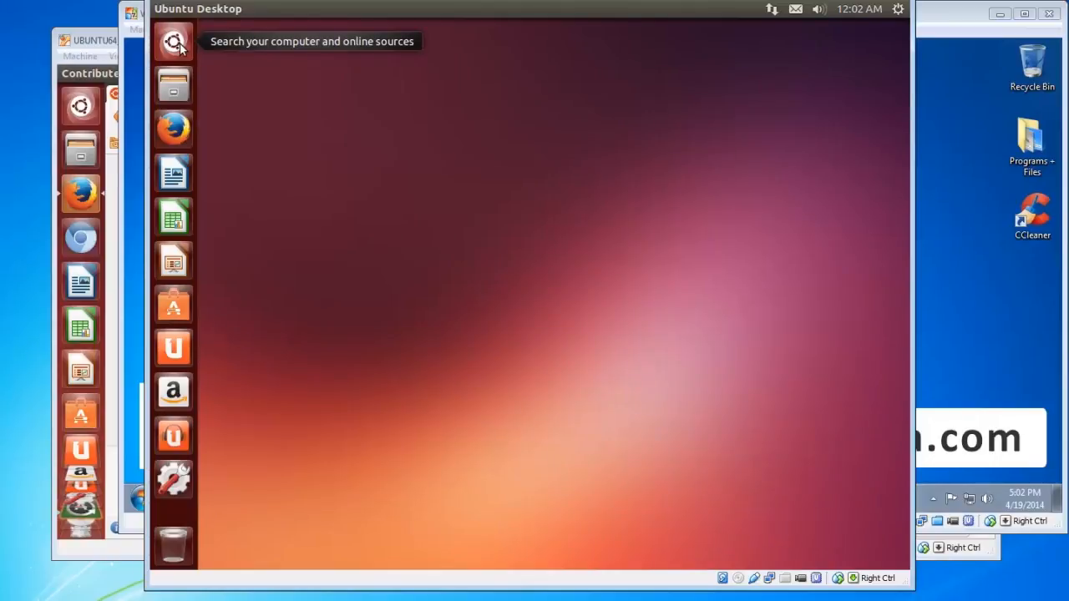
- Search the Dash for 'software update' to launch Software Updater on the new desktop
{"action": "type", "text": "software update"}
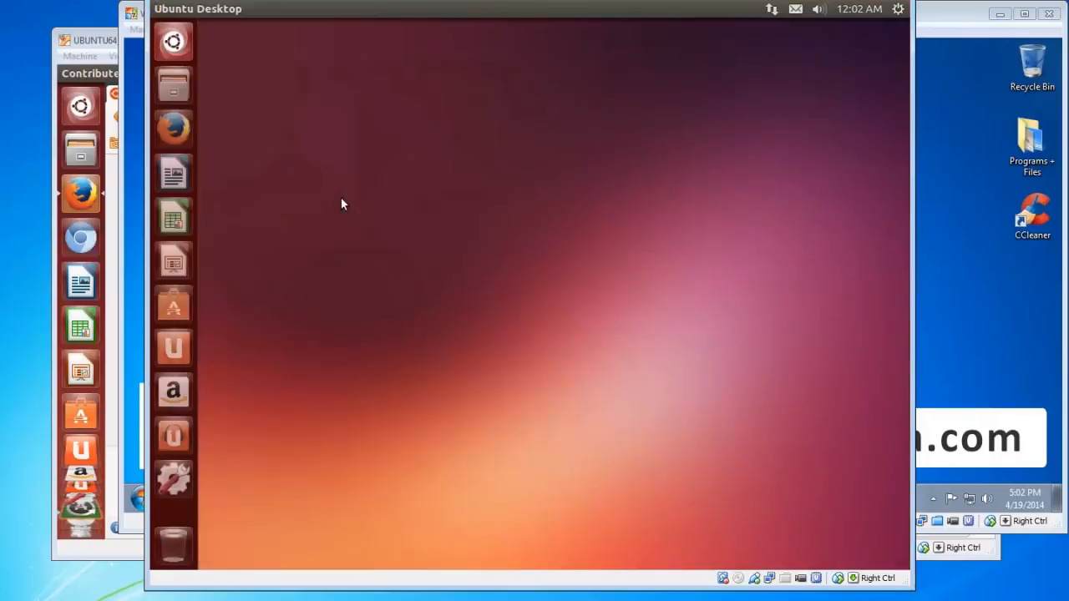
{"action": "mouse_move", "coordinate": [688, 324]}
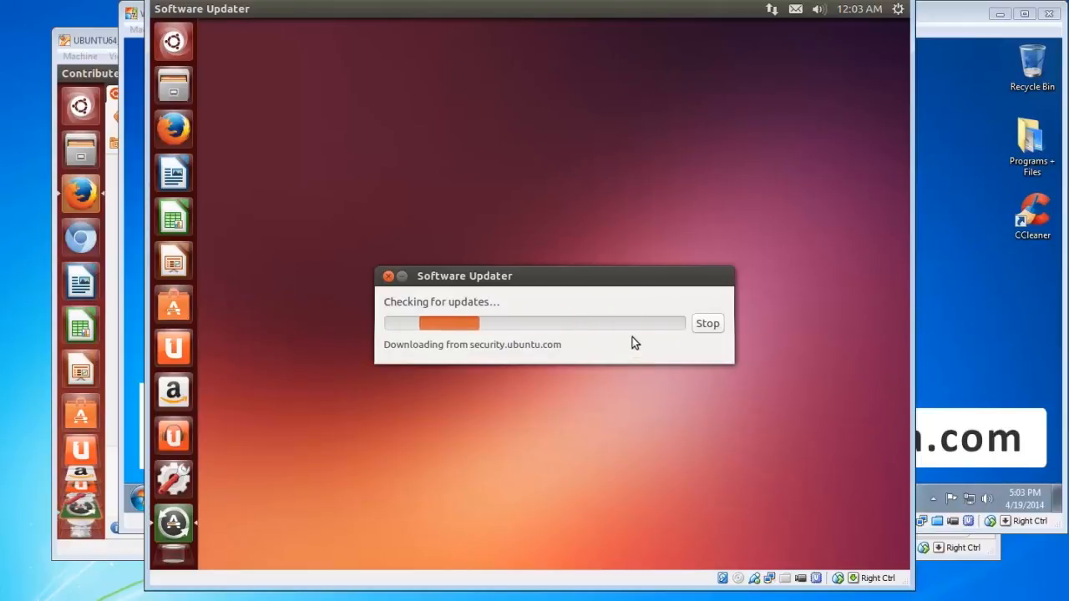
{"action": "mouse_move", "coordinate": [648, 324]}
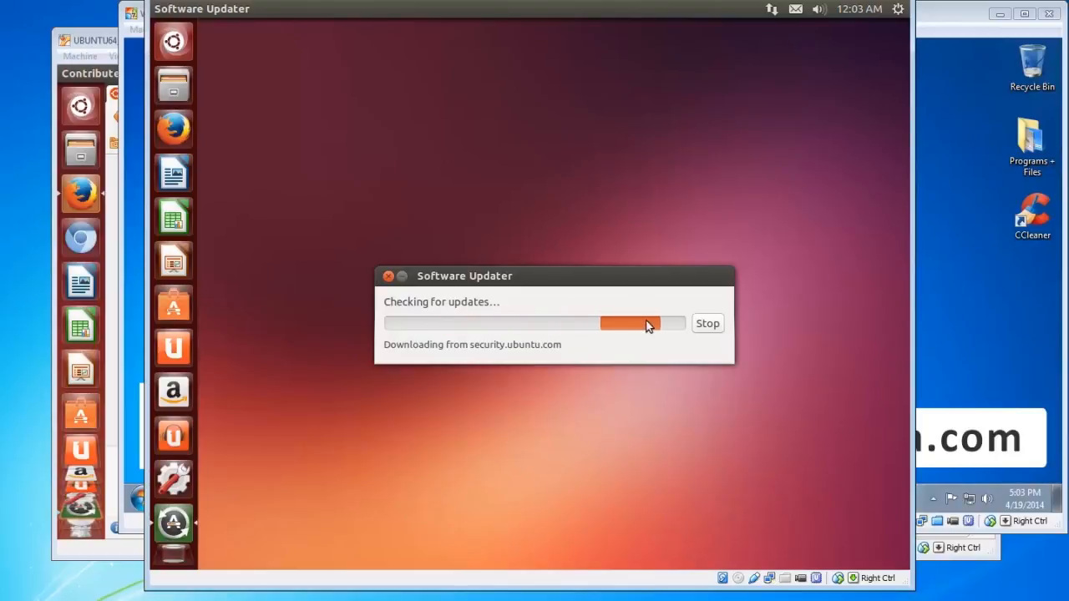